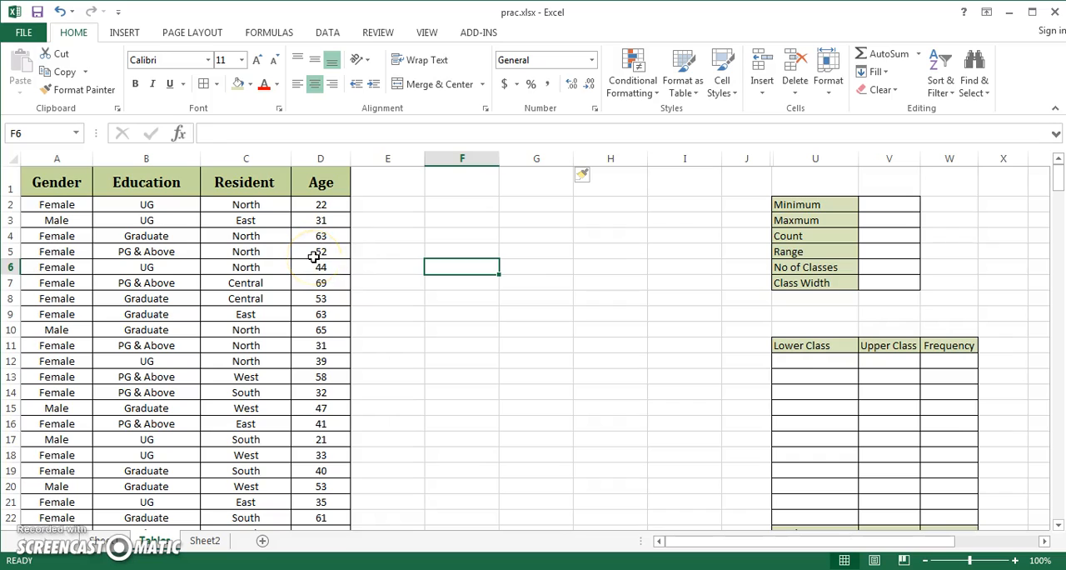
- Drag the column D border to widen the Age column slightly
{"action": "left_click", "coordinate": [321, 251]}
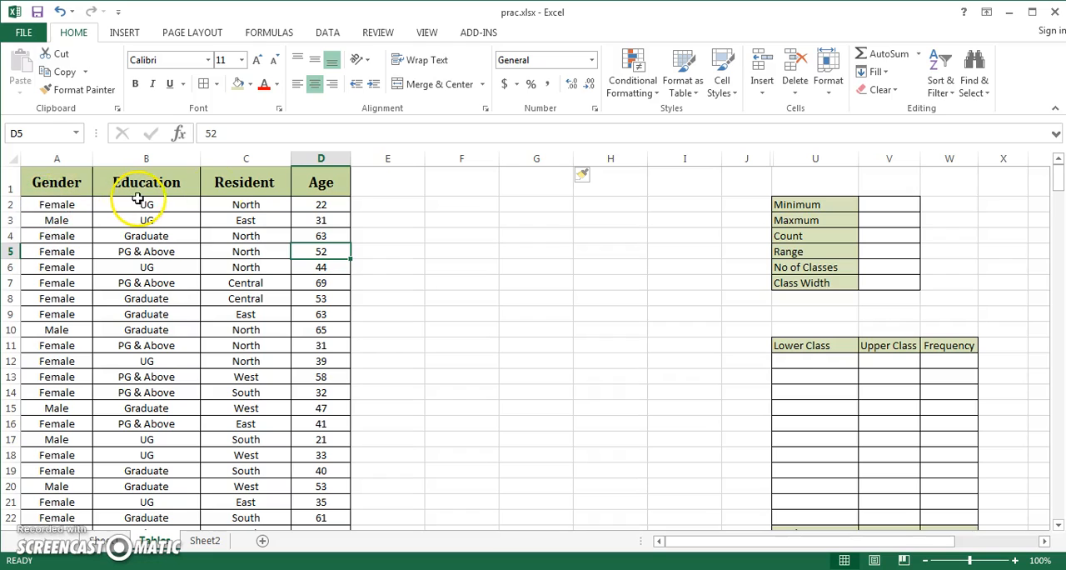
{"action": "mouse_move", "coordinate": [262, 202]}
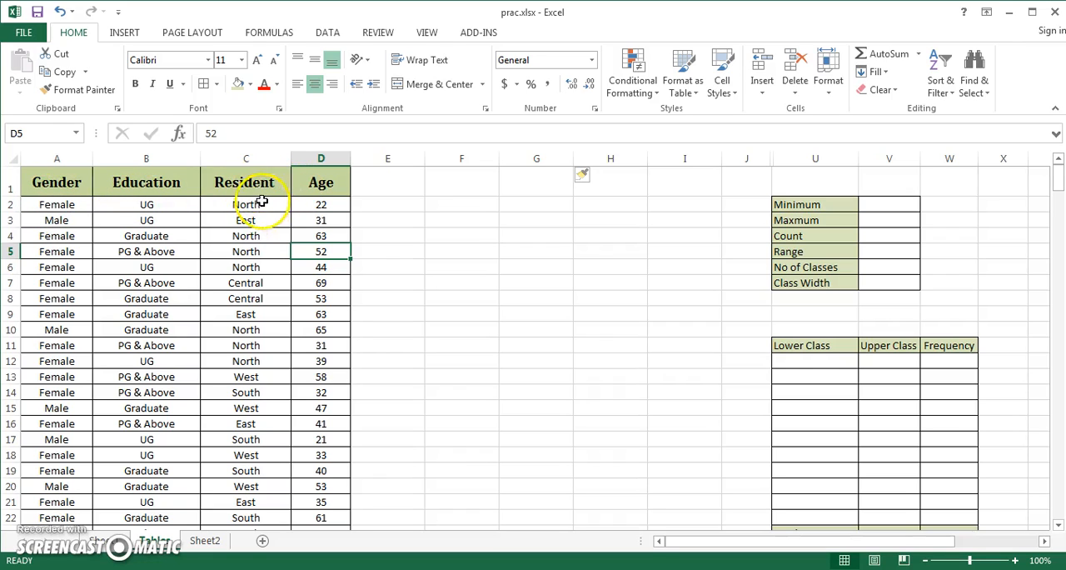
{"action": "mouse_move", "coordinate": [304, 197]}
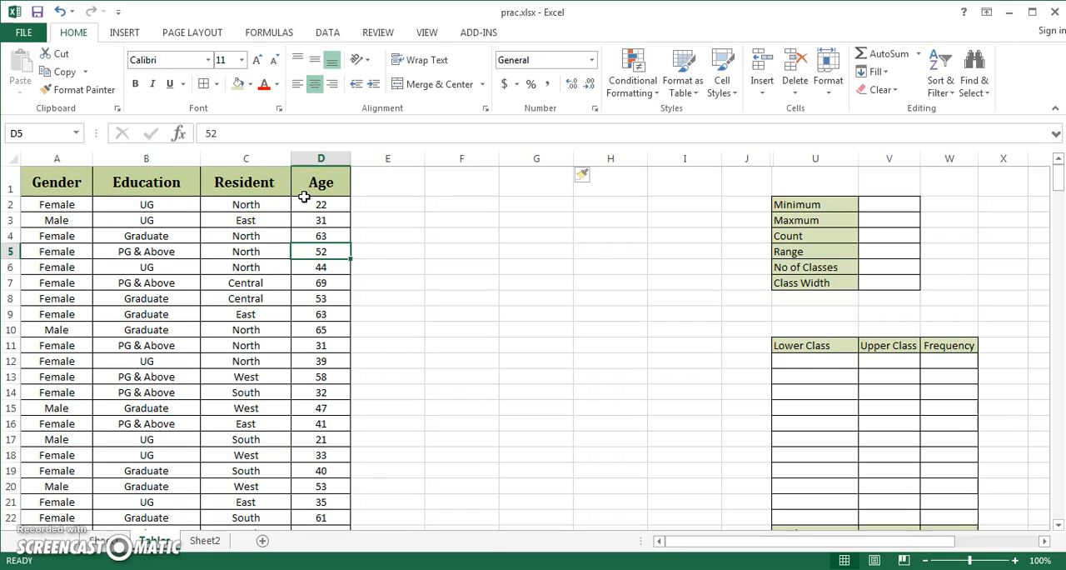
{"action": "left_click", "coordinate": [321, 220]}
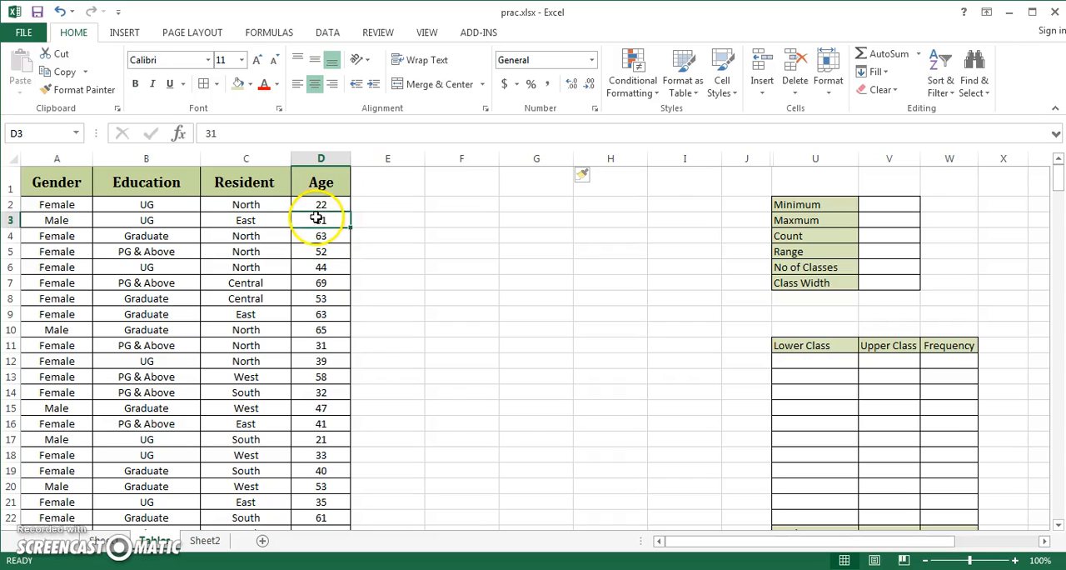
{"action": "left_click", "coordinate": [320, 250]}
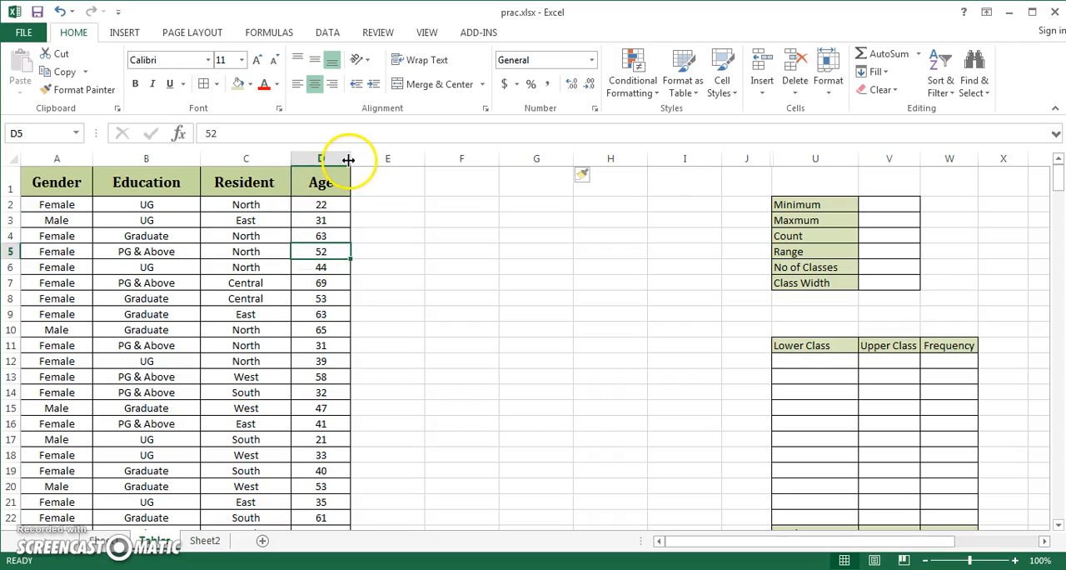
{"action": "left_click_drag", "start_coordinate": [349, 158], "coordinate": [360, 158]}
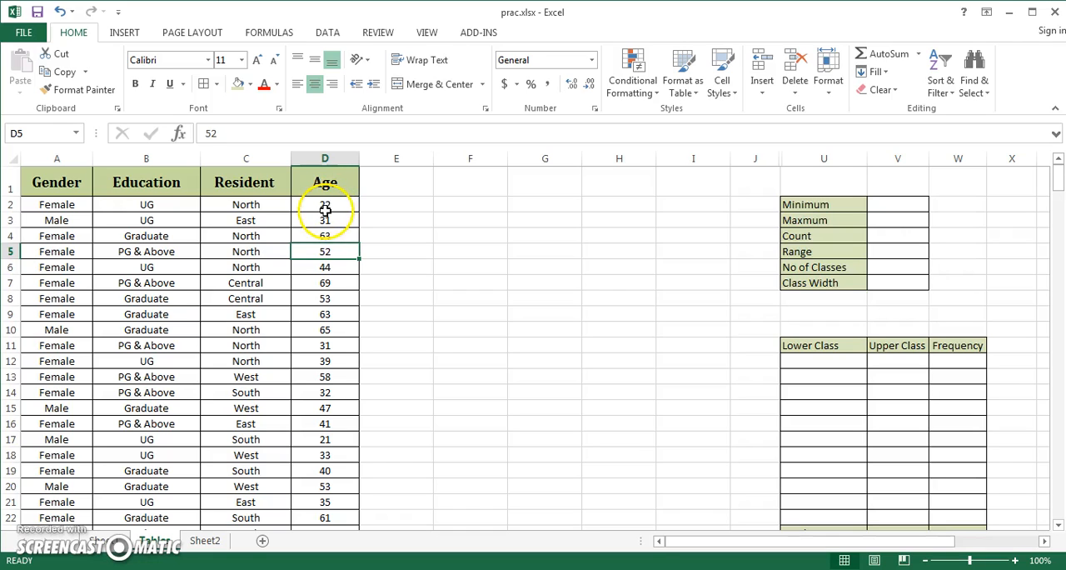
- Start a PivotTable from the Gender–Age data range
{"action": "left_click", "coordinate": [324, 204]}
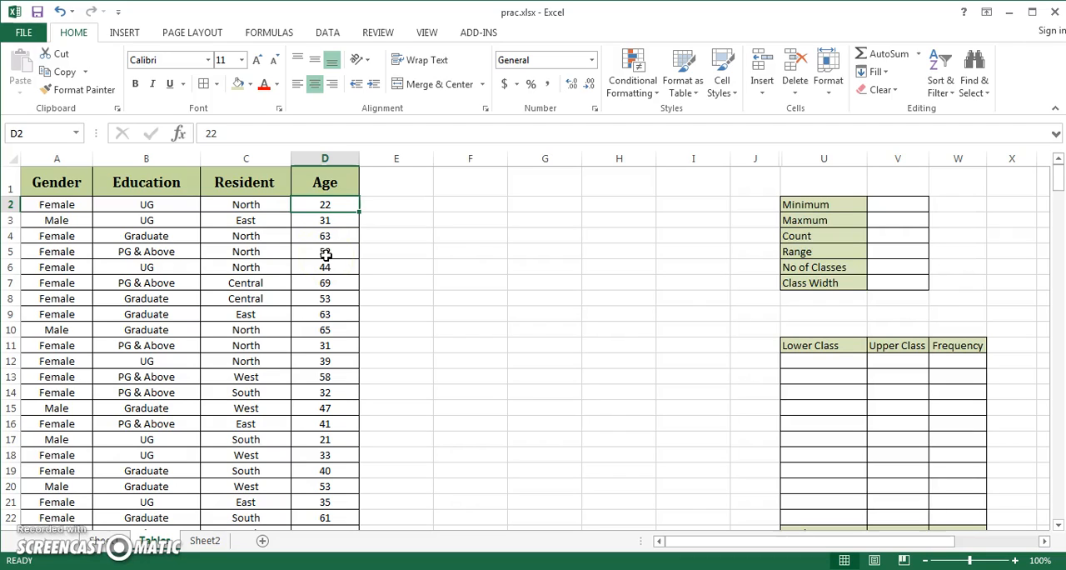
{"action": "left_click", "coordinate": [325, 250]}
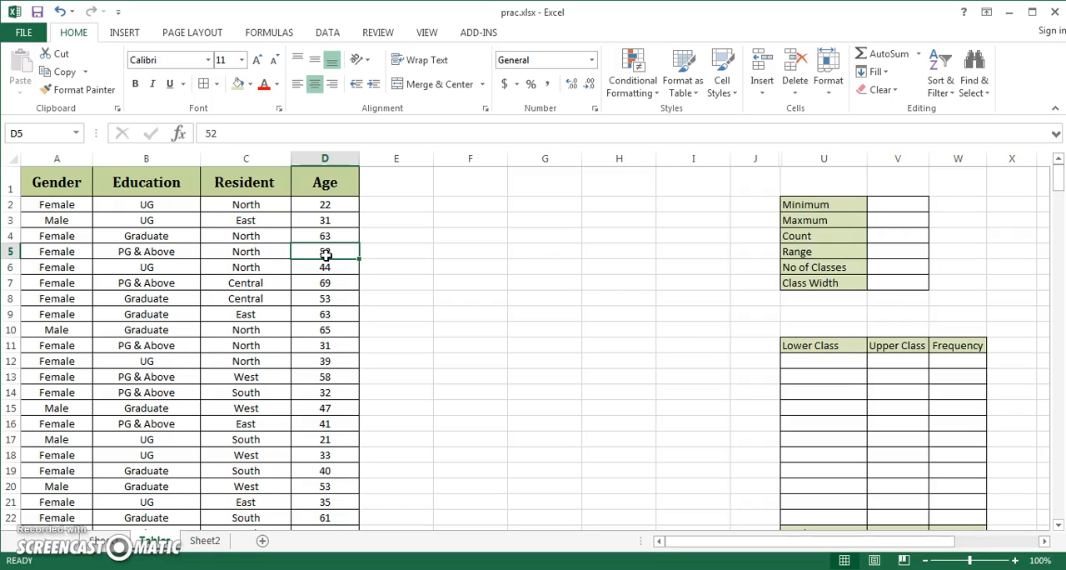
{"action": "mouse_move", "coordinate": [398, 249]}
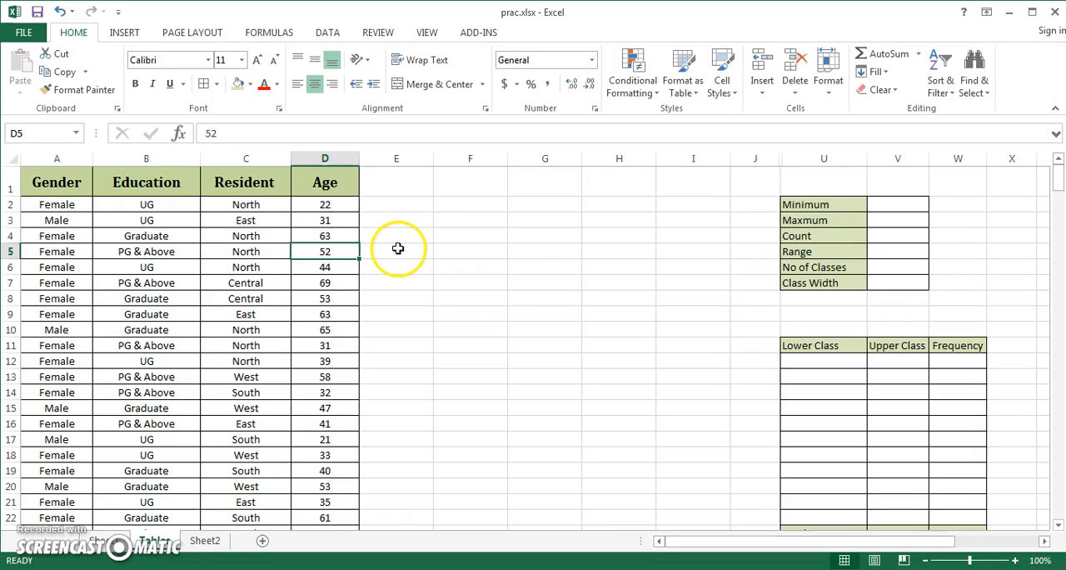
{"action": "left_click", "coordinate": [324, 220]}
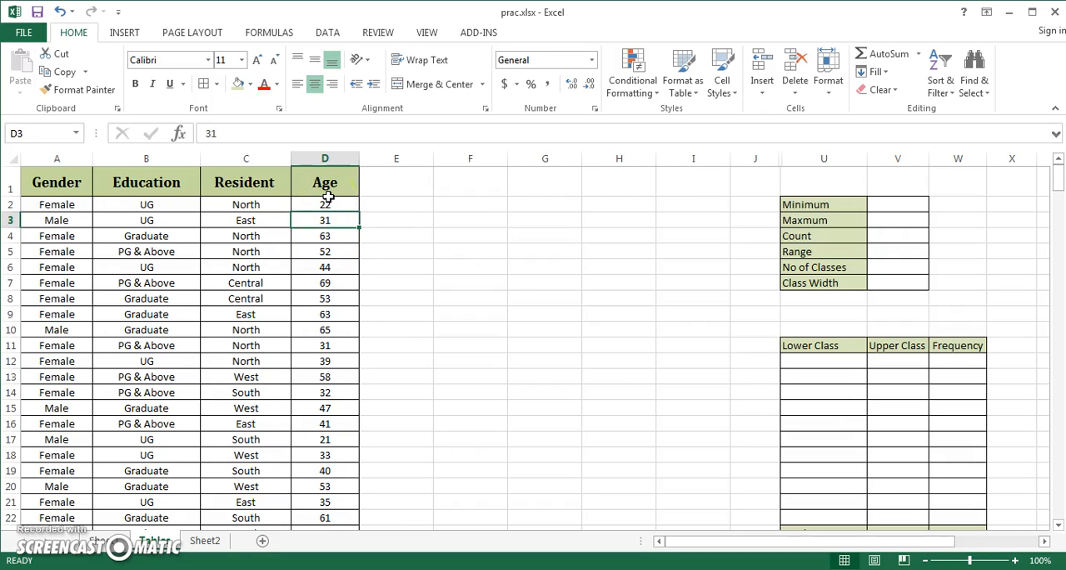
{"action": "mouse_move", "coordinate": [73, 140]}
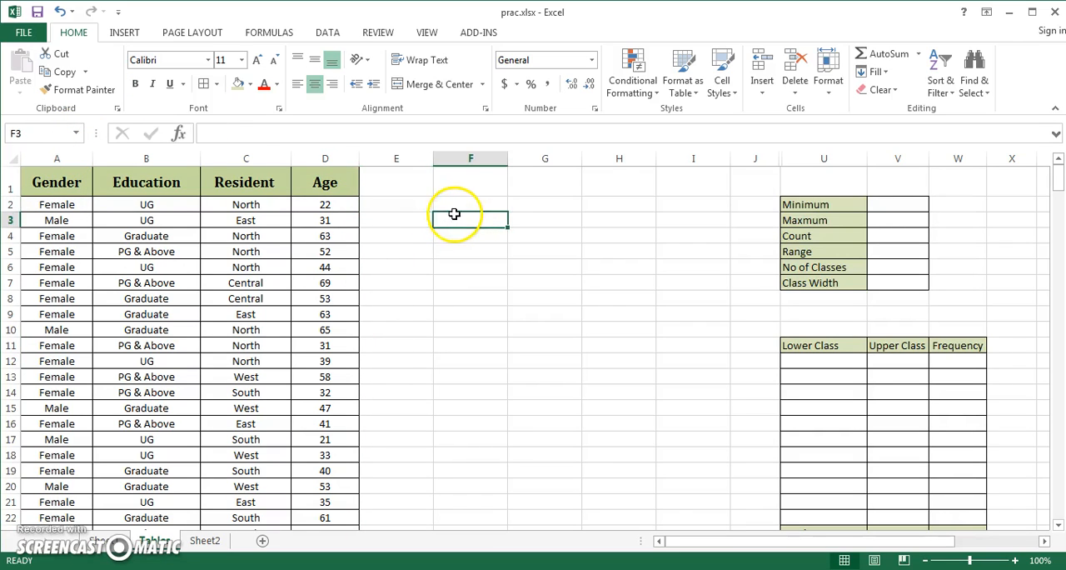
{"action": "left_click", "coordinate": [470, 204]}
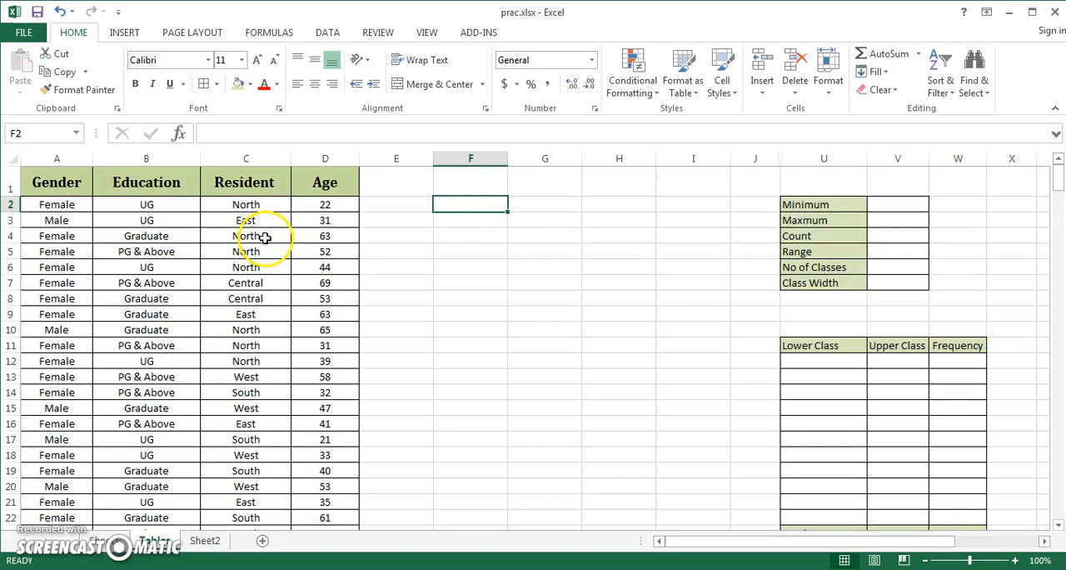
{"action": "left_click", "coordinate": [325, 298]}
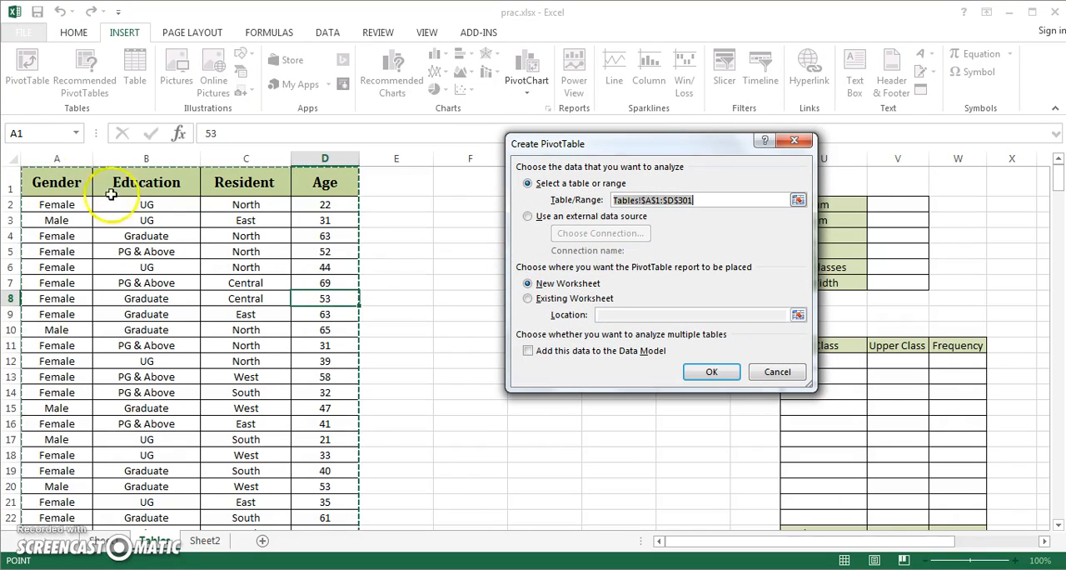
{"action": "mouse_move", "coordinate": [432, 219]}
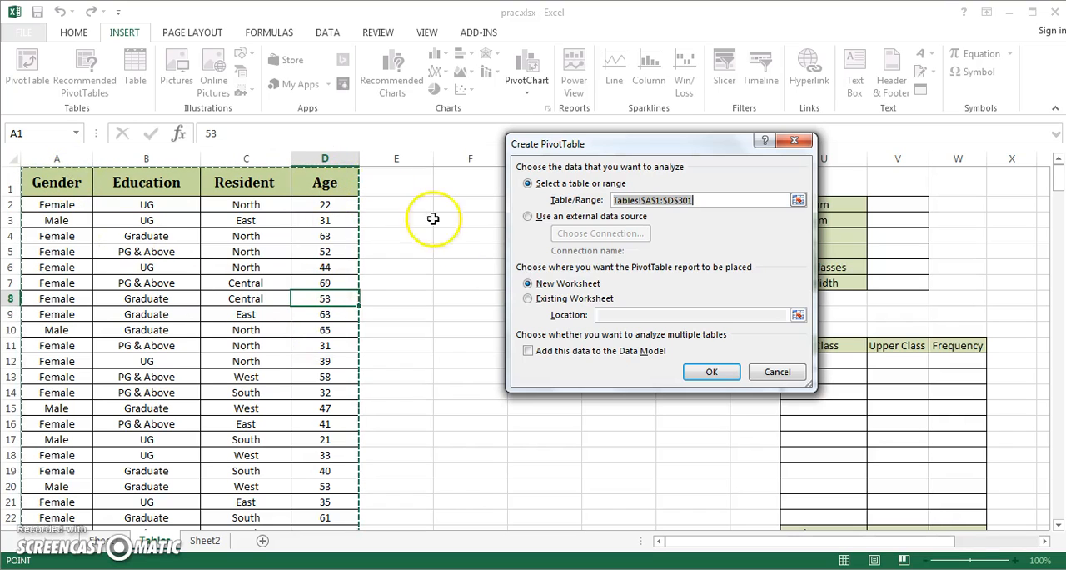
- Place the PivotTable on the existing sheet at F2, keeping range Tables!$A$1:$D$301
{"action": "left_click", "coordinate": [527, 299]}
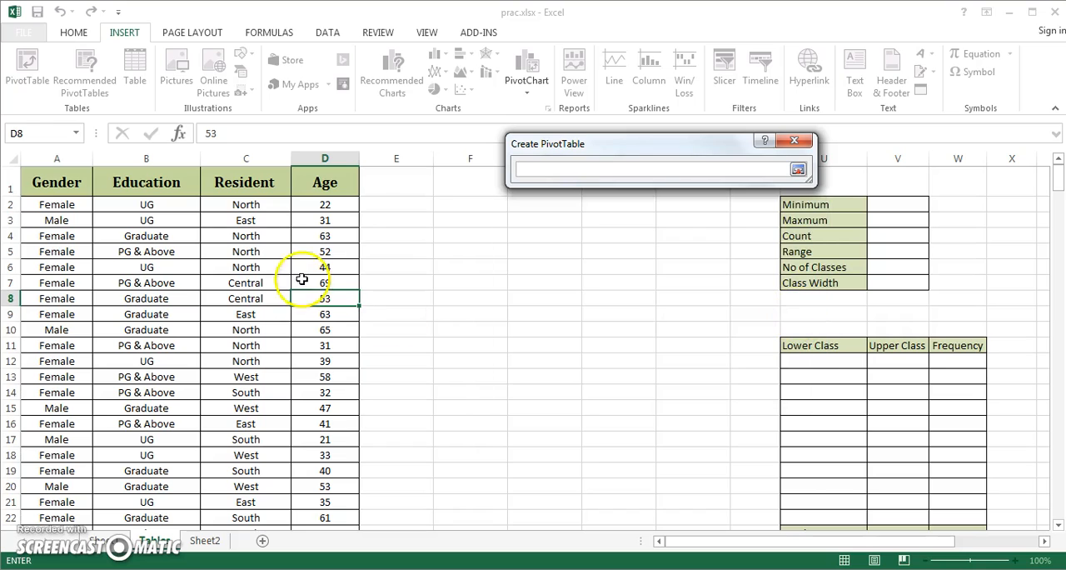
{"action": "left_click", "coordinate": [470, 204]}
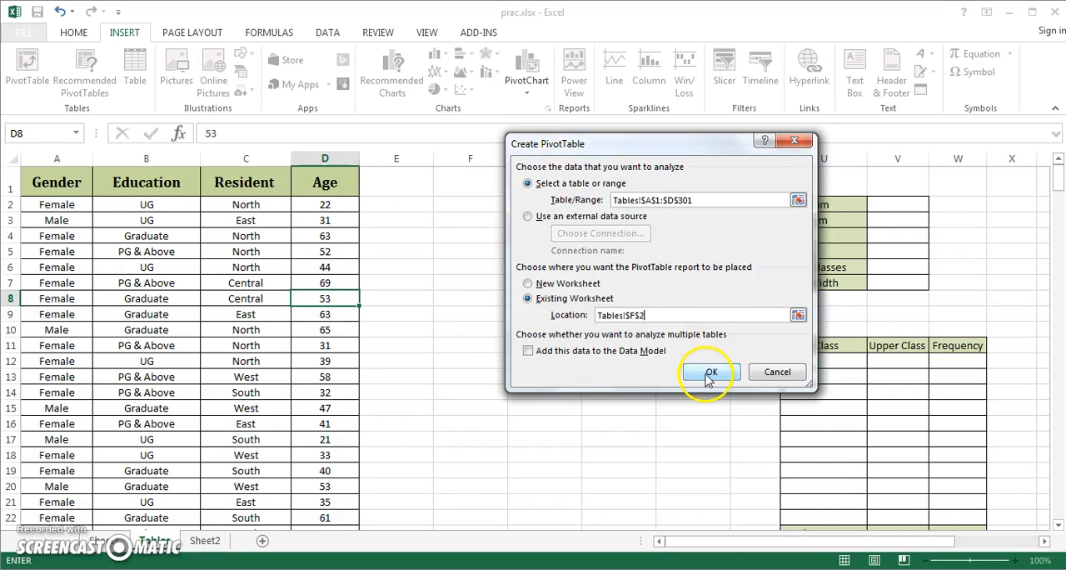
{"action": "left_click", "coordinate": [709, 371]}
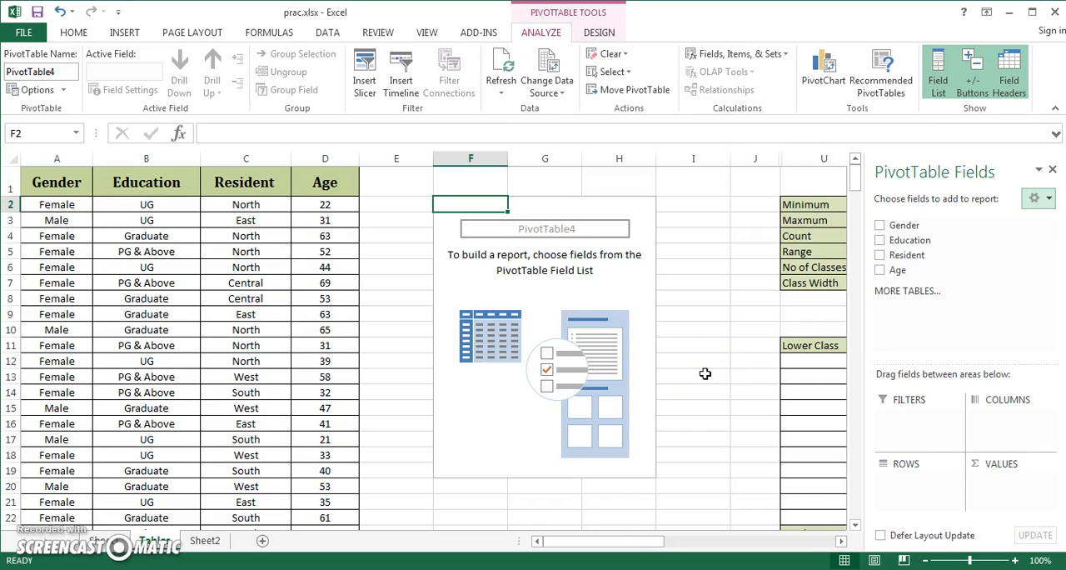
{"action": "mouse_move", "coordinate": [981, 325]}
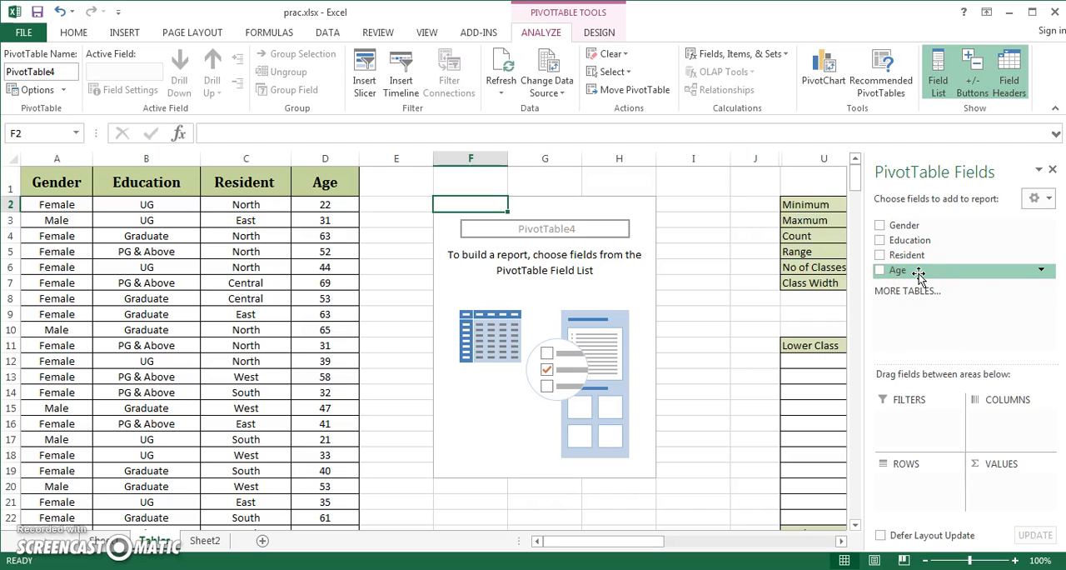
- Add the Age field to both Rows and Values in the PivotTable
{"action": "left_click_drag", "start_coordinate": [898, 270], "coordinate": [910, 486]}
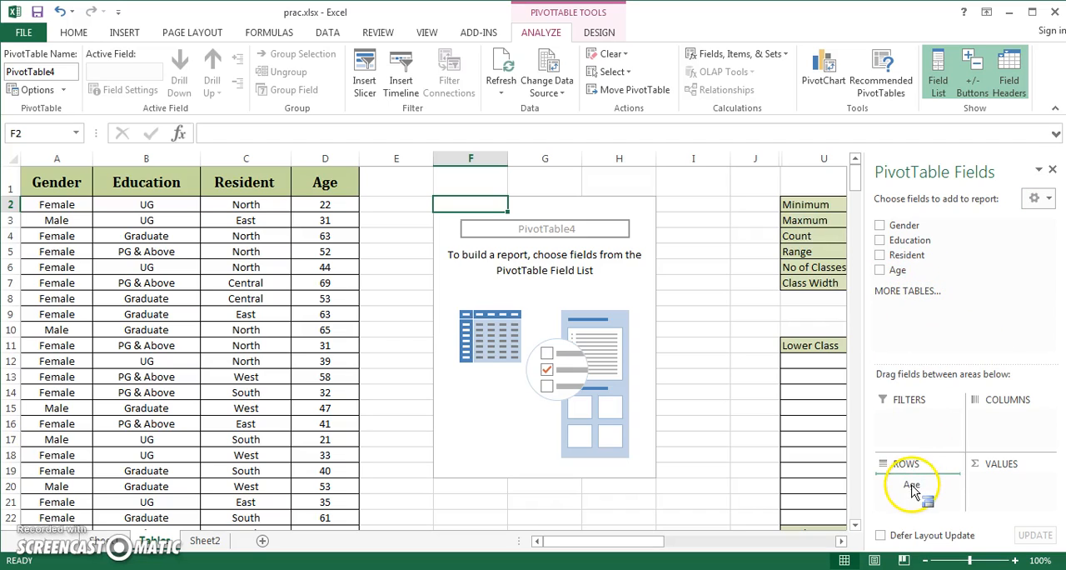
{"action": "left_click", "coordinate": [880, 269]}
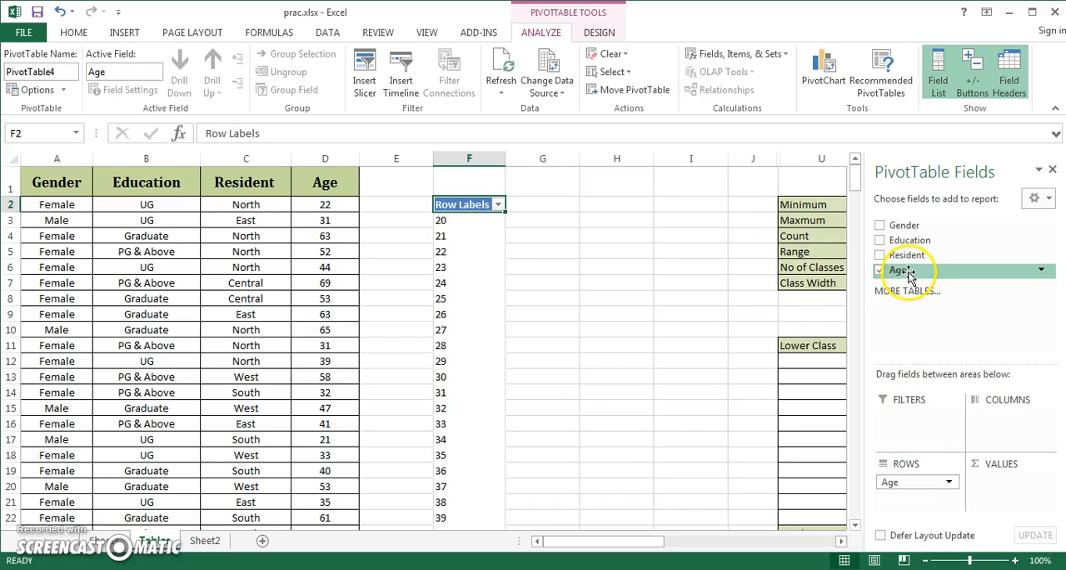
{"action": "left_click", "coordinate": [879, 270]}
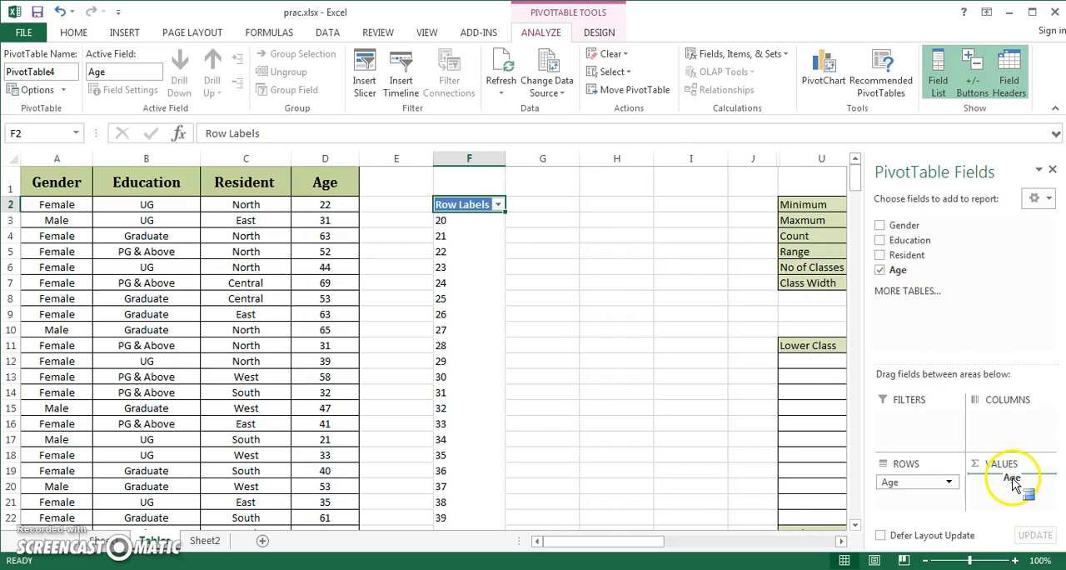
{"action": "left_click_drag", "start_coordinate": [1011, 477], "coordinate": [1010, 481]}
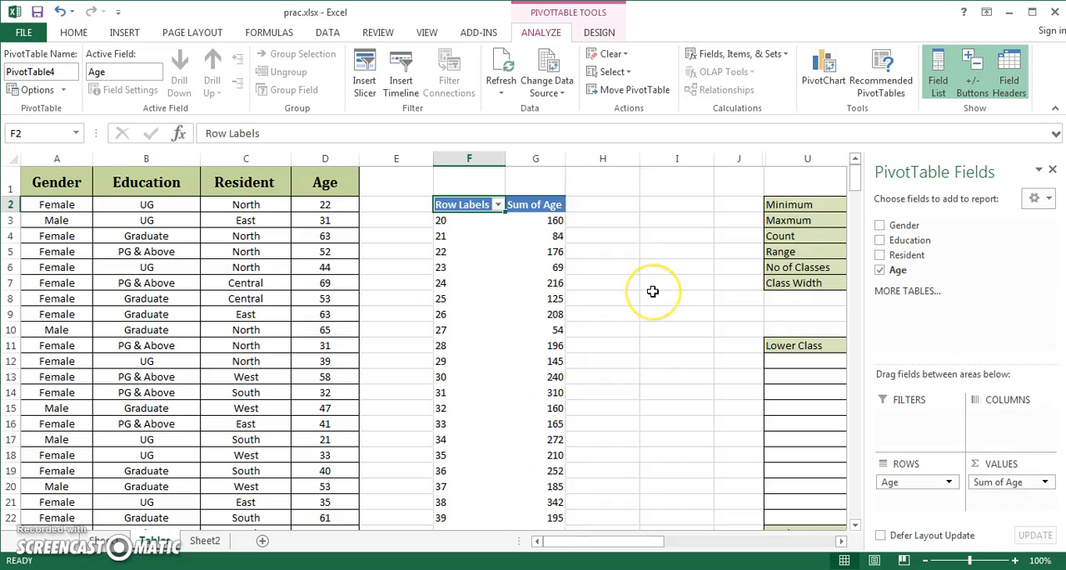
{"action": "mouse_move", "coordinate": [558, 252]}
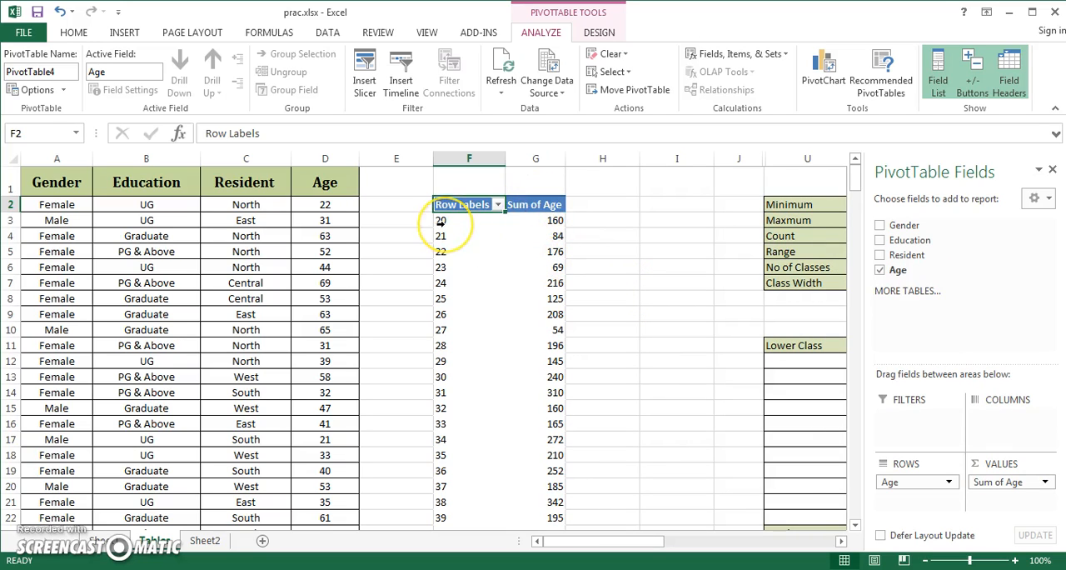
{"action": "left_click", "coordinate": [440, 220]}
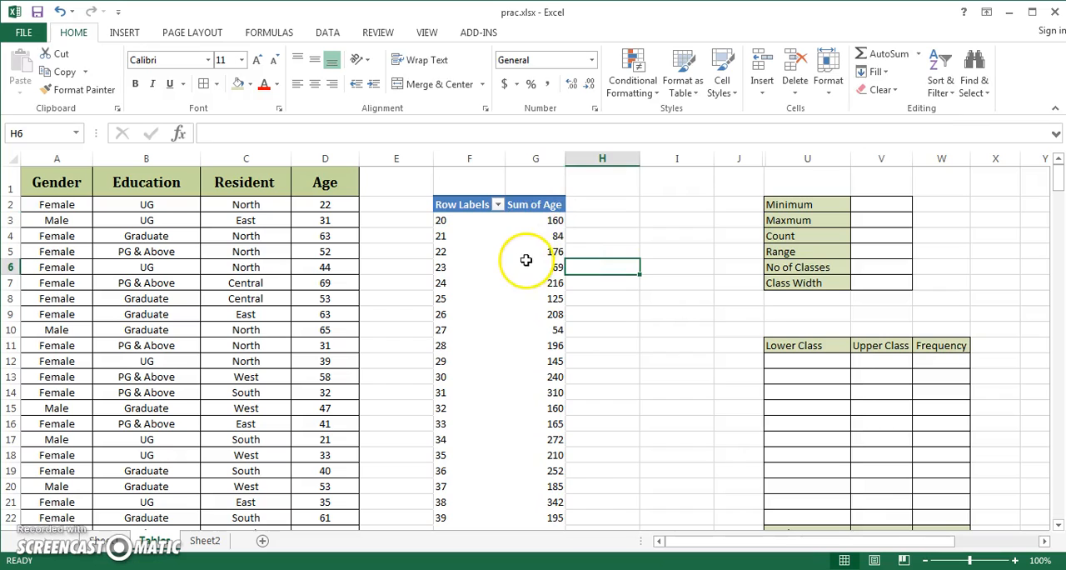
{"action": "mouse_move", "coordinate": [532, 270]}
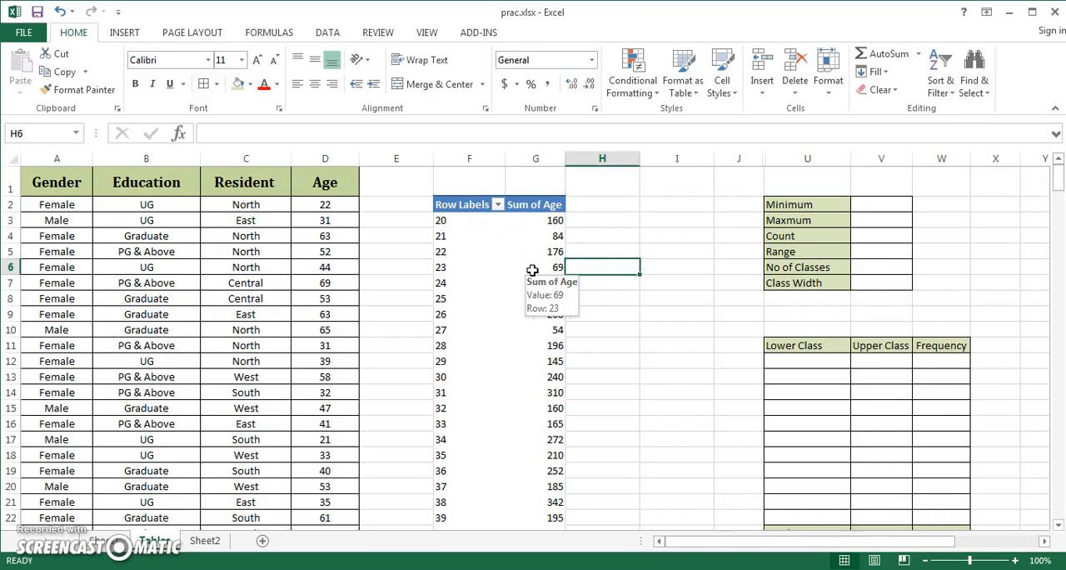
- Summarize the Age values as Count of Age instead of Sum
{"action": "left_click", "coordinate": [535, 266]}
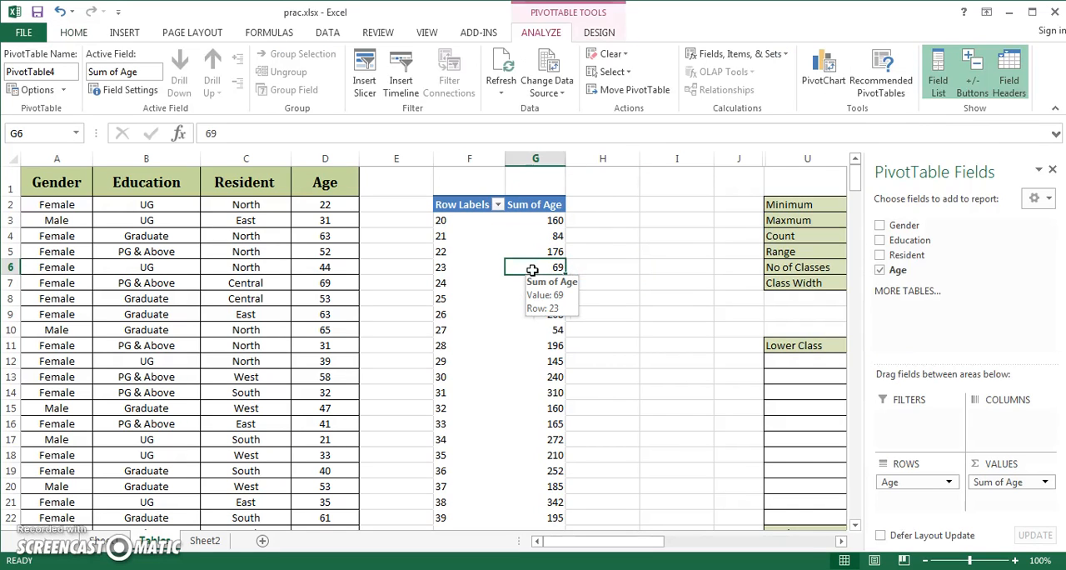
{"action": "right_click", "coordinate": [533, 267]}
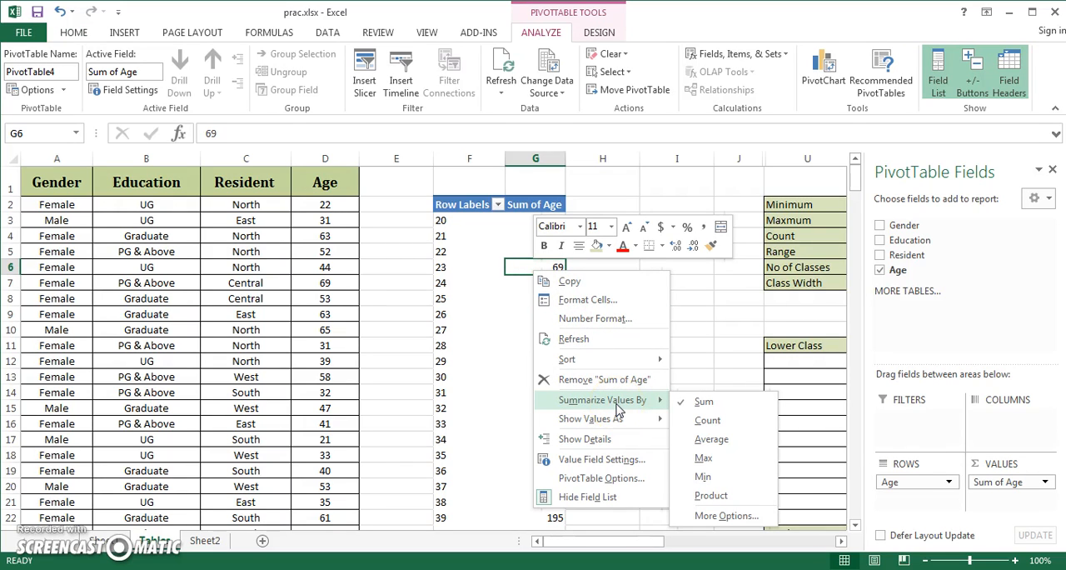
{"action": "left_click", "coordinate": [707, 419]}
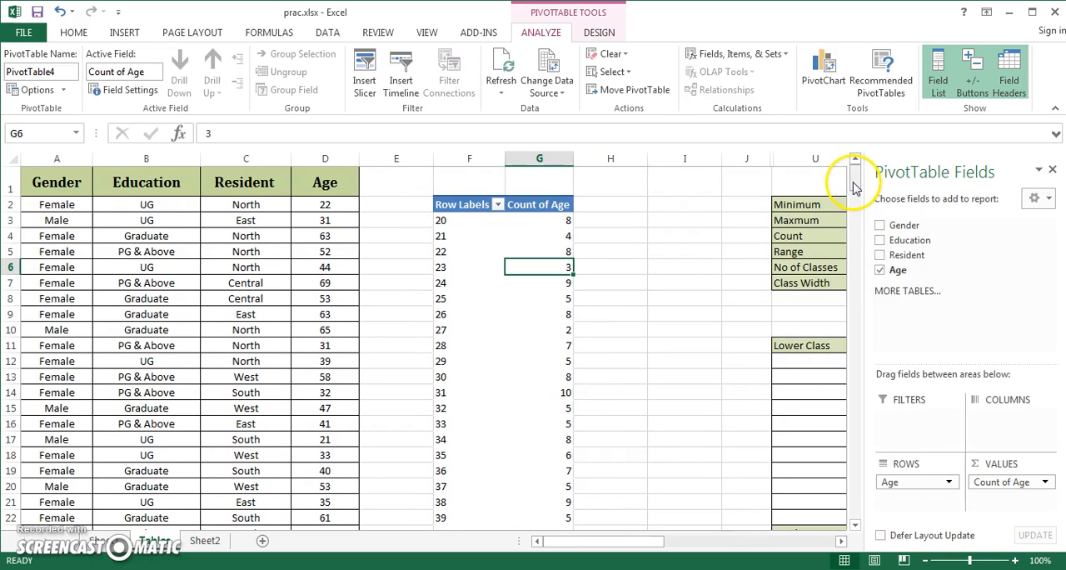
{"action": "left_click", "coordinate": [440, 235]}
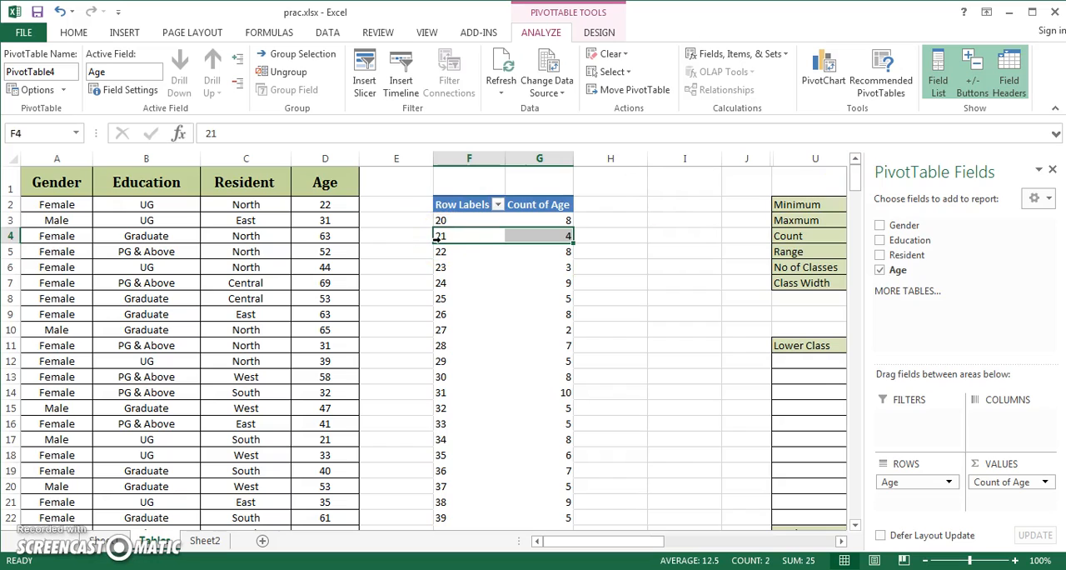
- Group the pivot ages starting at 20, ending at 70, by 10
{"action": "right_click", "coordinate": [439, 235]}
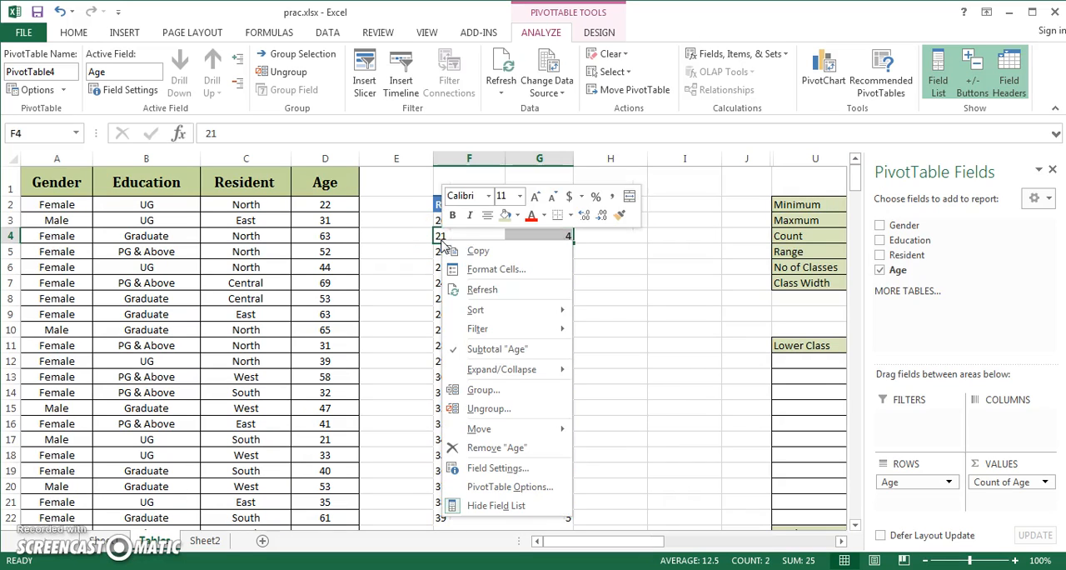
{"action": "mouse_move", "coordinate": [475, 309]}
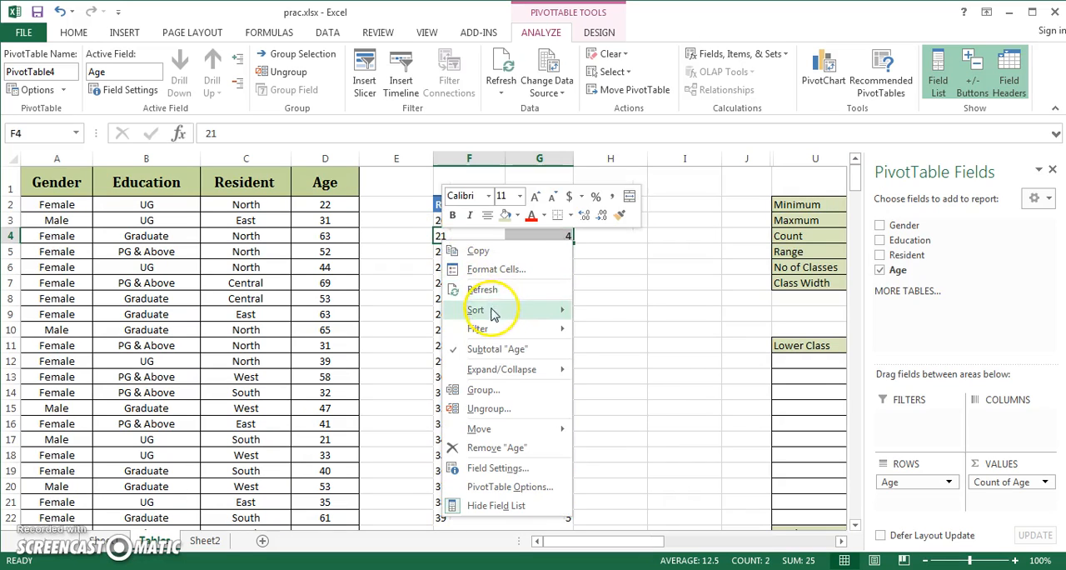
{"action": "mouse_move", "coordinate": [482, 389]}
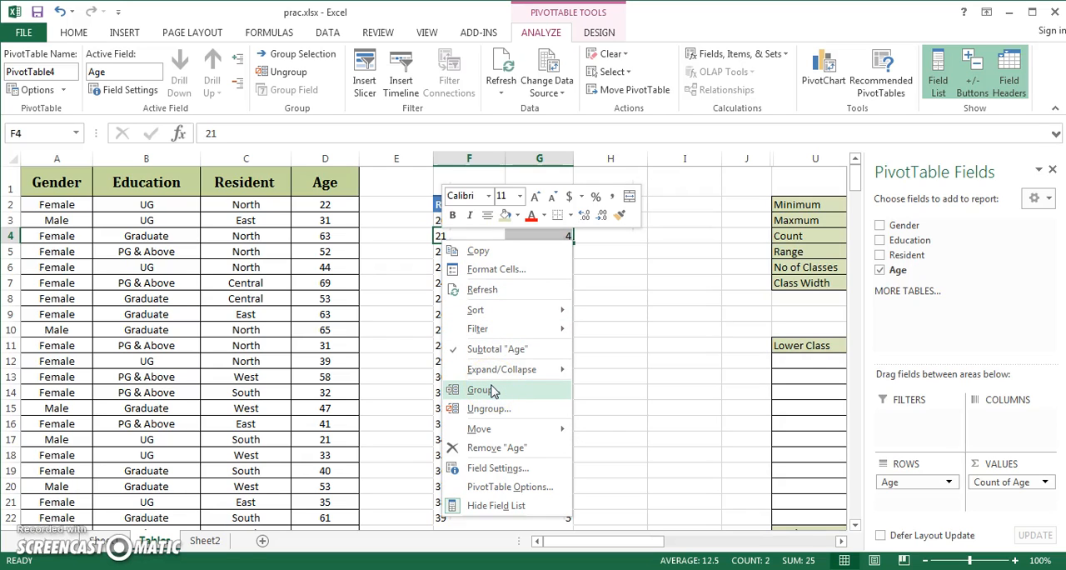
{"action": "left_click", "coordinate": [479, 389]}
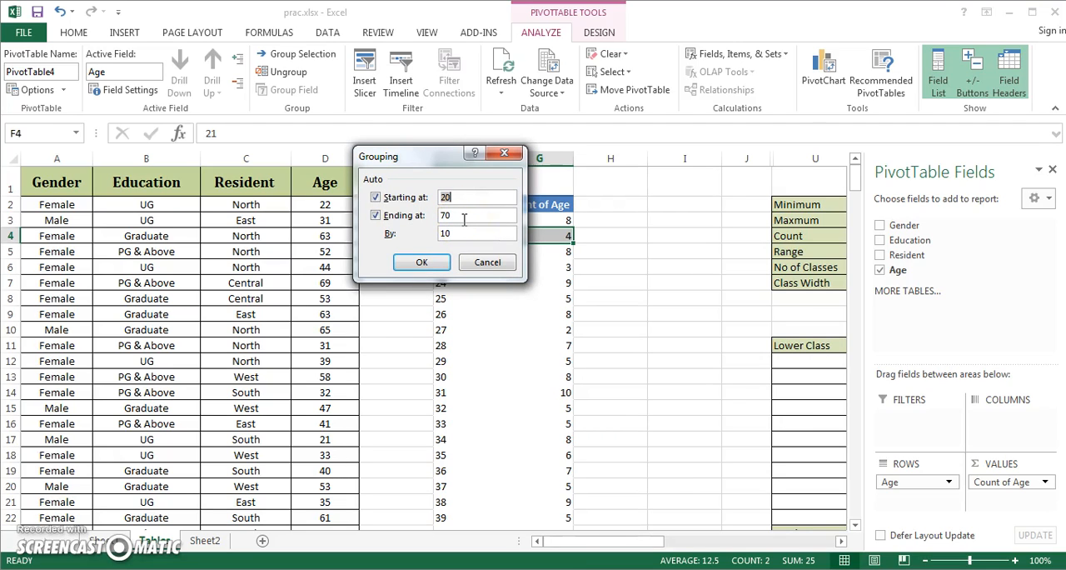
{"action": "left_click", "coordinate": [477, 233]}
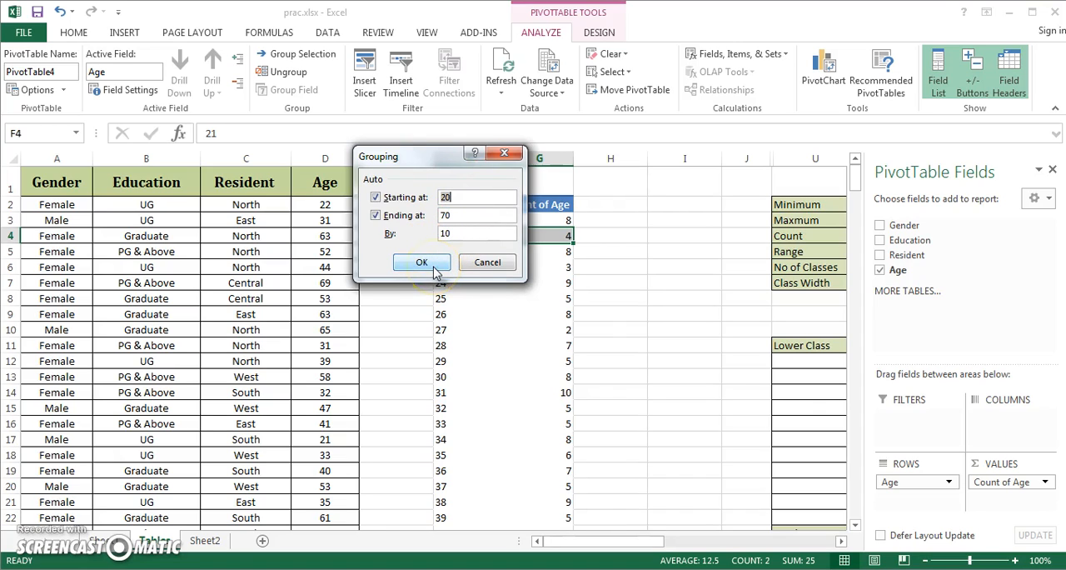
{"action": "left_click", "coordinate": [421, 261]}
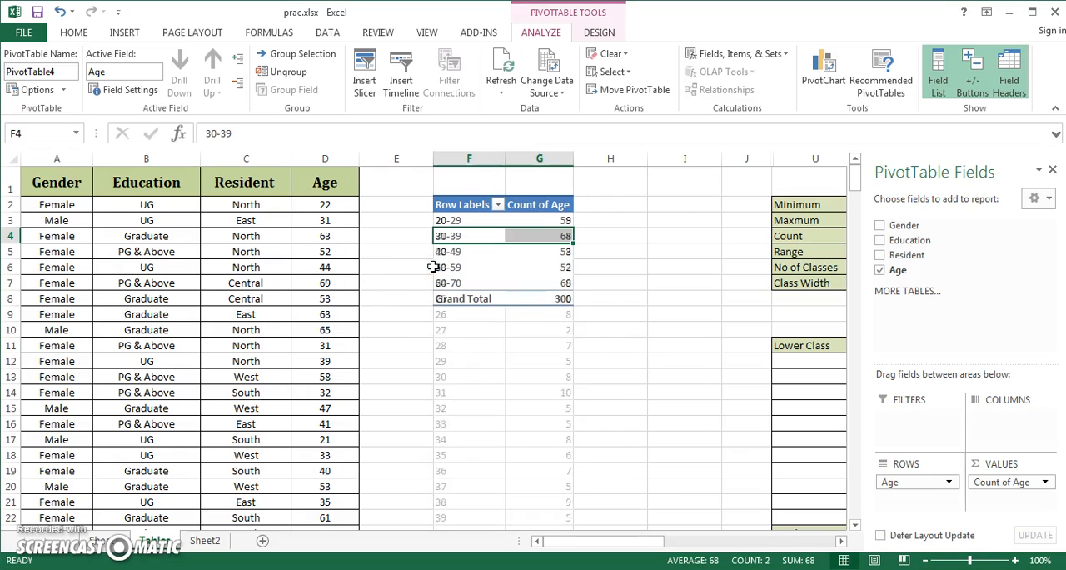
{"action": "left_click", "coordinate": [609, 329]}
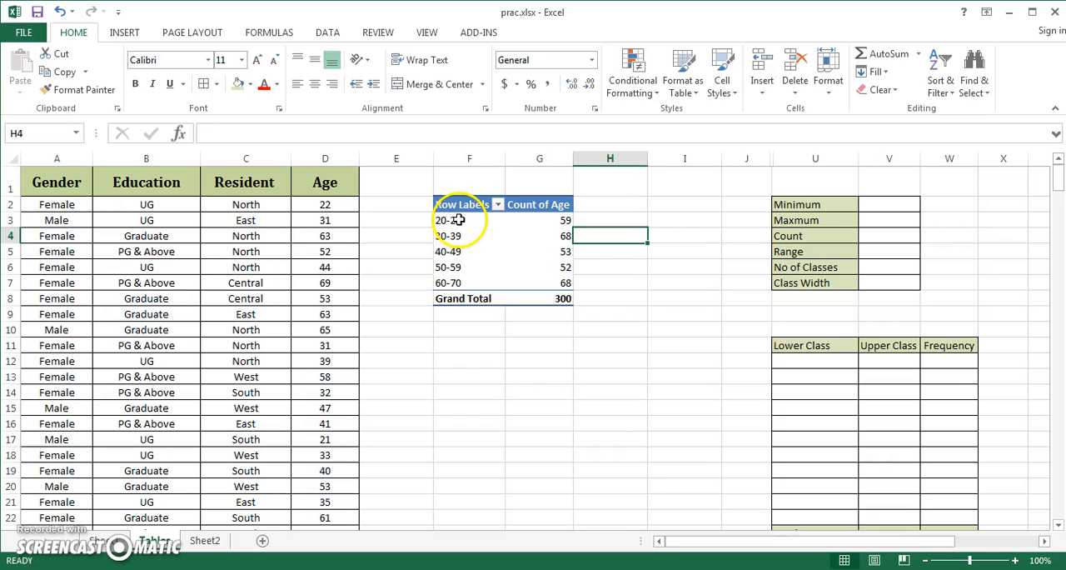
{"action": "mouse_move", "coordinate": [450, 220]}
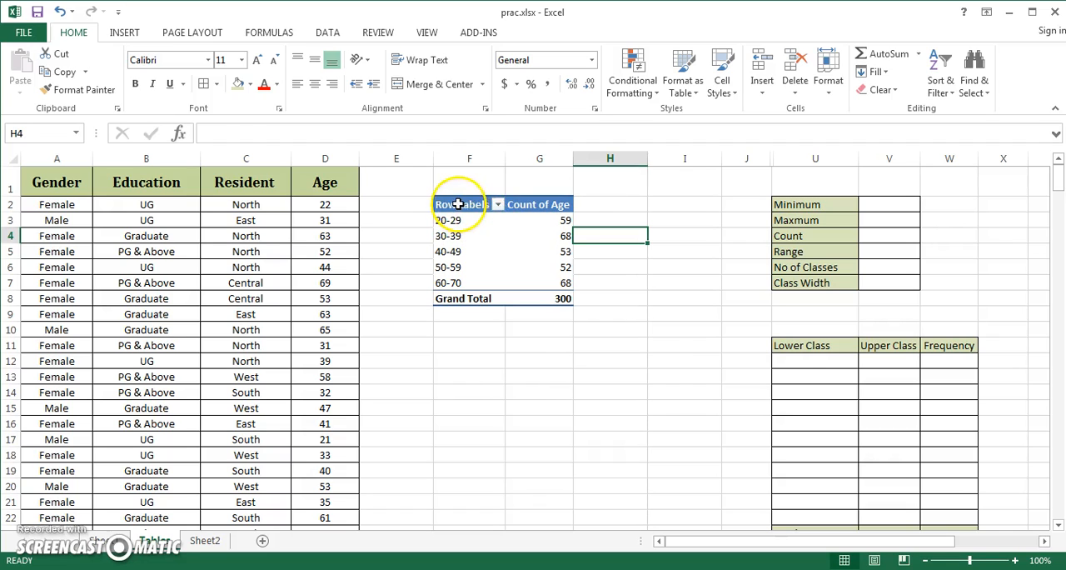
- Retitle the Row Labels and Count of Age headers as Age and Frequency
{"action": "left_click", "coordinate": [458, 204]}
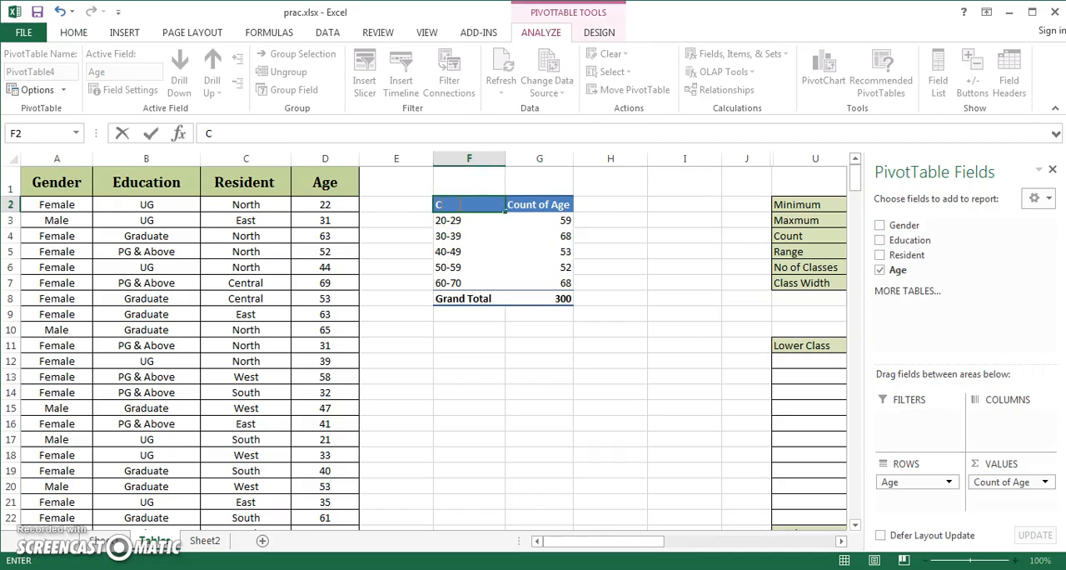
{"action": "type", "text": "lasses"}
{"action": "left_click", "coordinate": [539, 204]}
{"action": "type", "text": "Frequency"}
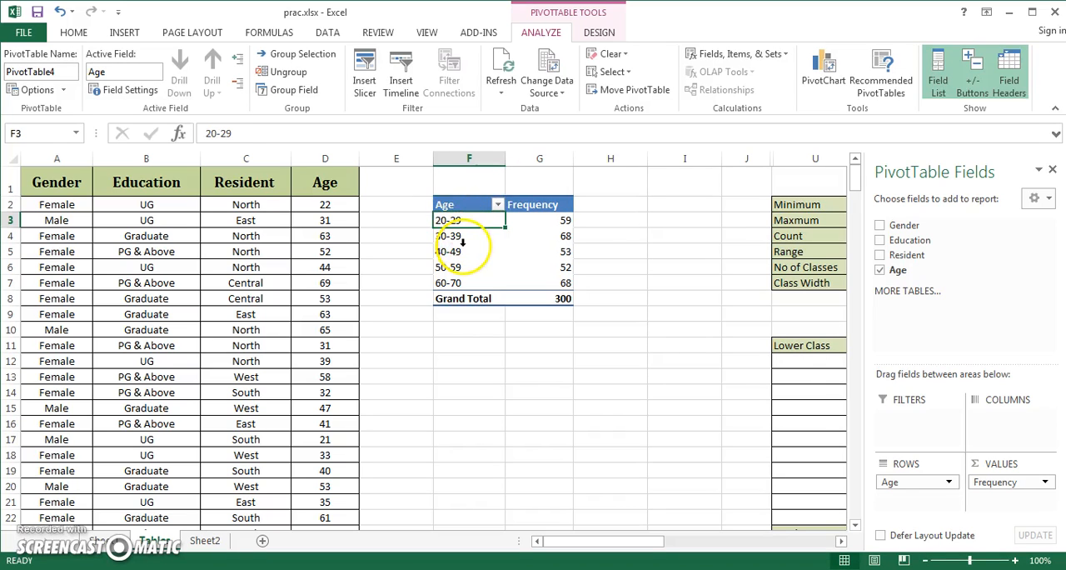
{"action": "left_click", "coordinate": [539, 250]}
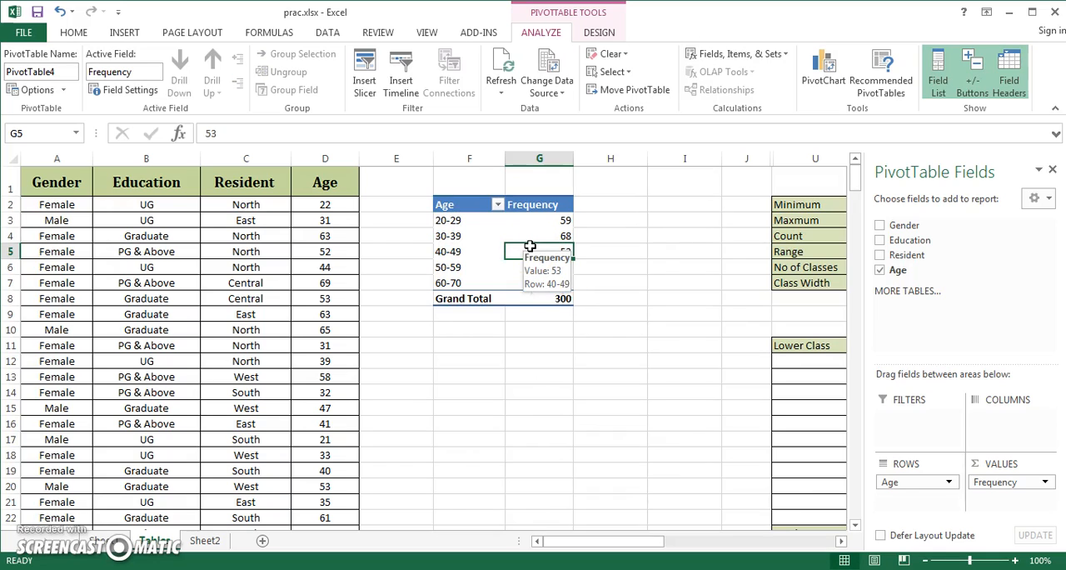
- Show the Frequency values as % of Grand Total
{"action": "right_click", "coordinate": [539, 251]}
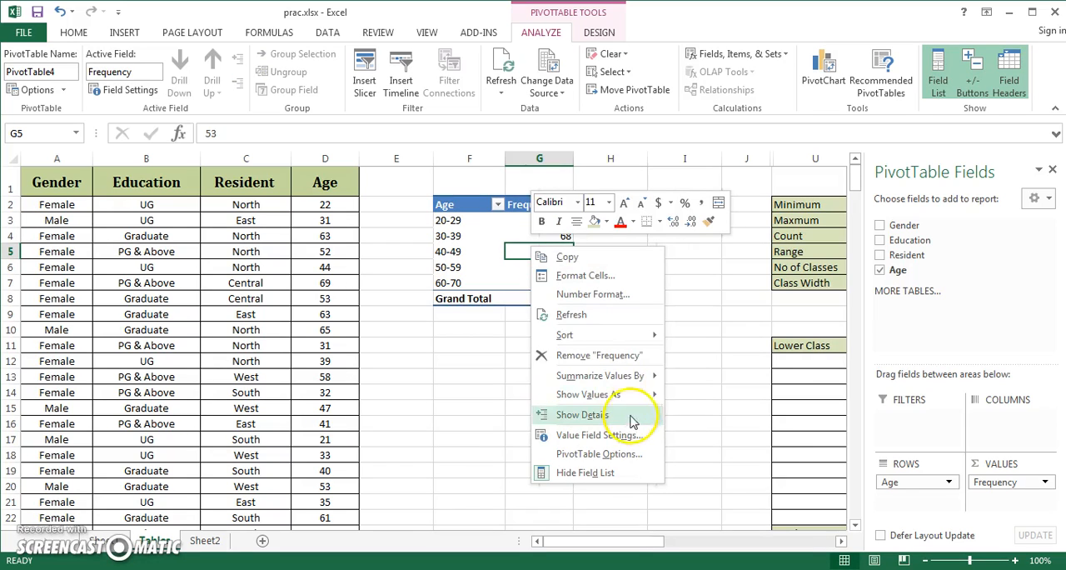
{"action": "mouse_move", "coordinate": [589, 394]}
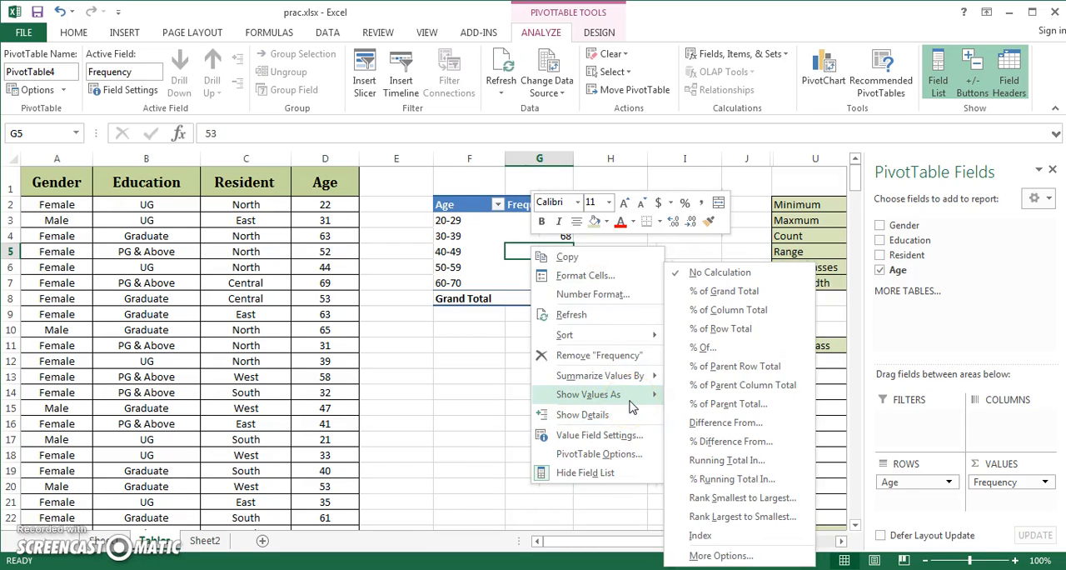
{"action": "left_click", "coordinate": [723, 291]}
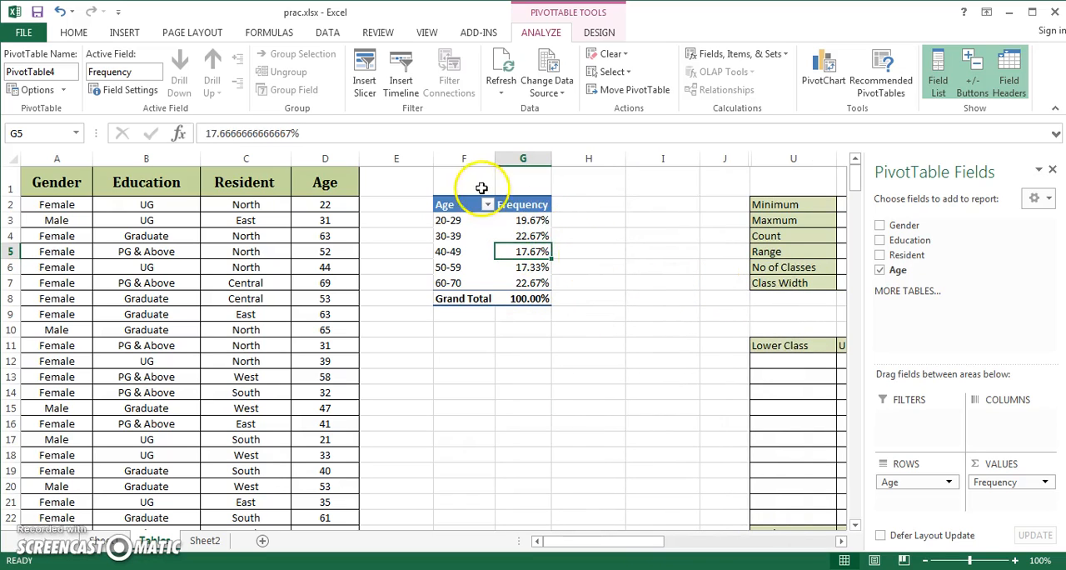
{"action": "mouse_move", "coordinate": [497, 219]}
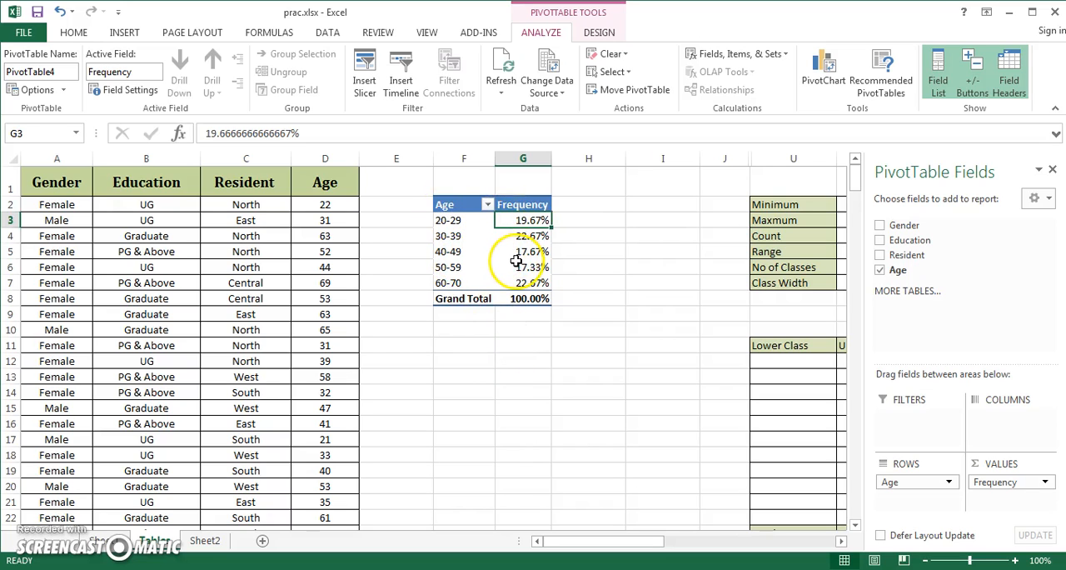
{"action": "left_click", "coordinate": [523, 252]}
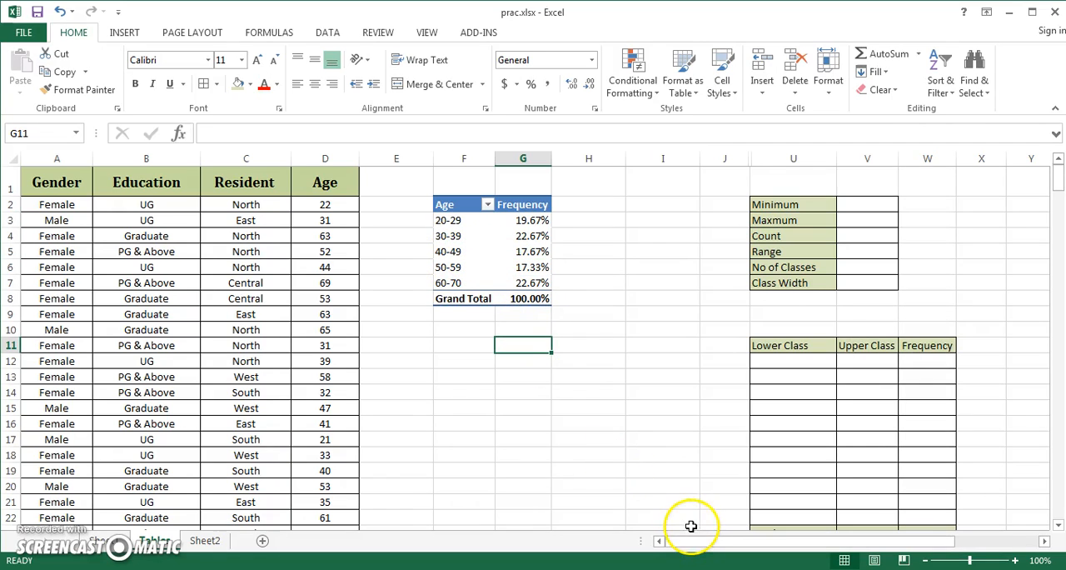
{"action": "mouse_move", "coordinate": [703, 548]}
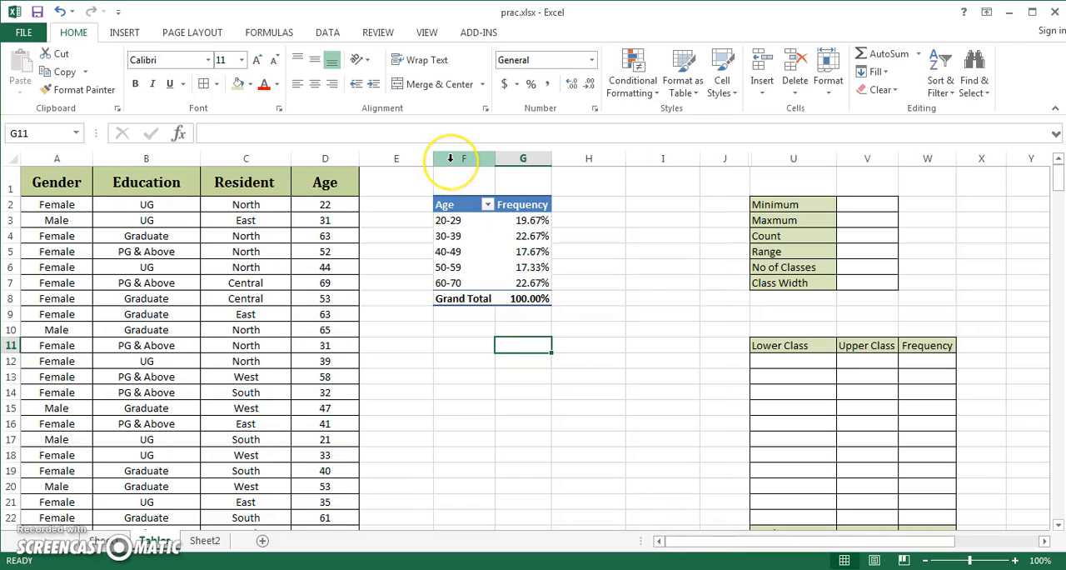
{"action": "left_click", "coordinate": [464, 159]}
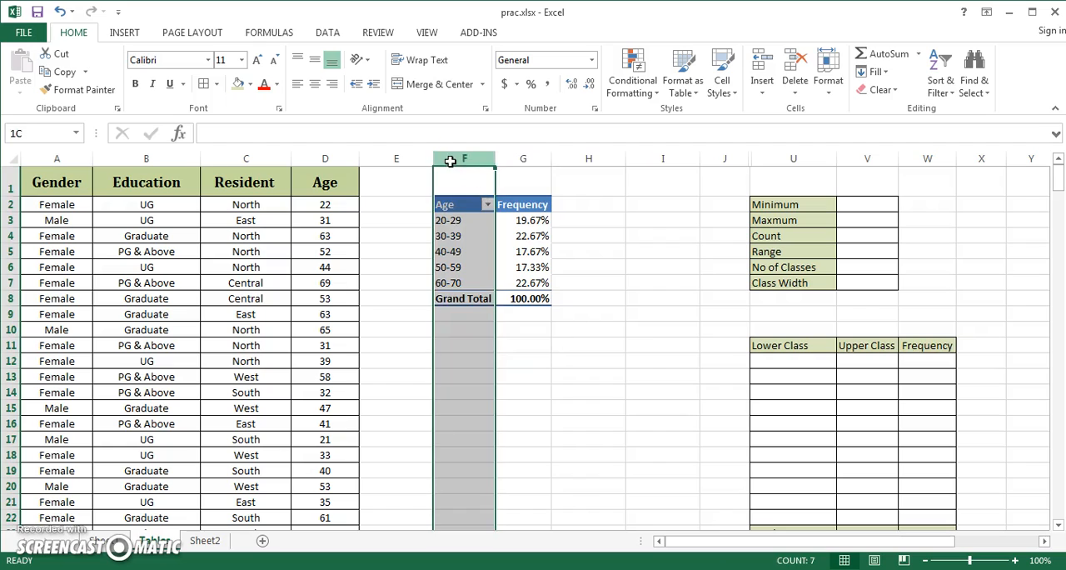
- Hide columns F through J containing the PivotTable
{"action": "left_click_drag", "start_coordinate": [464, 158], "coordinate": [718, 158]}
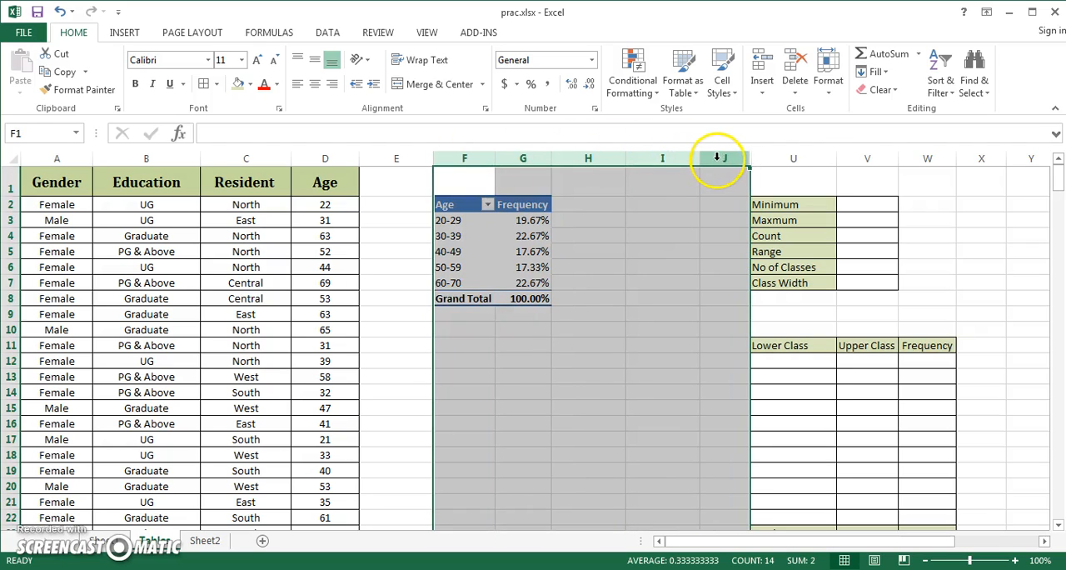
{"action": "right_click", "coordinate": [725, 158]}
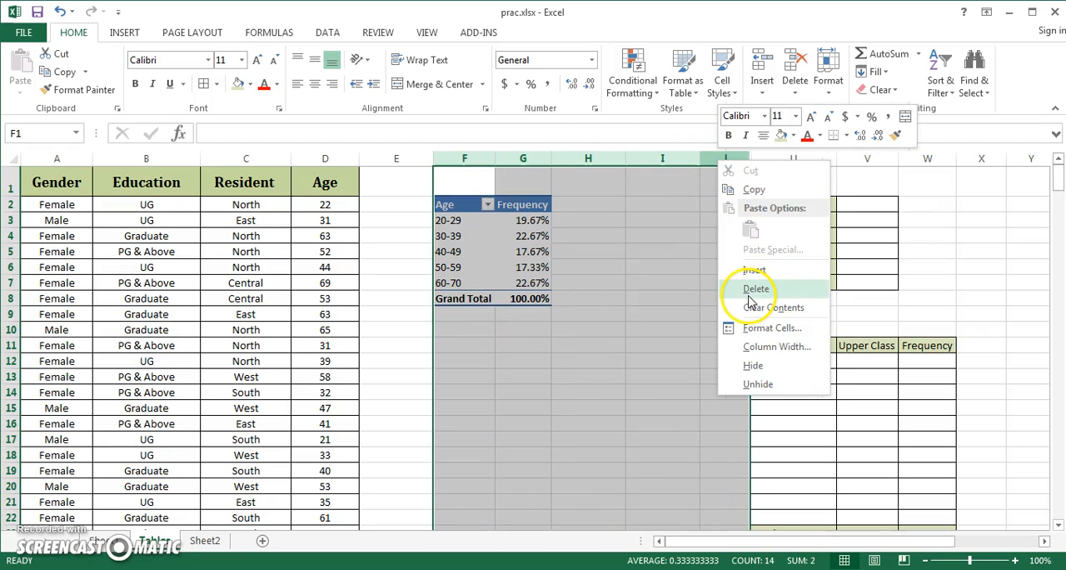
{"action": "mouse_move", "coordinate": [753, 365]}
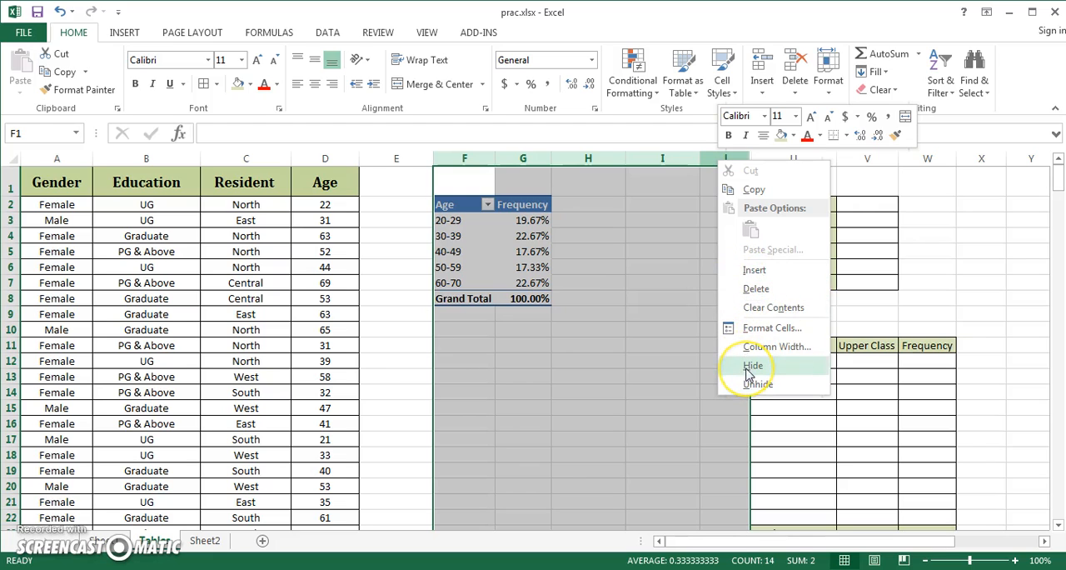
{"action": "left_click", "coordinate": [752, 364]}
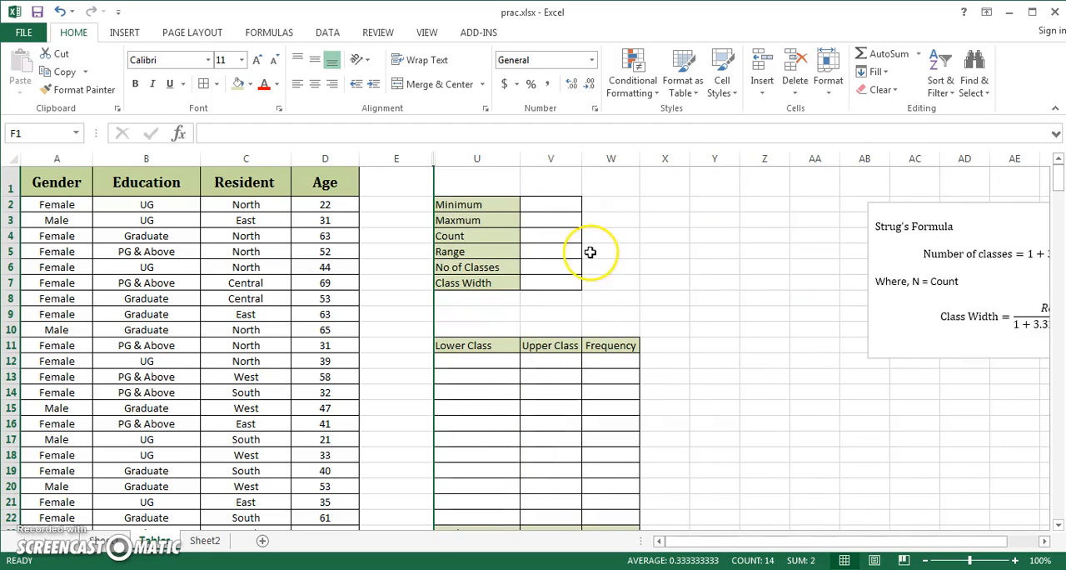
{"action": "left_click", "coordinate": [611, 251]}
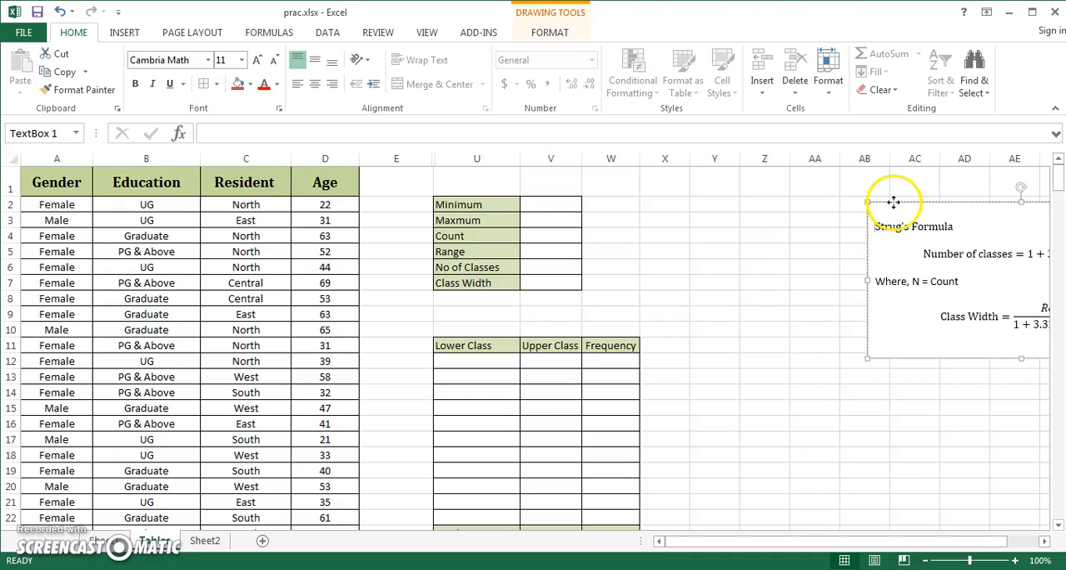
- Drag the Sturges formula text box next to the class-width summary table
{"action": "left_click_drag", "start_coordinate": [893, 202], "coordinate": [675, 177]}
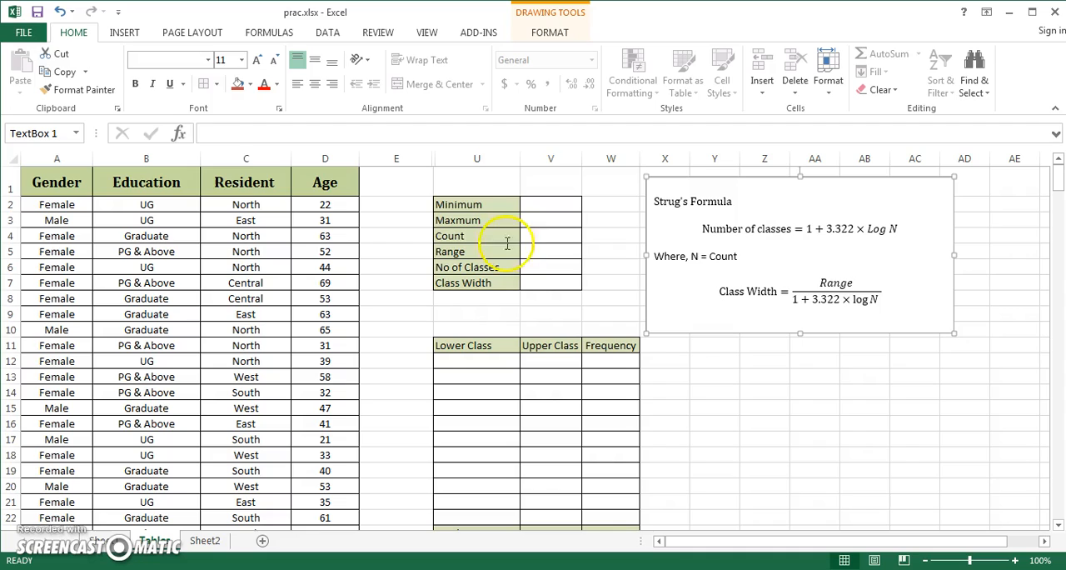
{"action": "mouse_move", "coordinate": [557, 305]}
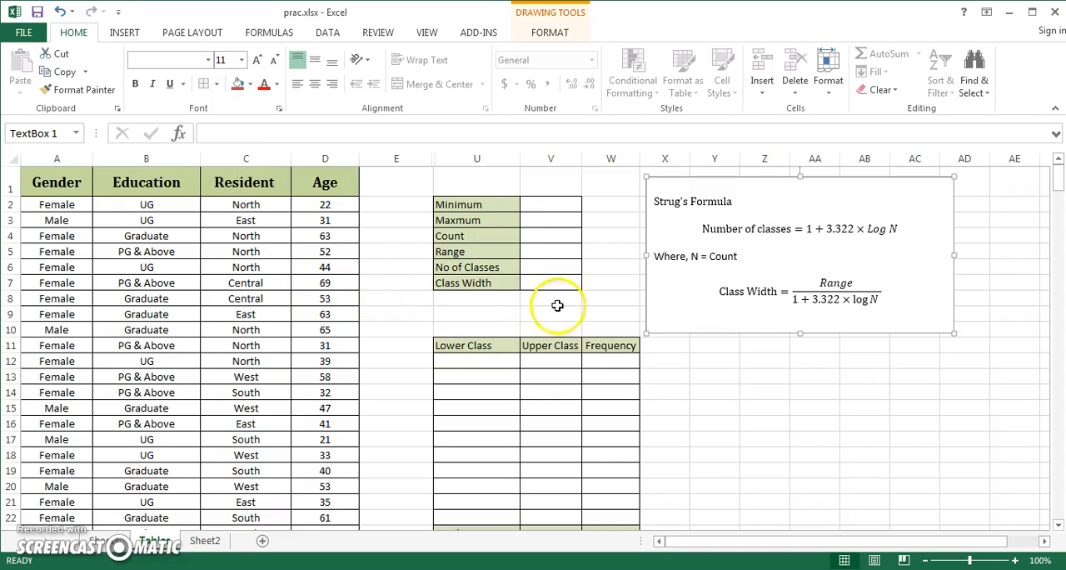
{"action": "mouse_move", "coordinate": [561, 276]}
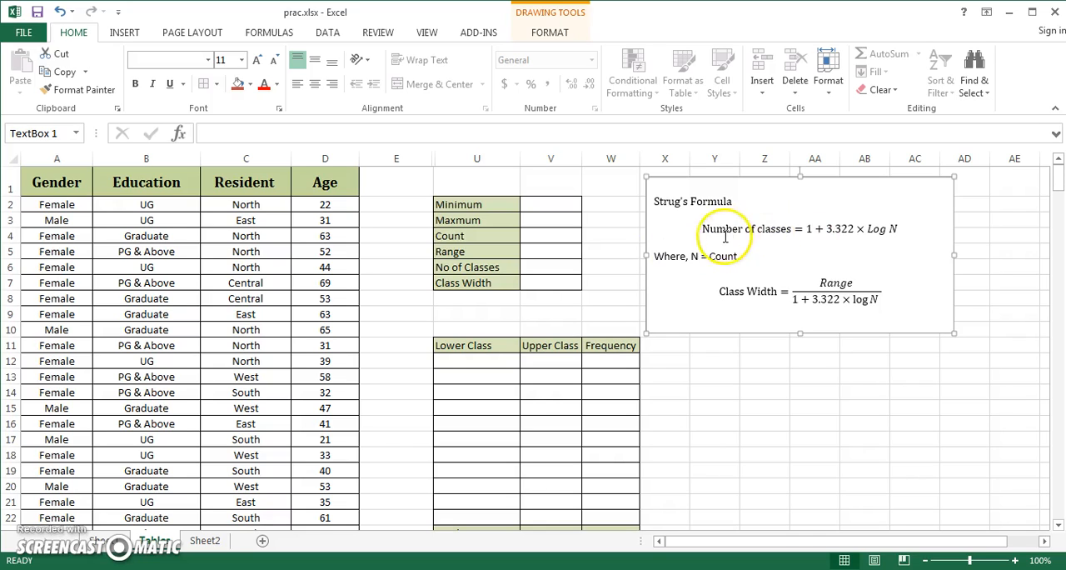
{"action": "mouse_move", "coordinate": [801, 231]}
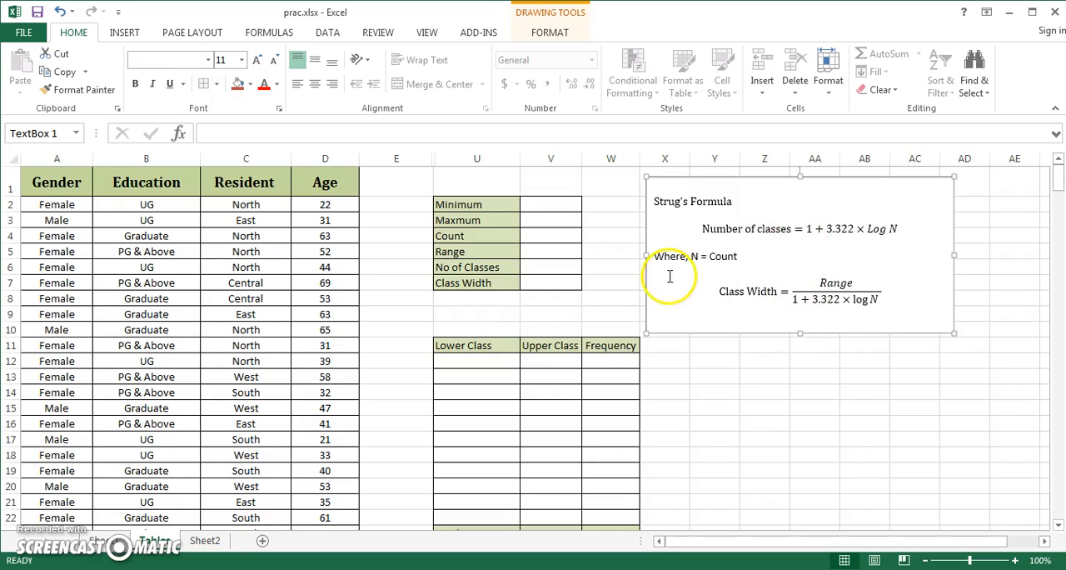
{"action": "mouse_move", "coordinate": [544, 438]}
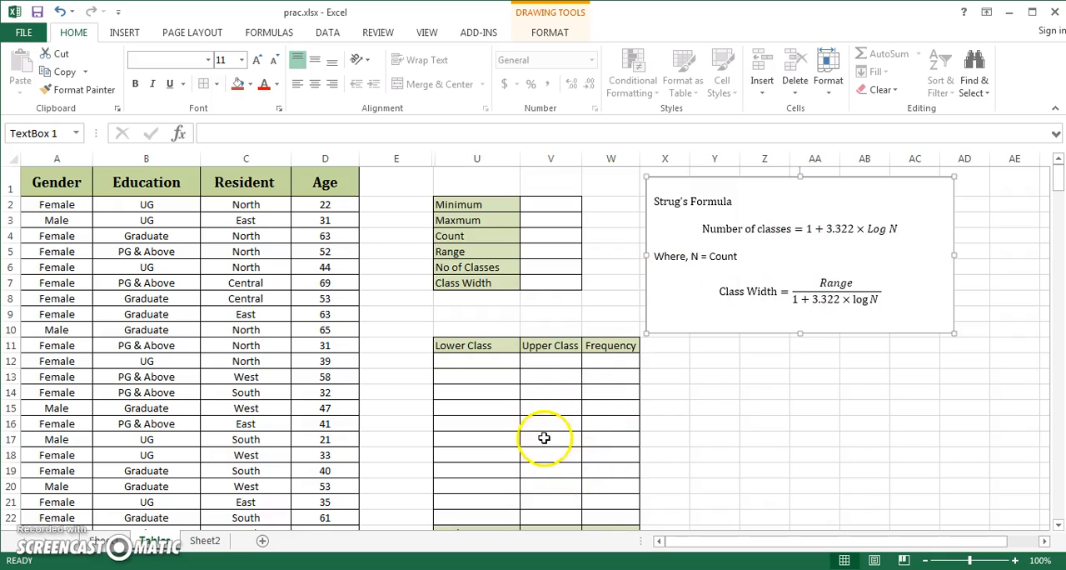
{"action": "mouse_move", "coordinate": [541, 206]}
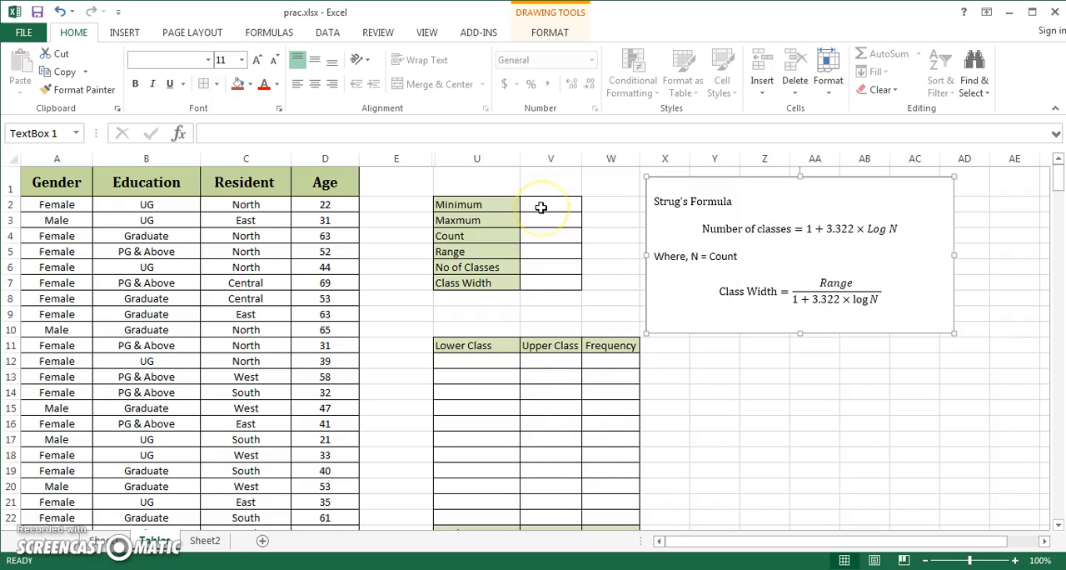
- Enter =MIN, =MAX and =COUNT over the Age column in V2–V4 (20, 70, 300)
{"action": "left_click", "coordinate": [541, 204]}
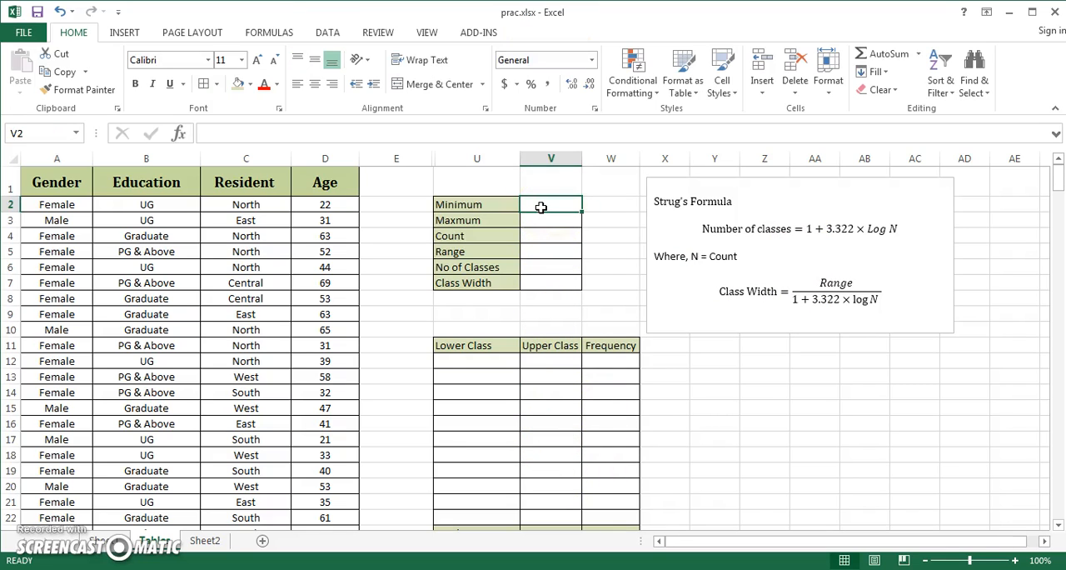
{"action": "type", "text": "="}
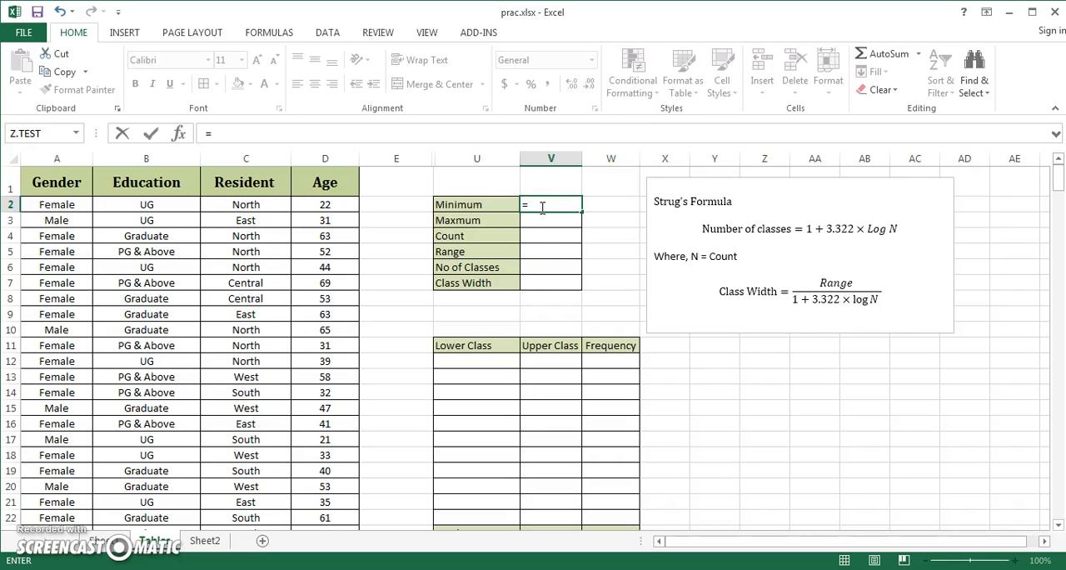
{"action": "type", "text": "min"}
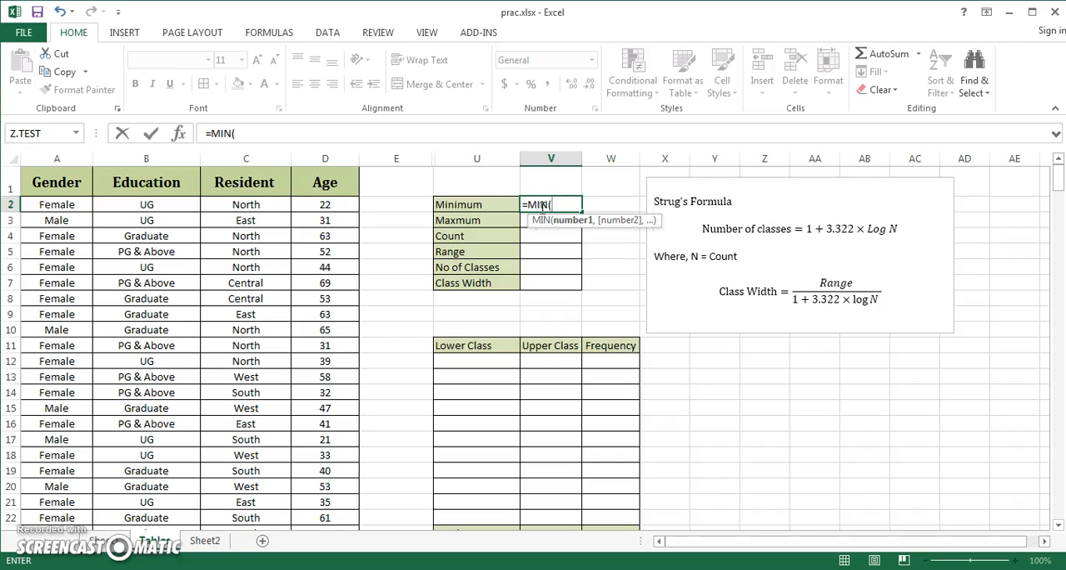
{"action": "key", "text": "f3"}
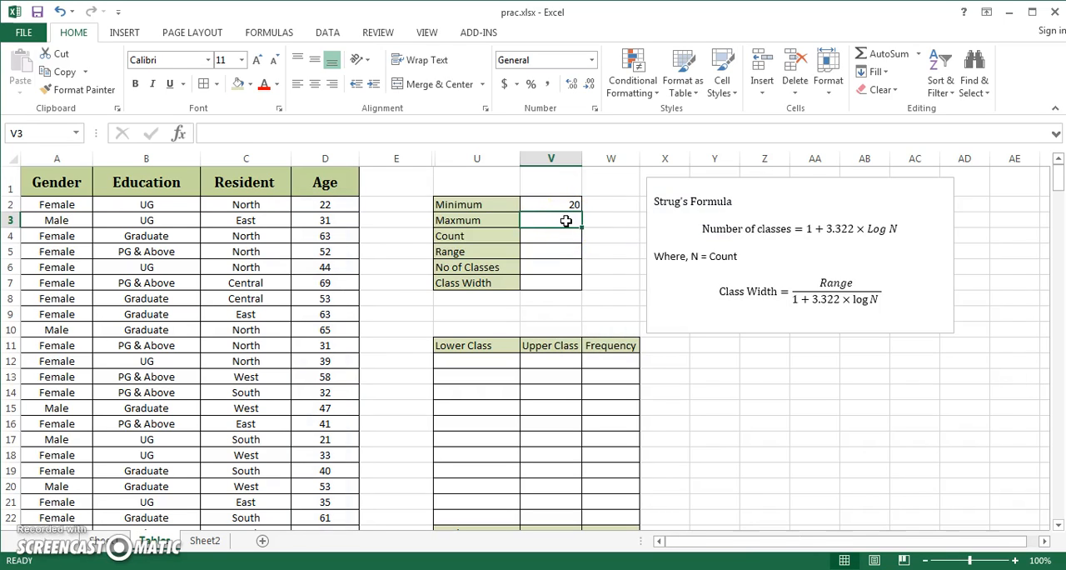
{"action": "type", "text": "=max"}
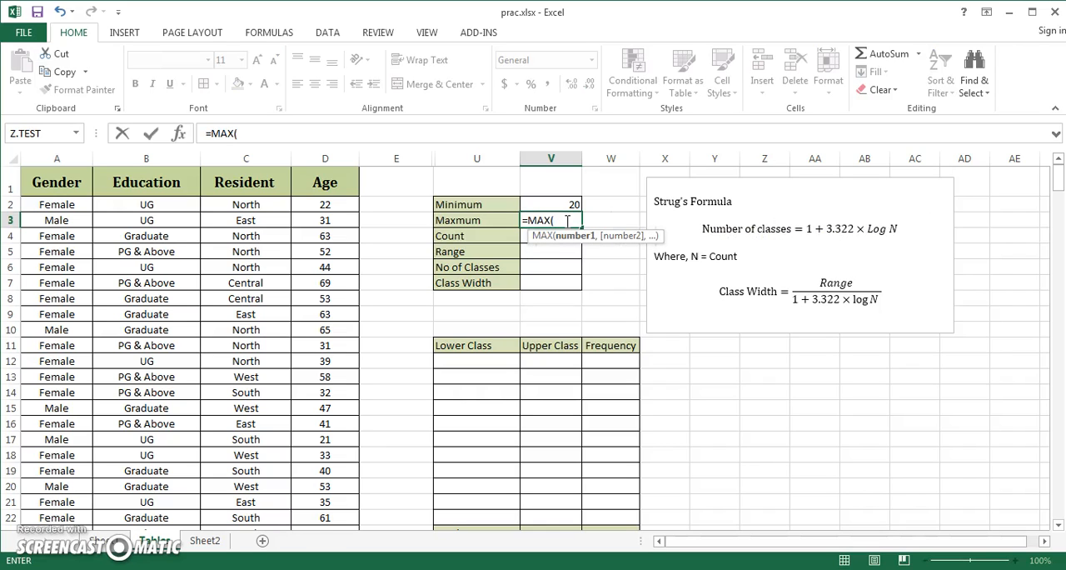
{"action": "type", "text": "ag"}
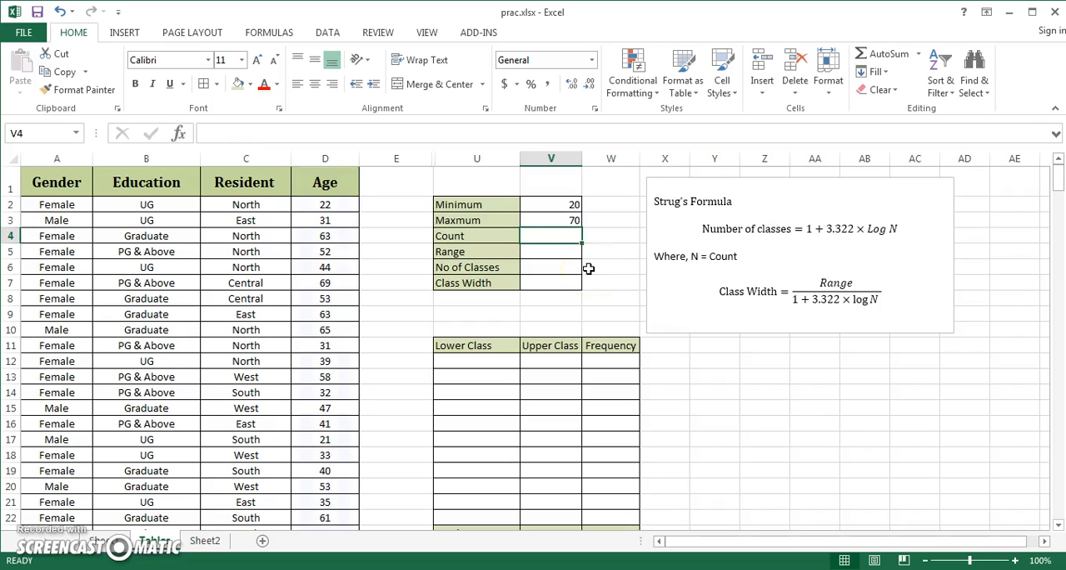
{"action": "type", "text": "=coun"}
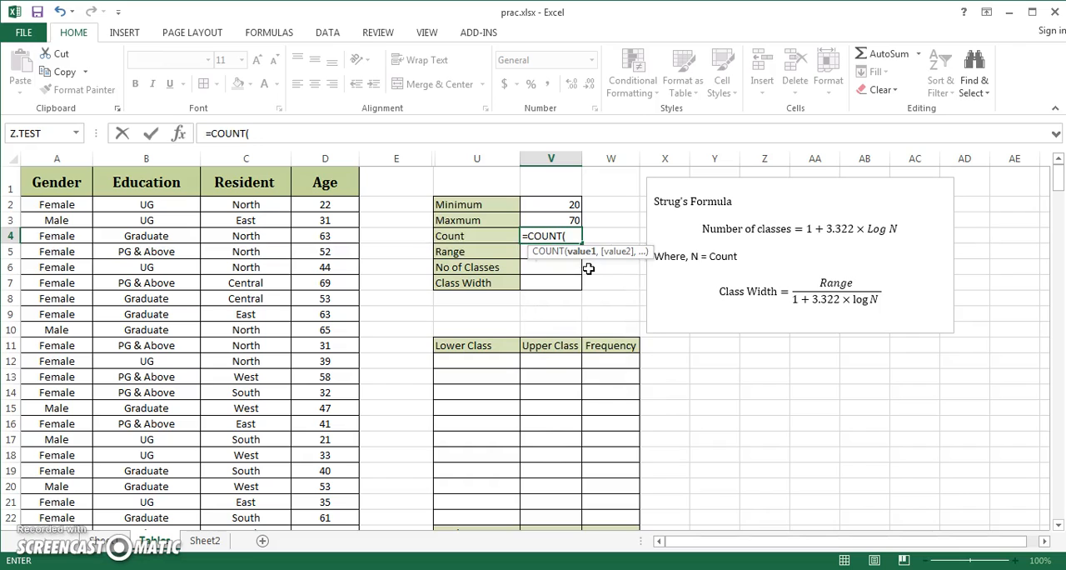
{"action": "type", "text": "A"}
{"action": "left_click", "coordinate": [550, 252]}
{"action": "type", "text": "="}
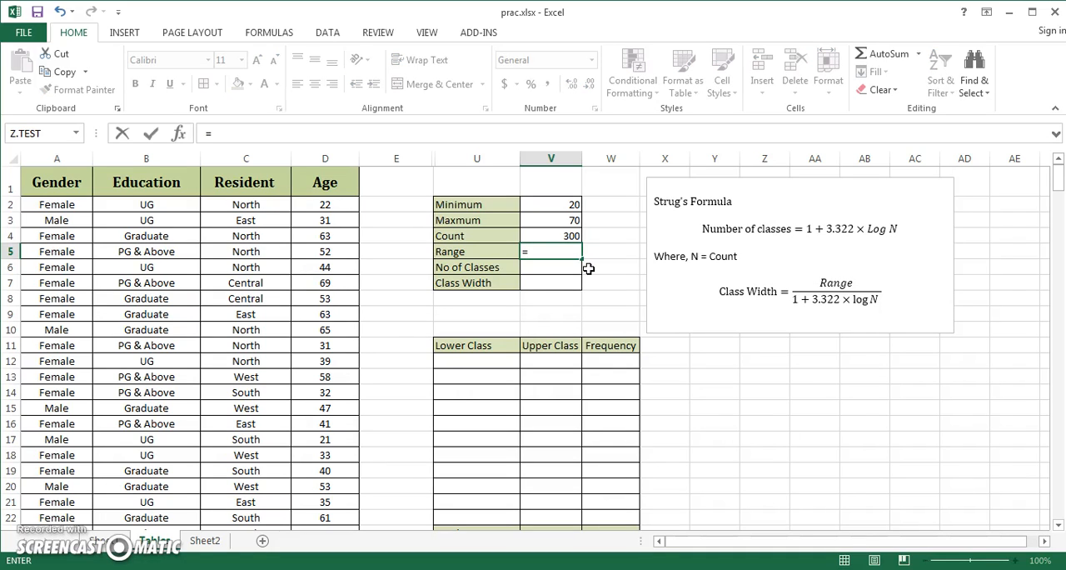
- Compute the Range in V5 as =V3-V2, giving 50
{"action": "left_click", "coordinate": [550, 220]}
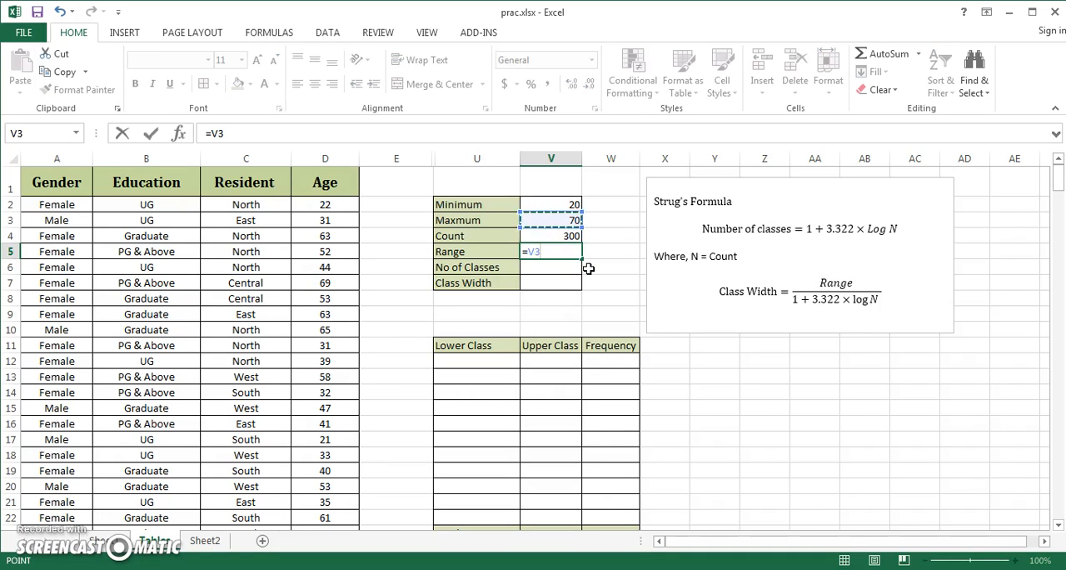
{"action": "type", "text": "-V2"}
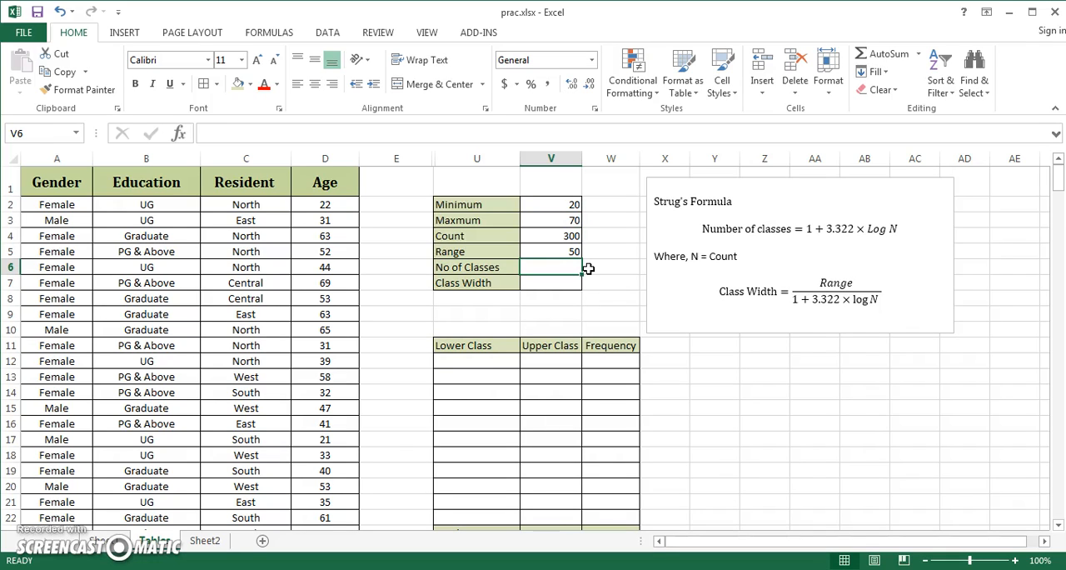
{"action": "type", "text": "="}
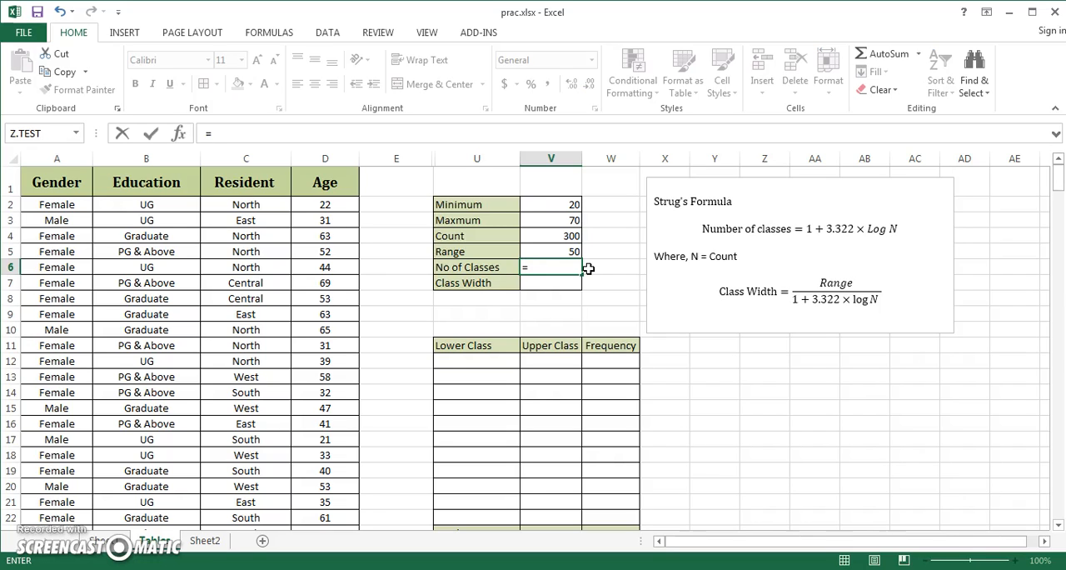
- Enter Sturges' formula =1+3.322*LOG(V4) for No of Classes in V6
{"action": "type", "text": "1+"}
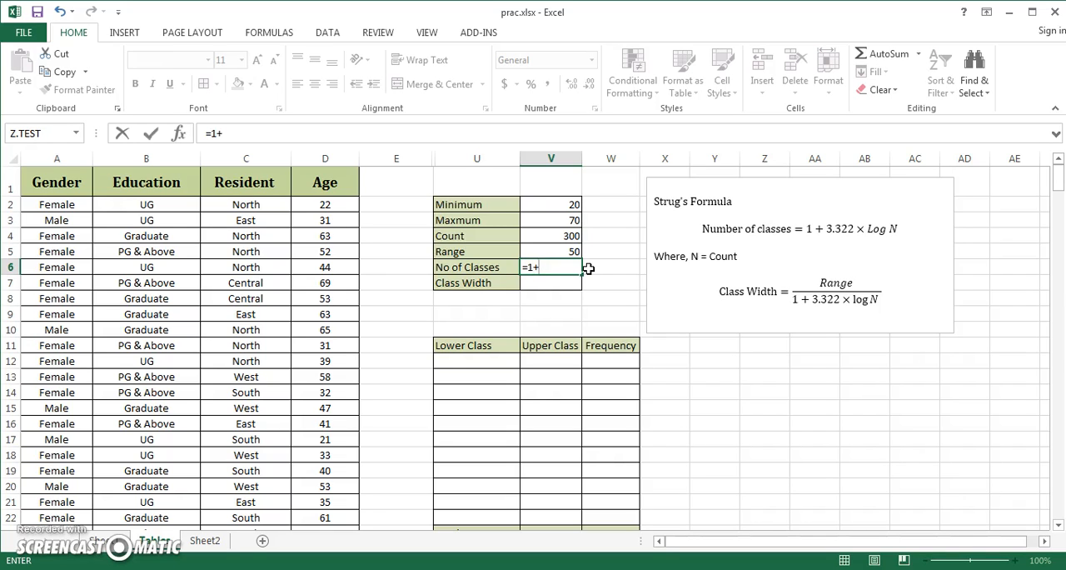
{"action": "type", "text": "3."}
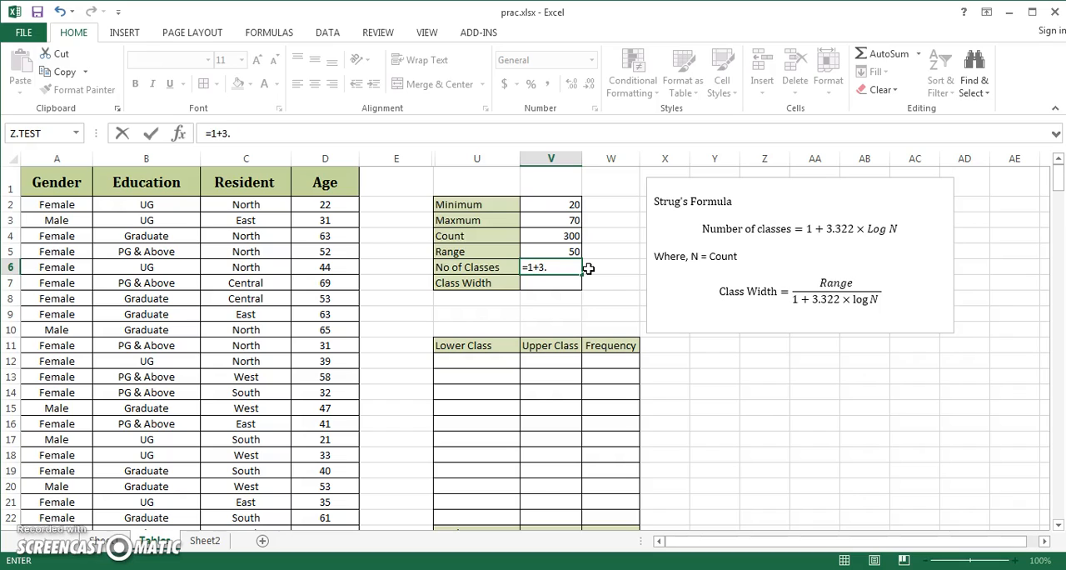
{"action": "type", "text": "322"}
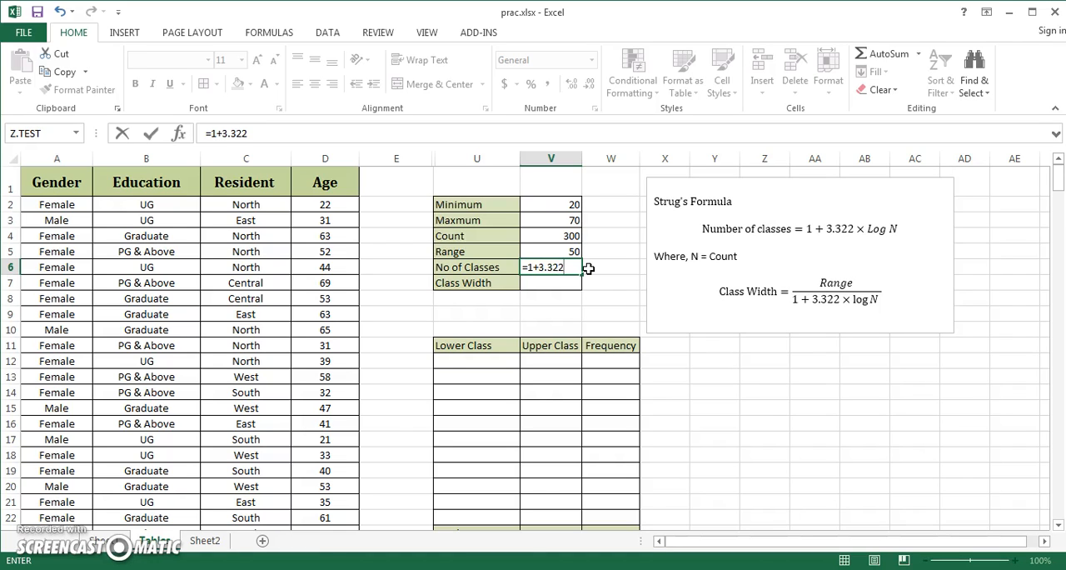
{"action": "type", "text": "*LOG("}
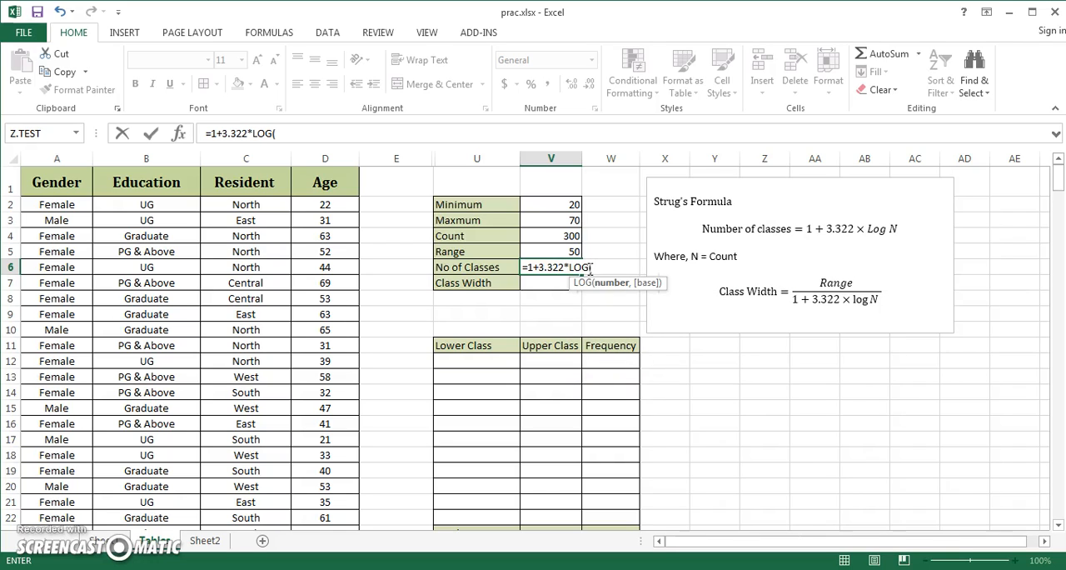
{"action": "mouse_move", "coordinate": [834, 253]}
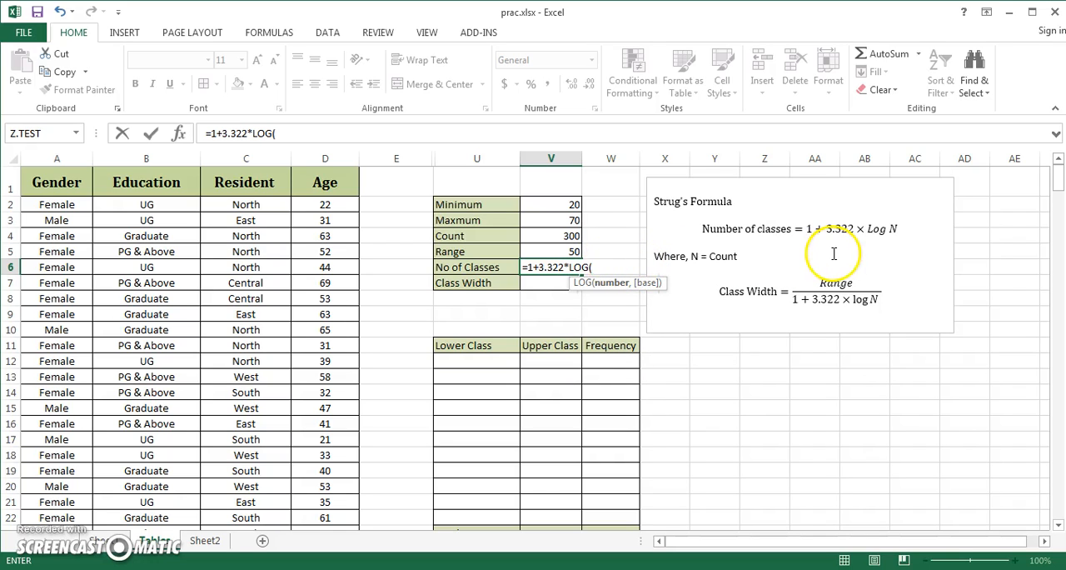
{"action": "mouse_move", "coordinate": [562, 233]}
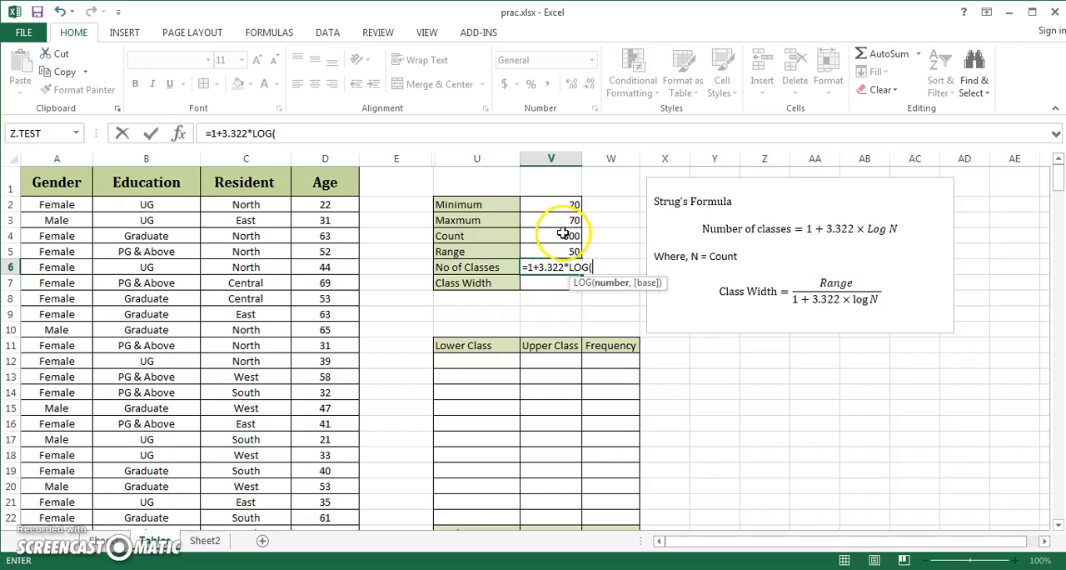
{"action": "left_click", "coordinate": [551, 235]}
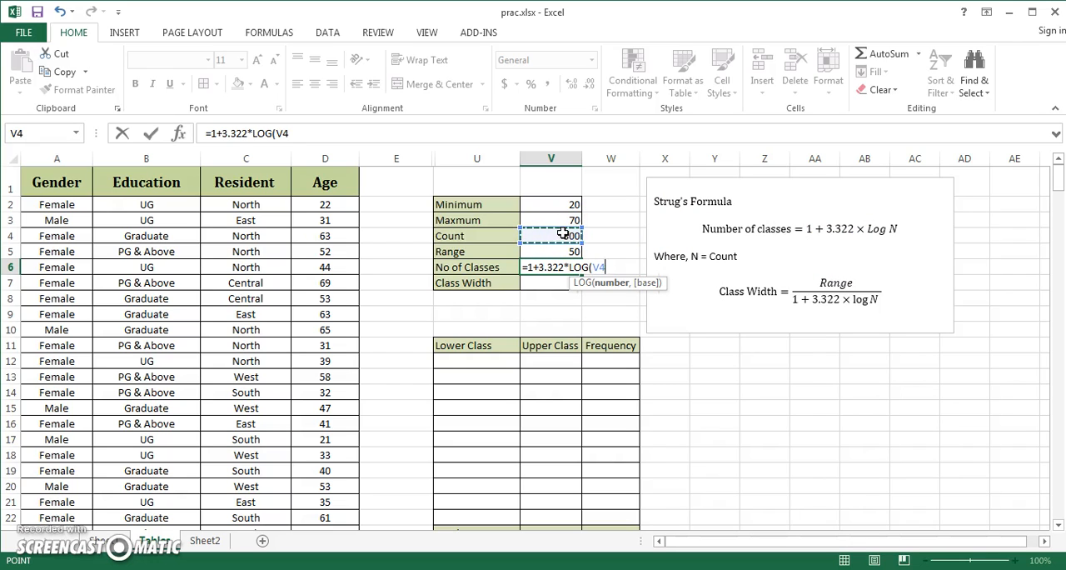
{"action": "key", "text": "Enter"}
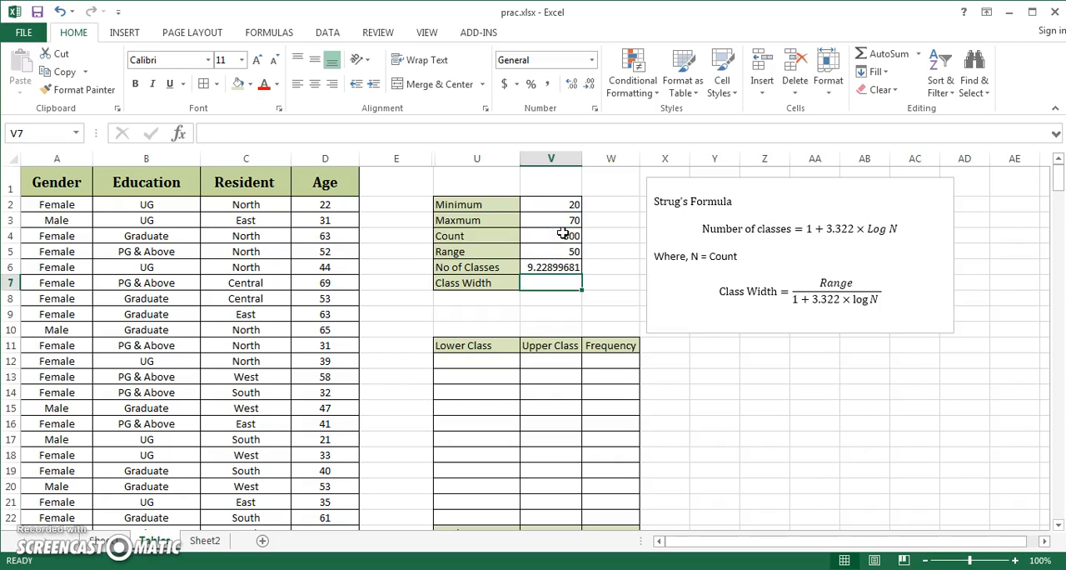
- Wrap the No of Classes formula in ROUND(...,0) so it shows 9
{"action": "left_click", "coordinate": [550, 266]}
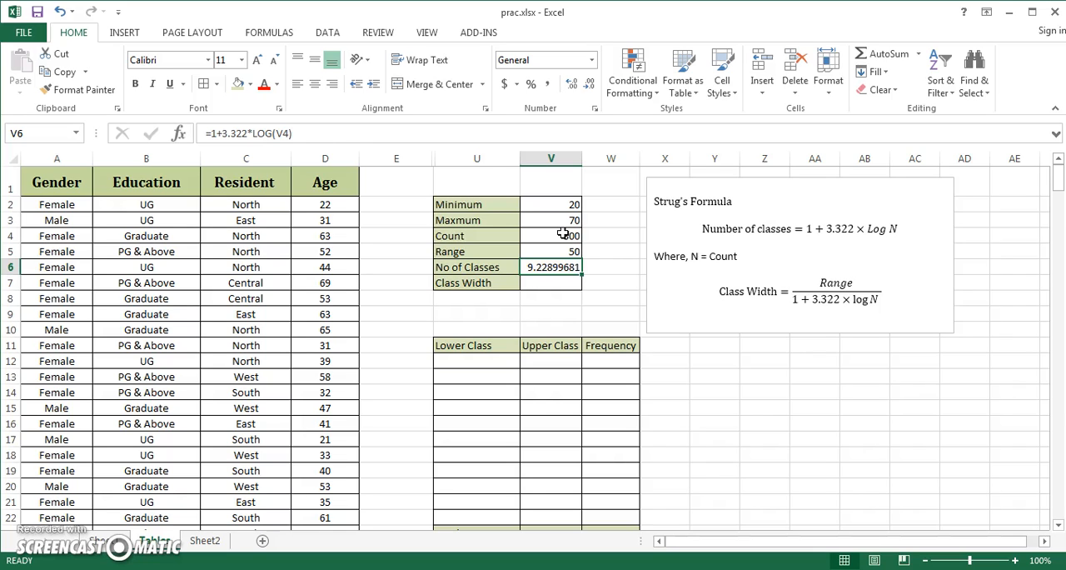
{"action": "mouse_move", "coordinate": [210, 132]}
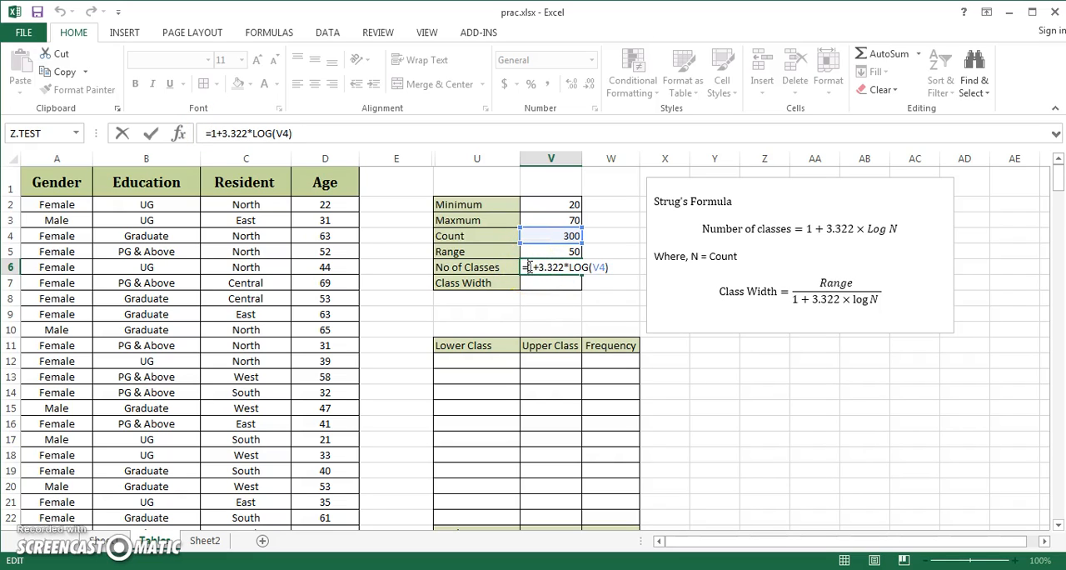
{"action": "type", "text": "roun"}
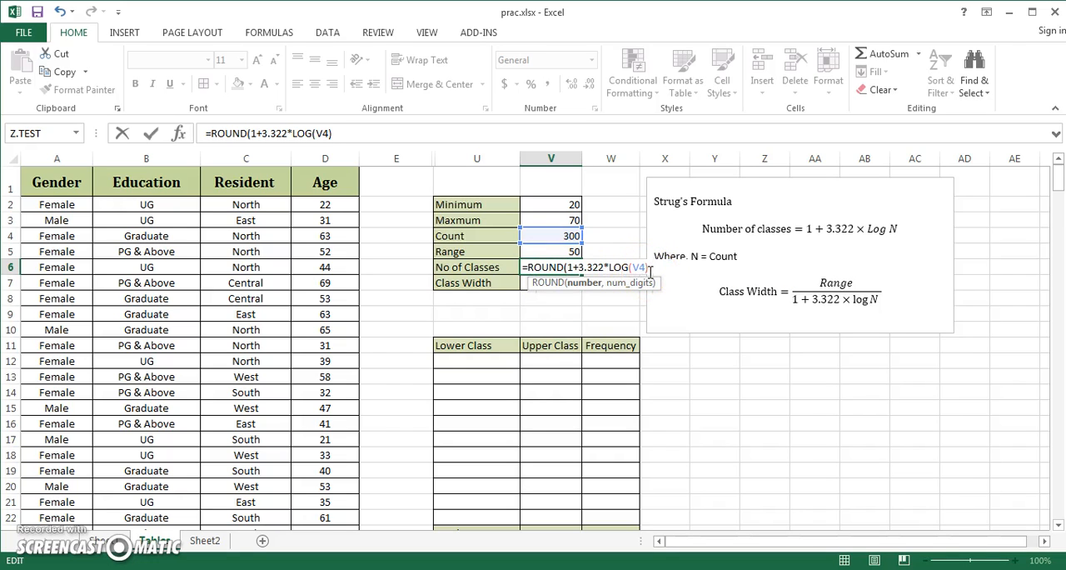
{"action": "type", "text": ",0)"}
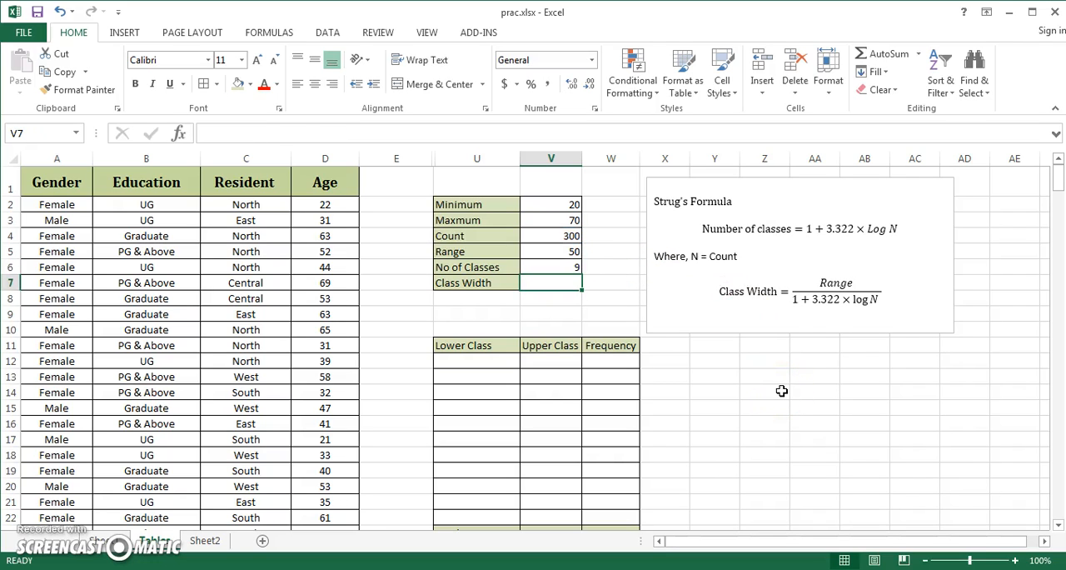
{"action": "left_click", "coordinate": [550, 267]}
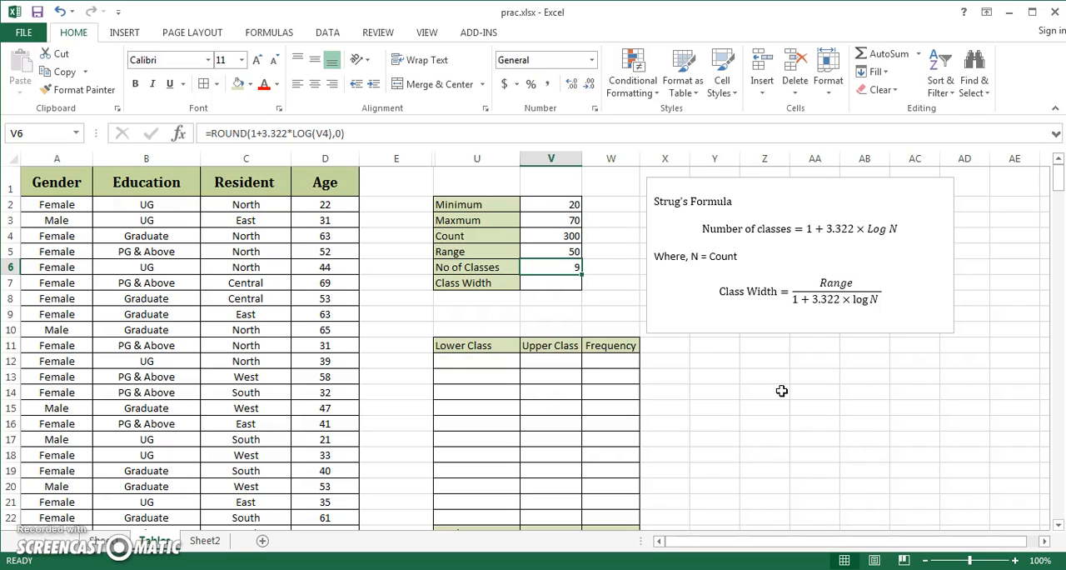
{"action": "left_click", "coordinate": [550, 282]}
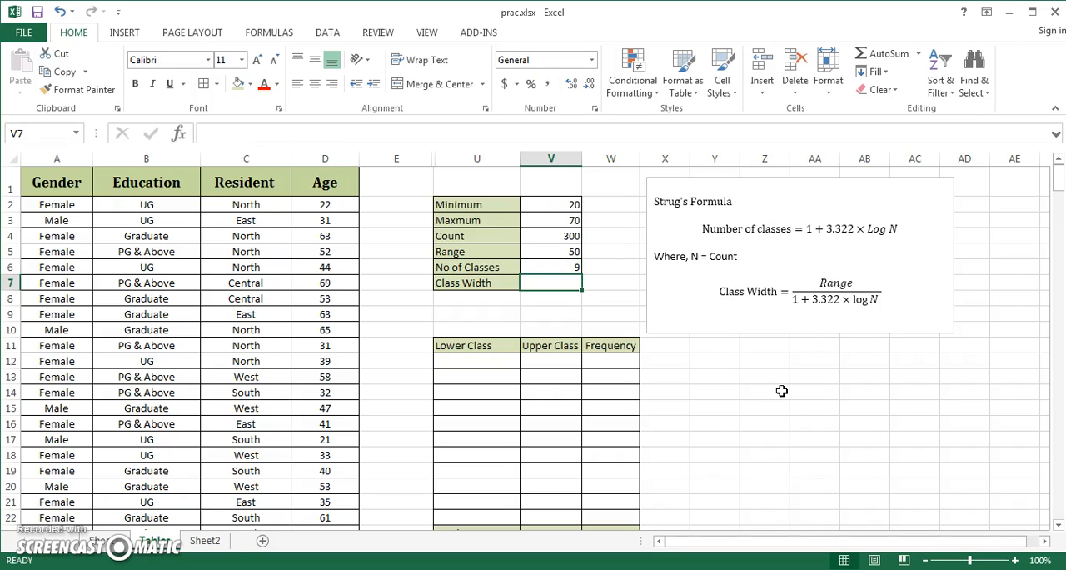
- Enter =ROUND((V5/V6),0) in V7 so Class Width shows 6
{"action": "type", "text": "="}
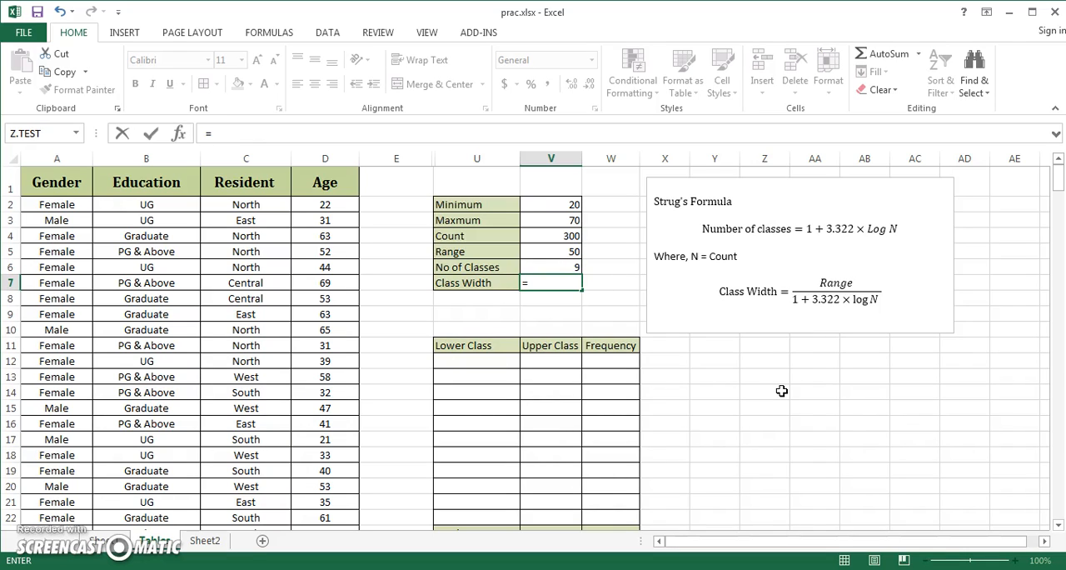
{"action": "left_click", "coordinate": [551, 251]}
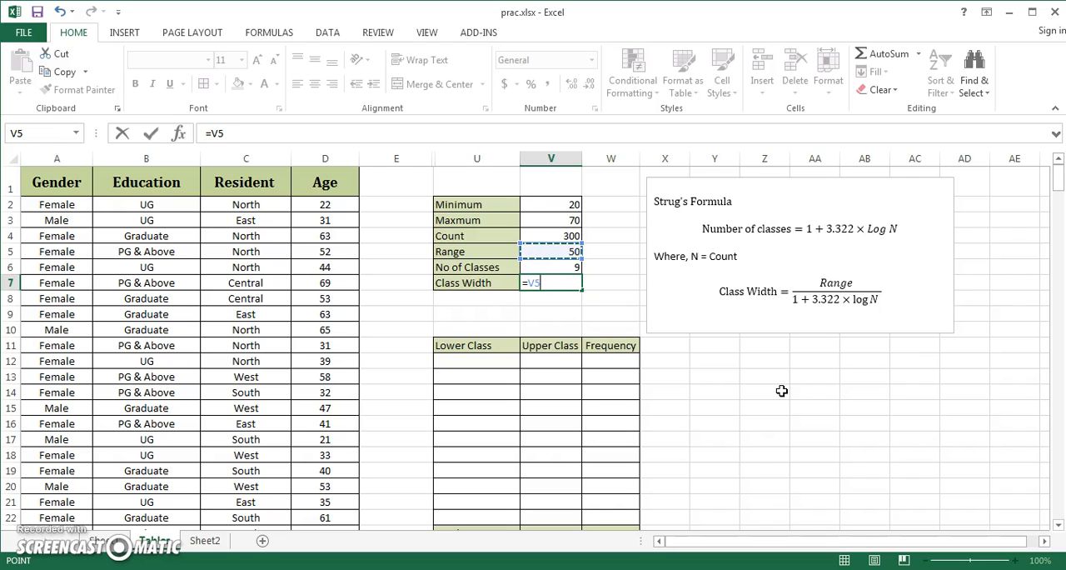
{"action": "type", "text": "/"}
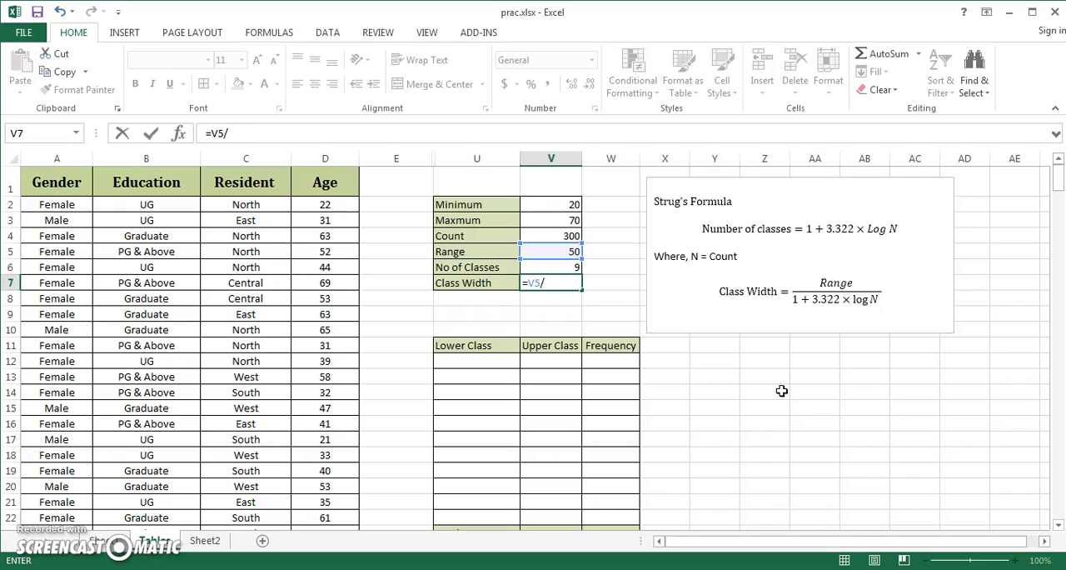
{"action": "left_click", "coordinate": [551, 267]}
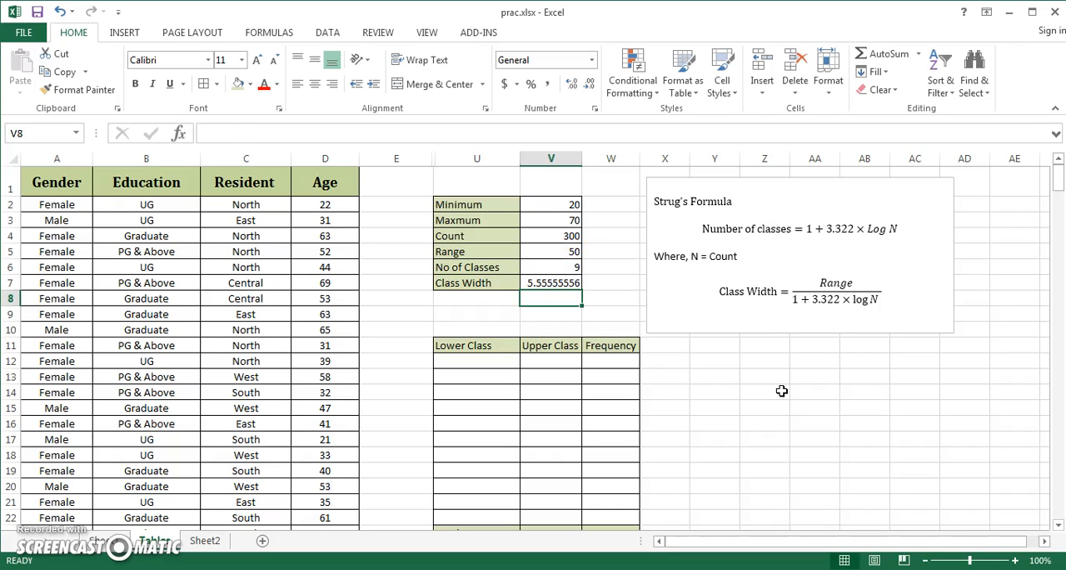
{"action": "left_click", "coordinate": [550, 283]}
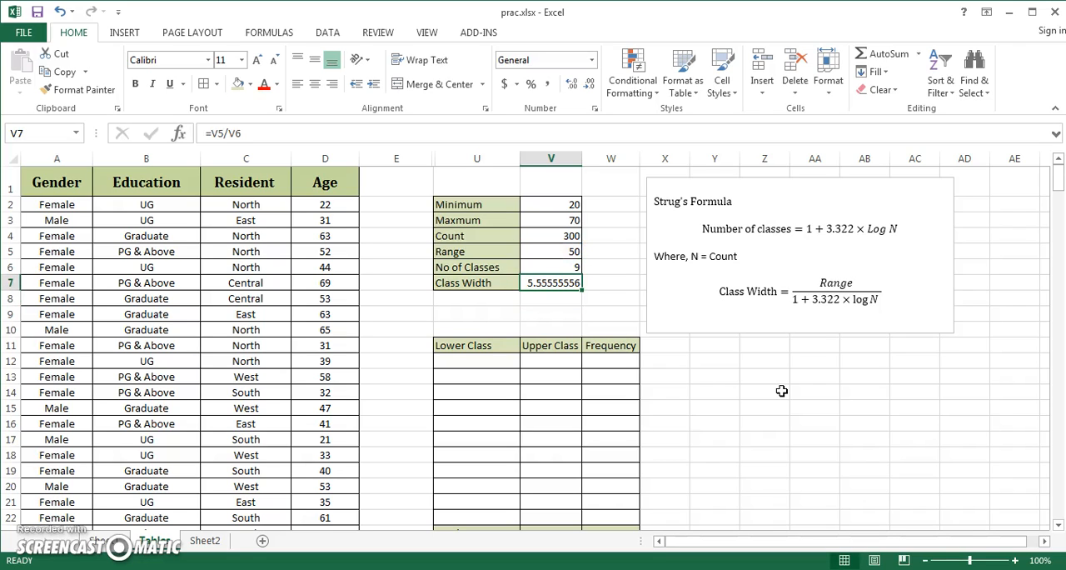
{"action": "double_click", "coordinate": [550, 283]}
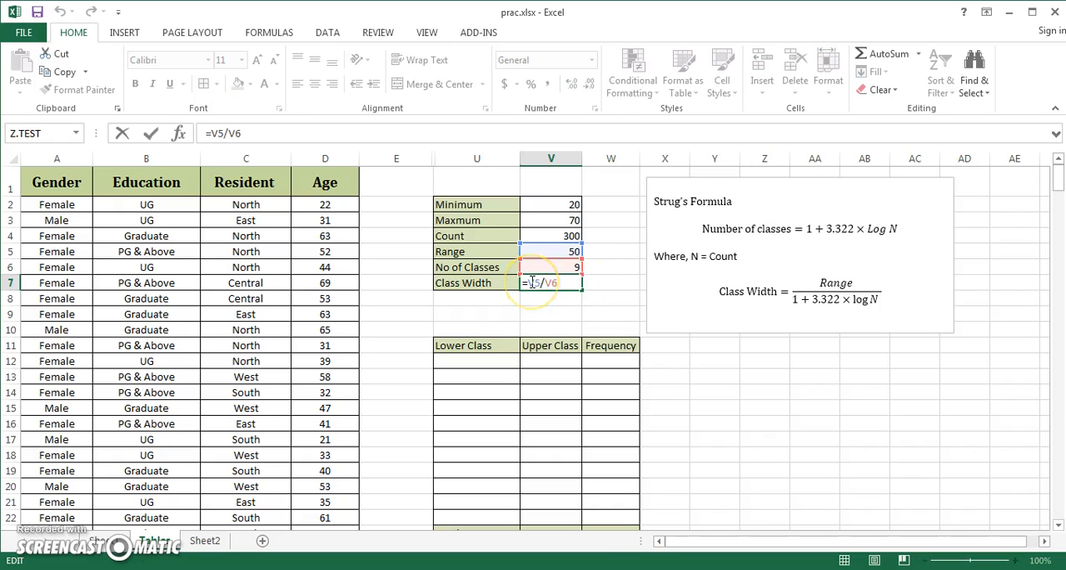
{"action": "type", "text": "roun"}
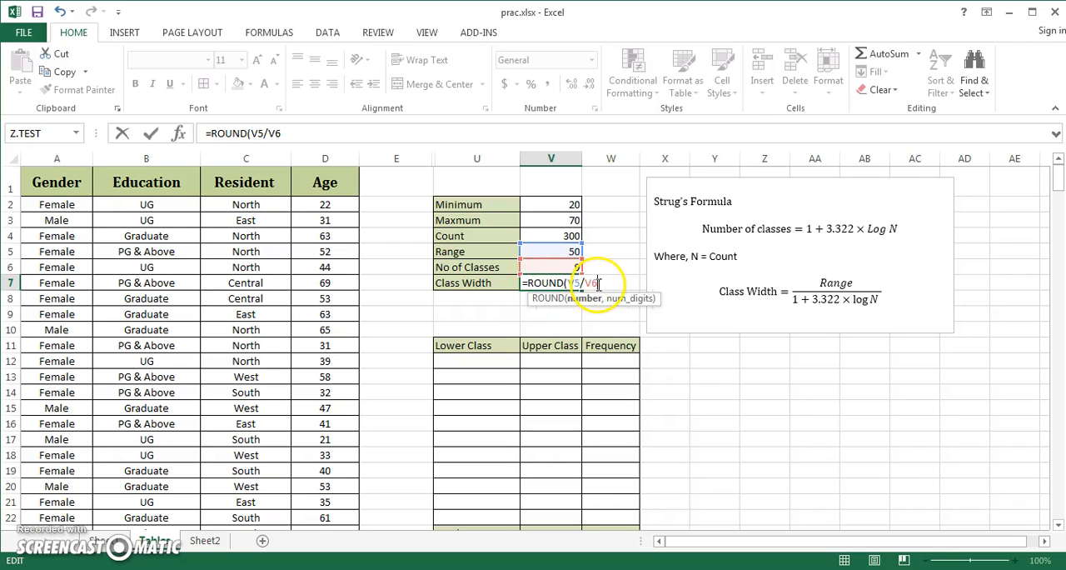
{"action": "type", "text": "("}
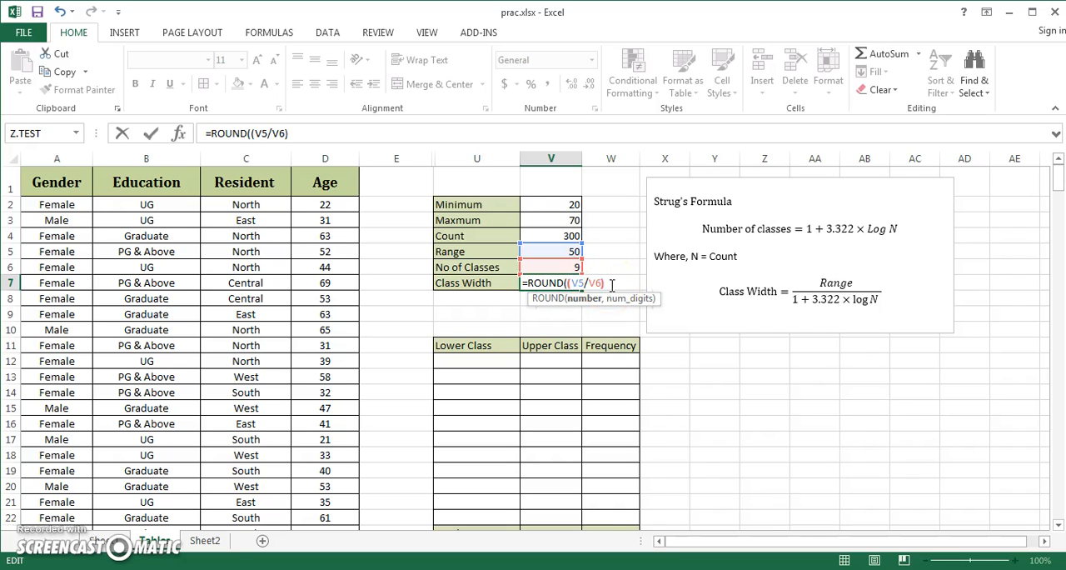
{"action": "type", "text": ",0"}
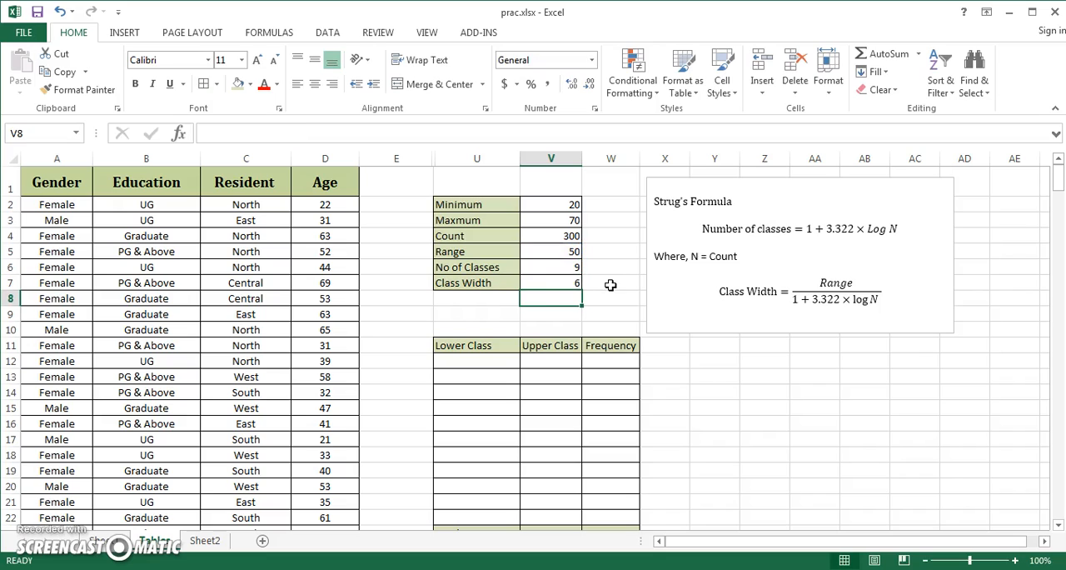
{"action": "type", "text": "=ROUND((V5/V6),0)"}
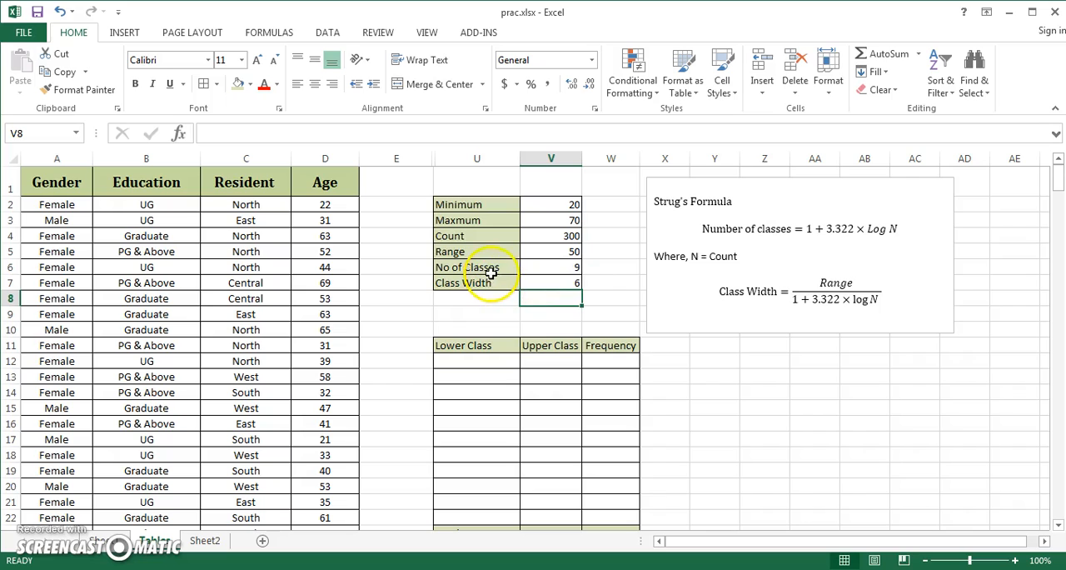
{"action": "mouse_move", "coordinate": [540, 282]}
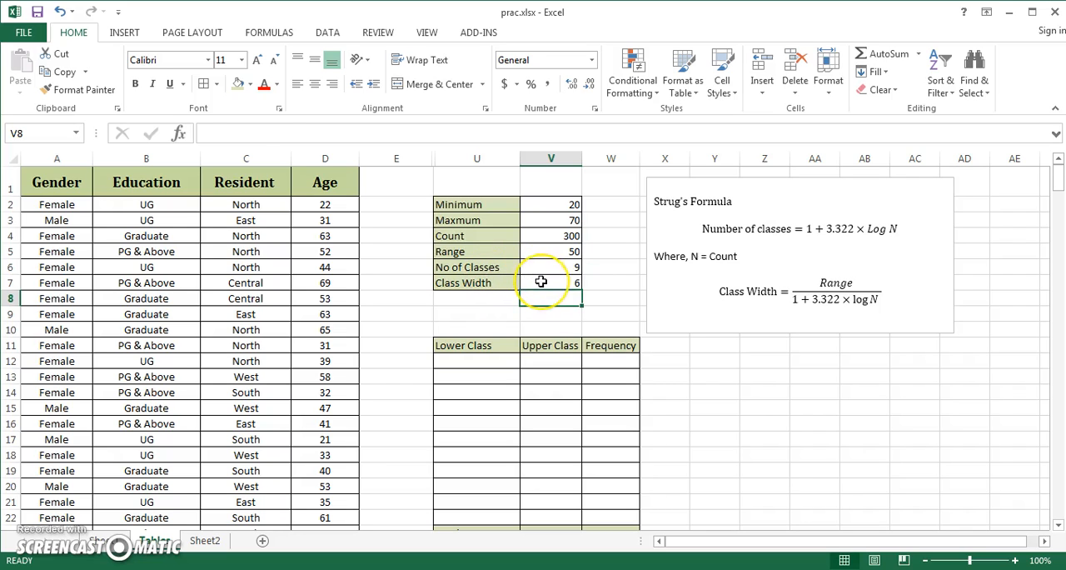
- Start the class limits: lower class 20, upper adding the Class Width, next lower linked
{"action": "left_click", "coordinate": [550, 283]}
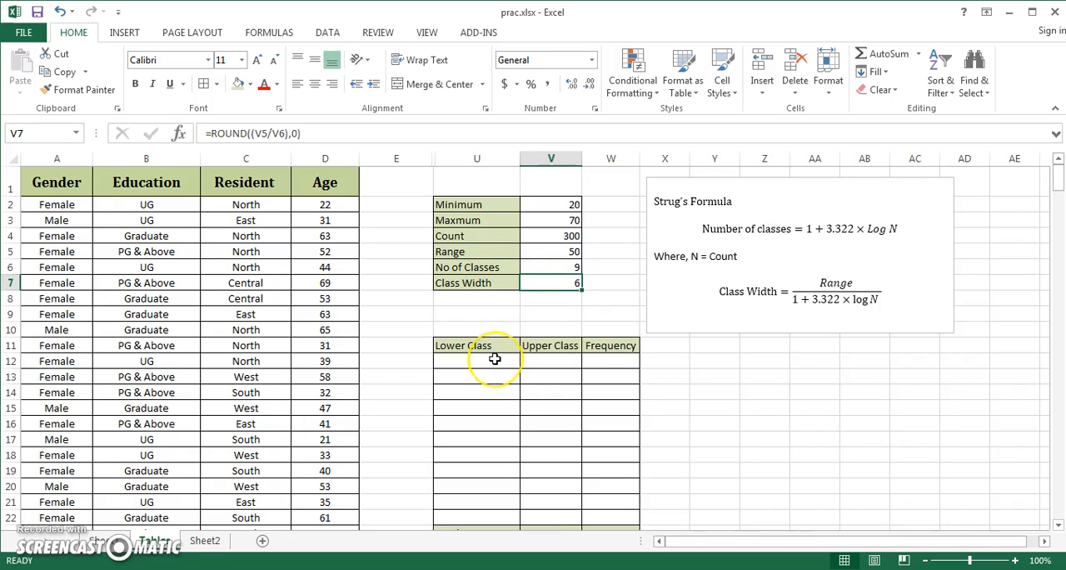
{"action": "left_click", "coordinate": [475, 361]}
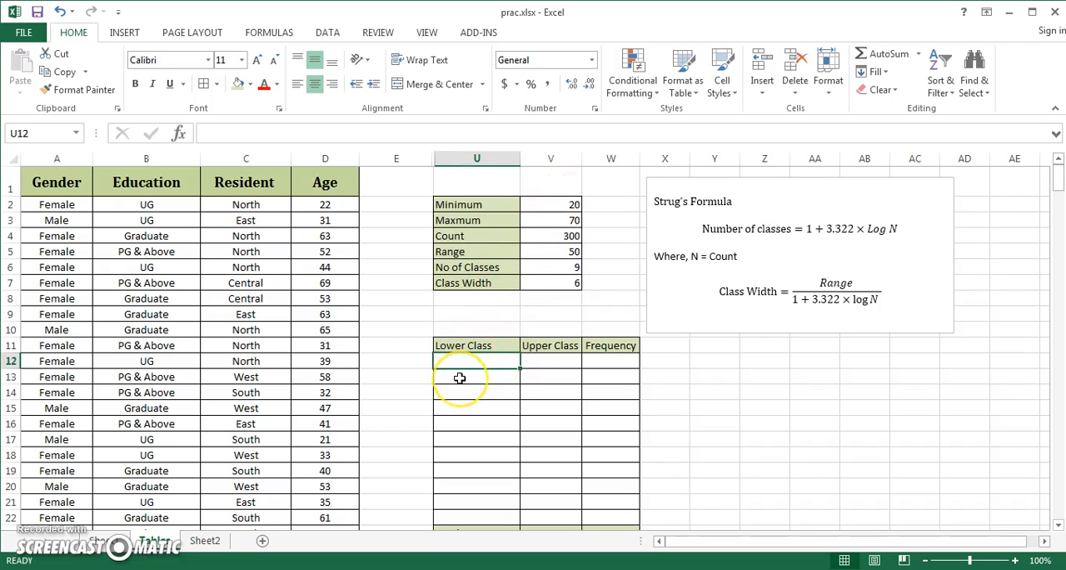
{"action": "type", "text": "20"}
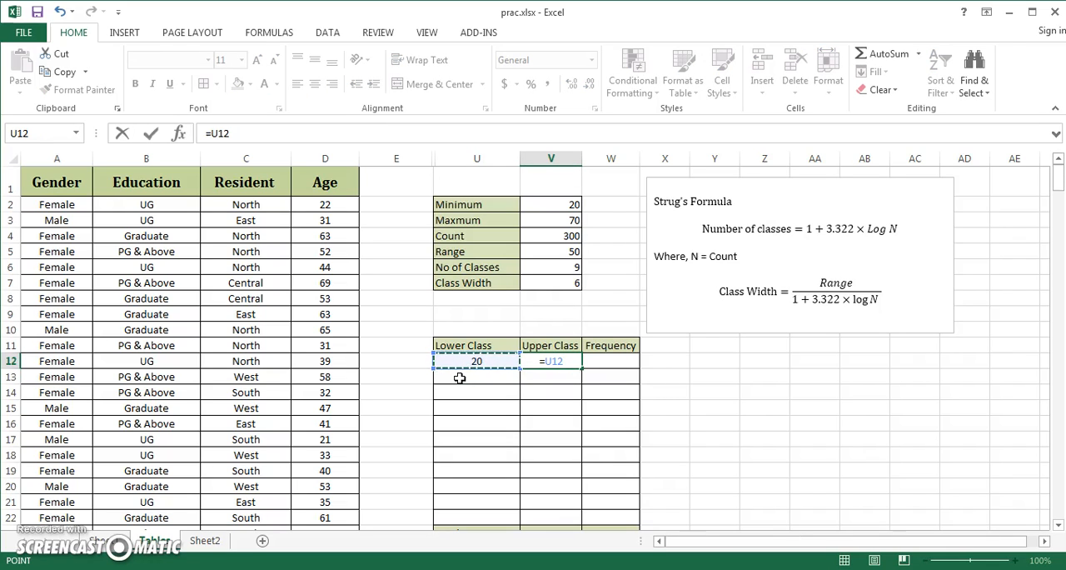
{"action": "left_click", "coordinate": [550, 282]}
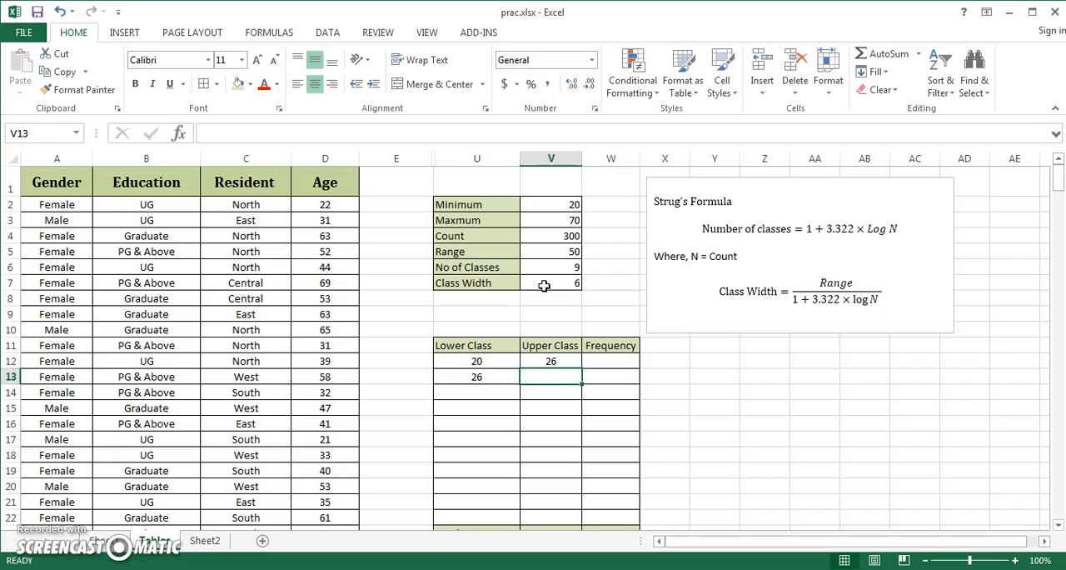
{"action": "type", "text": "=U13"}
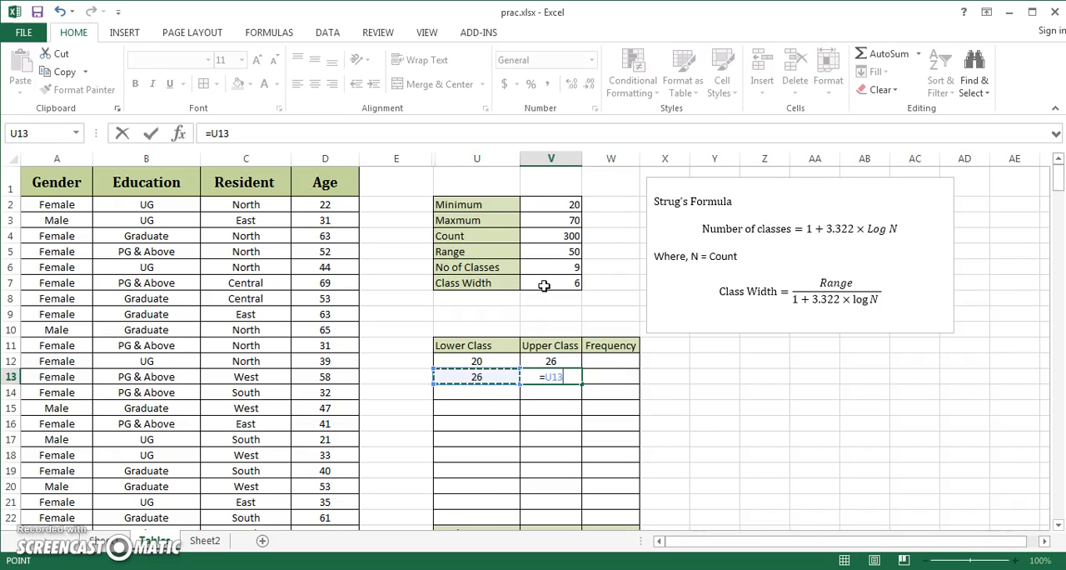
{"action": "left_click", "coordinate": [550, 282]}
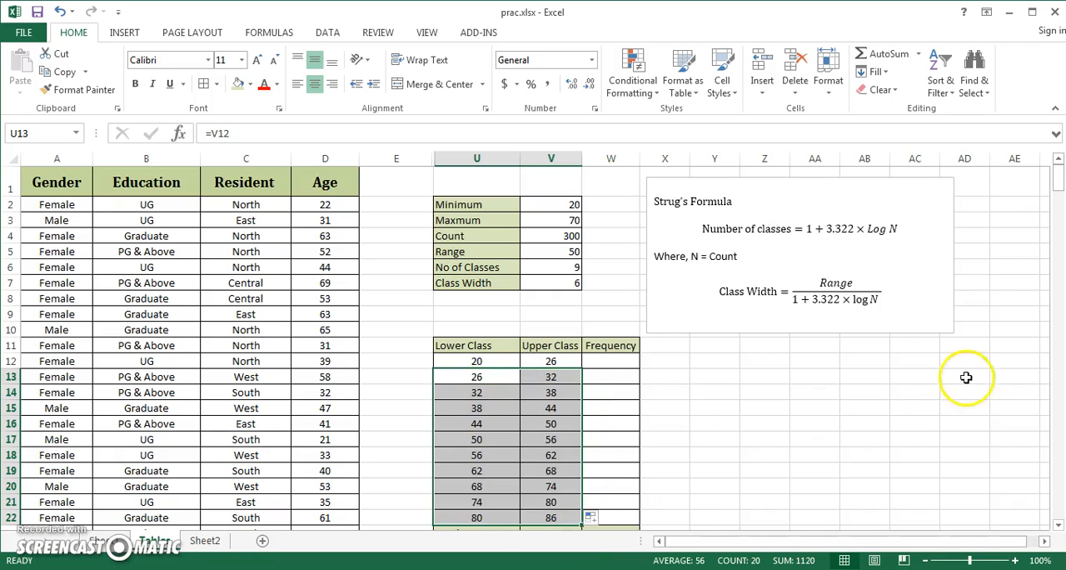
{"action": "mouse_move", "coordinate": [519, 496]}
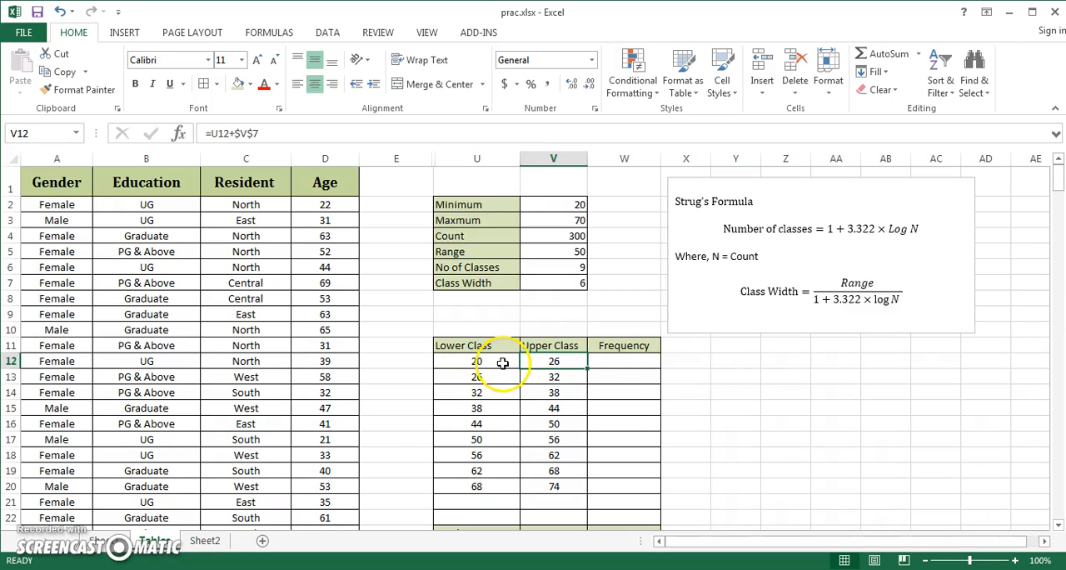
- Review the class limit formulas and start =COUNTIF(Age, in the first Frequency cell
{"action": "left_click", "coordinate": [476, 361]}
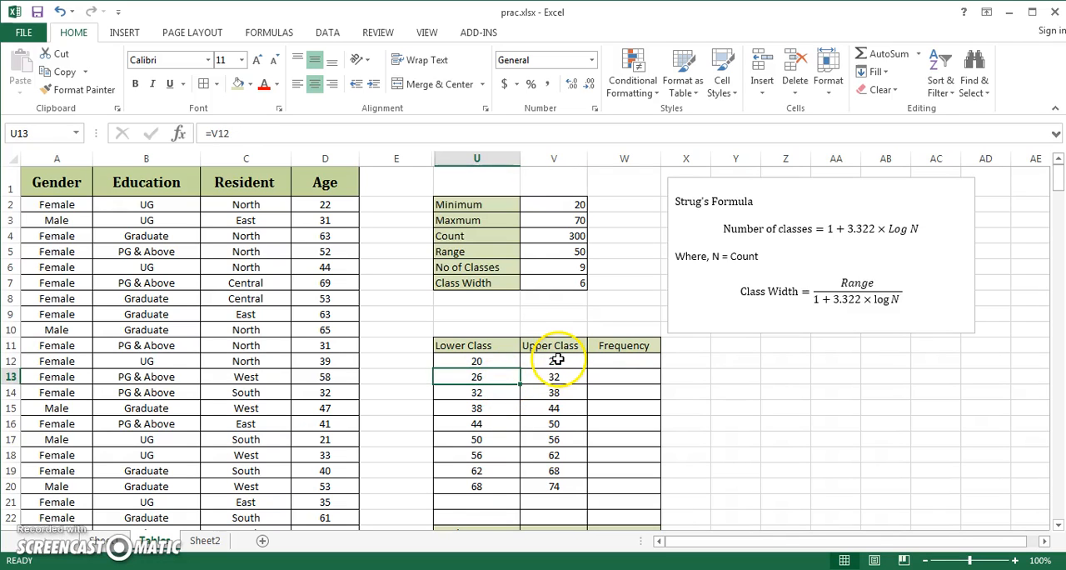
{"action": "left_click", "coordinate": [554, 361]}
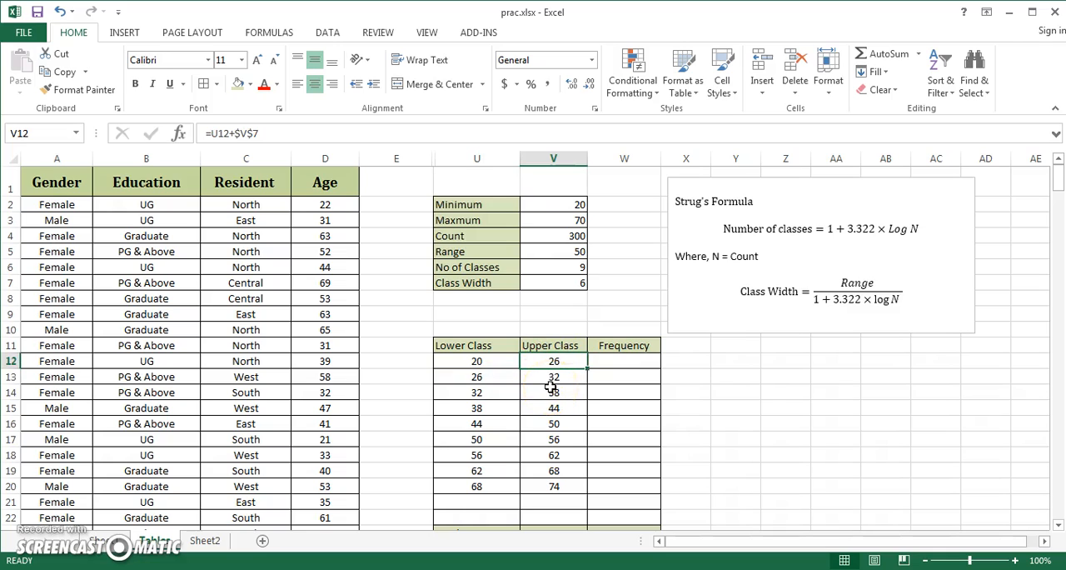
{"action": "mouse_move", "coordinate": [695, 364]}
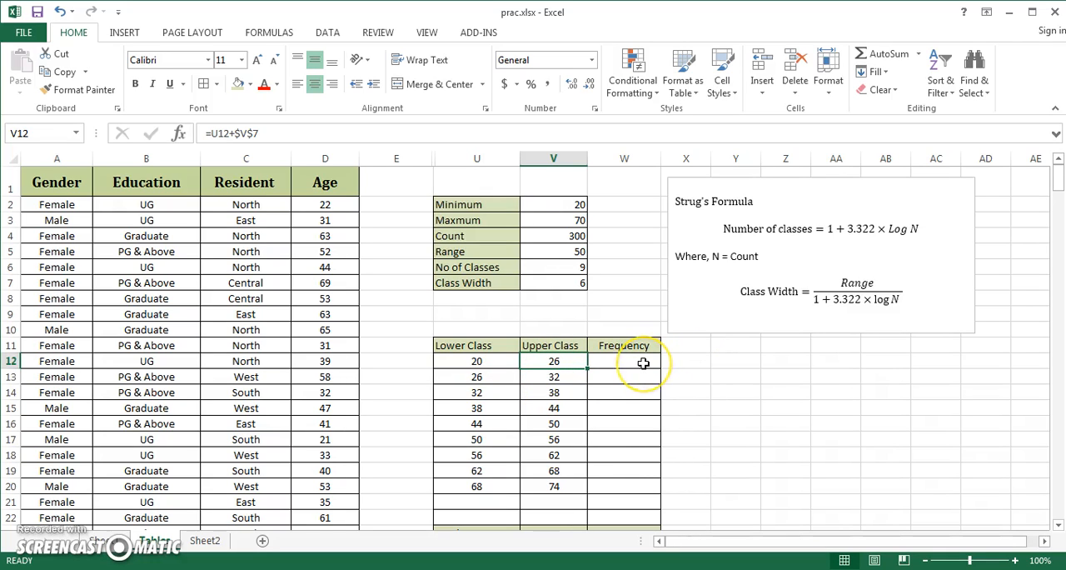
{"action": "left_click", "coordinate": [624, 362]}
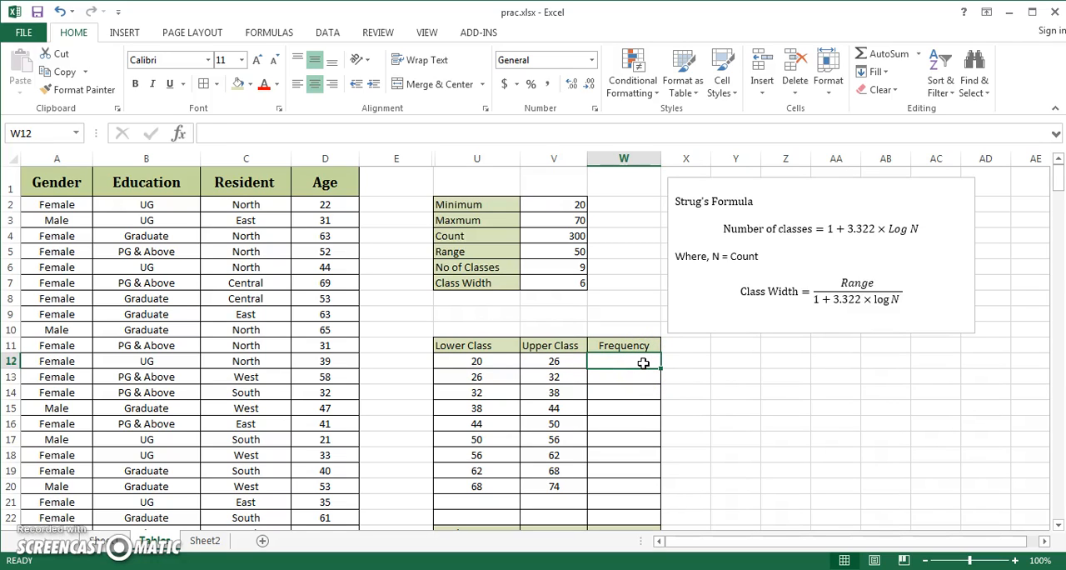
{"action": "type", "text": "="}
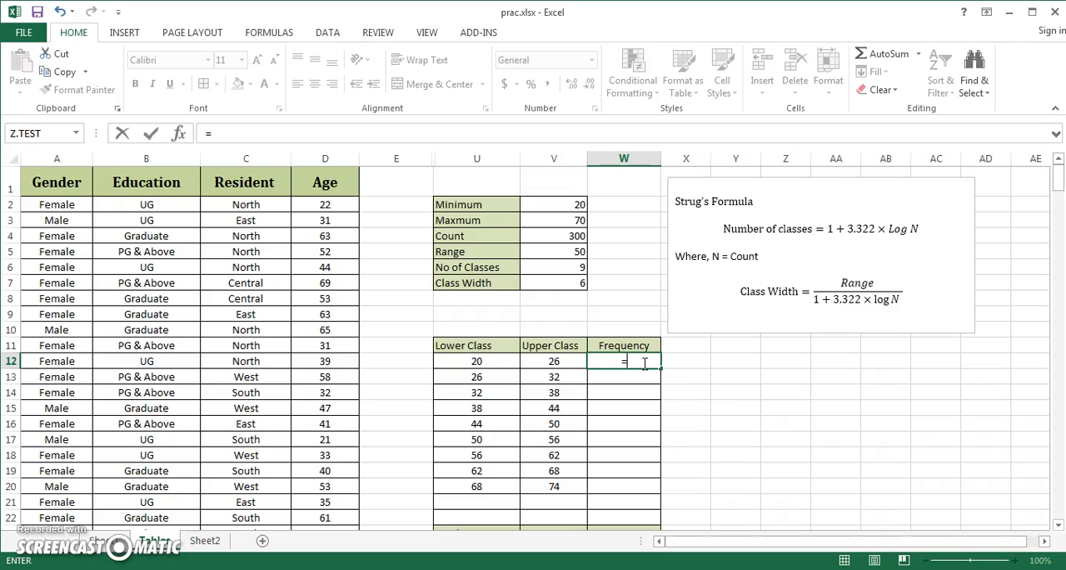
{"action": "type", "text": "coun"}
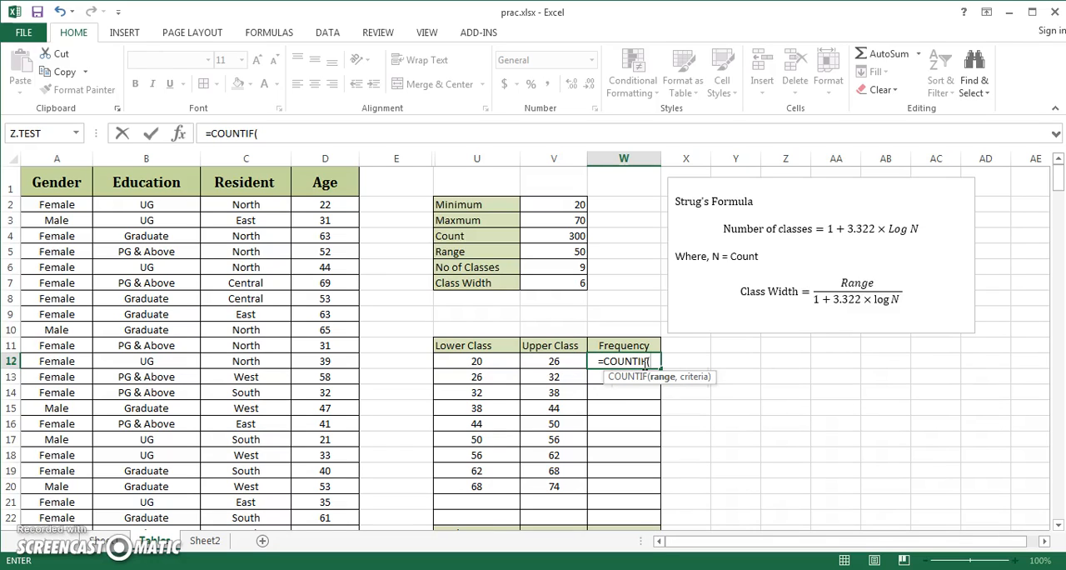
{"action": "mouse_move", "coordinate": [735, 362]}
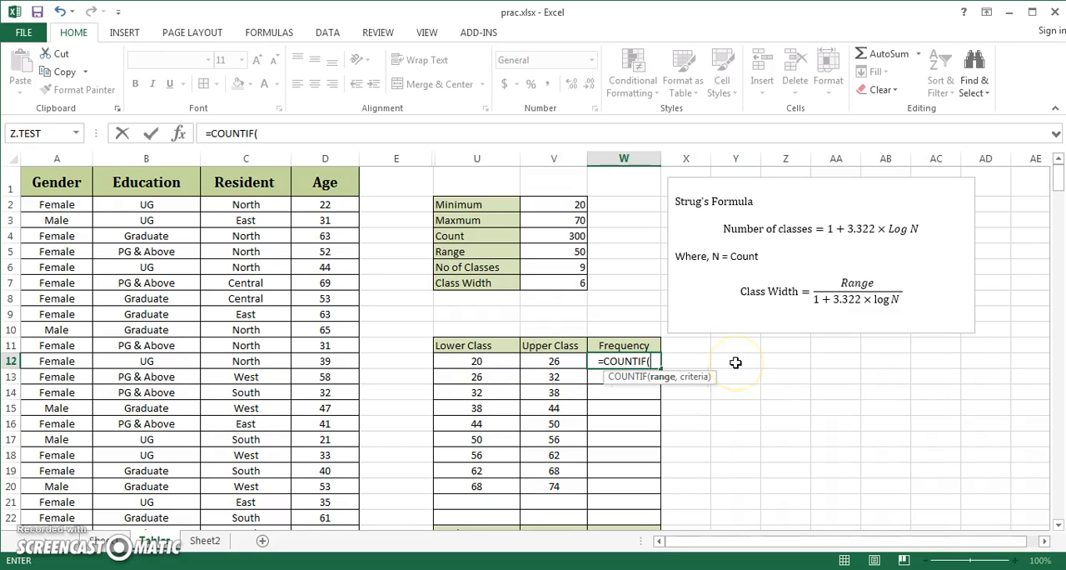
{"action": "left_click", "coordinate": [325, 181]}
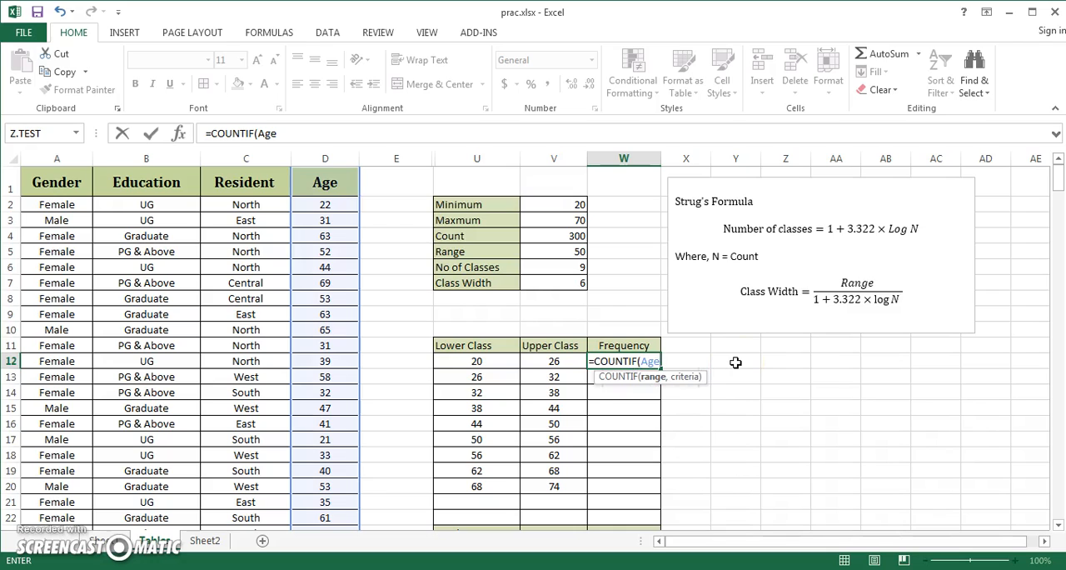
{"action": "type", "text": ","}
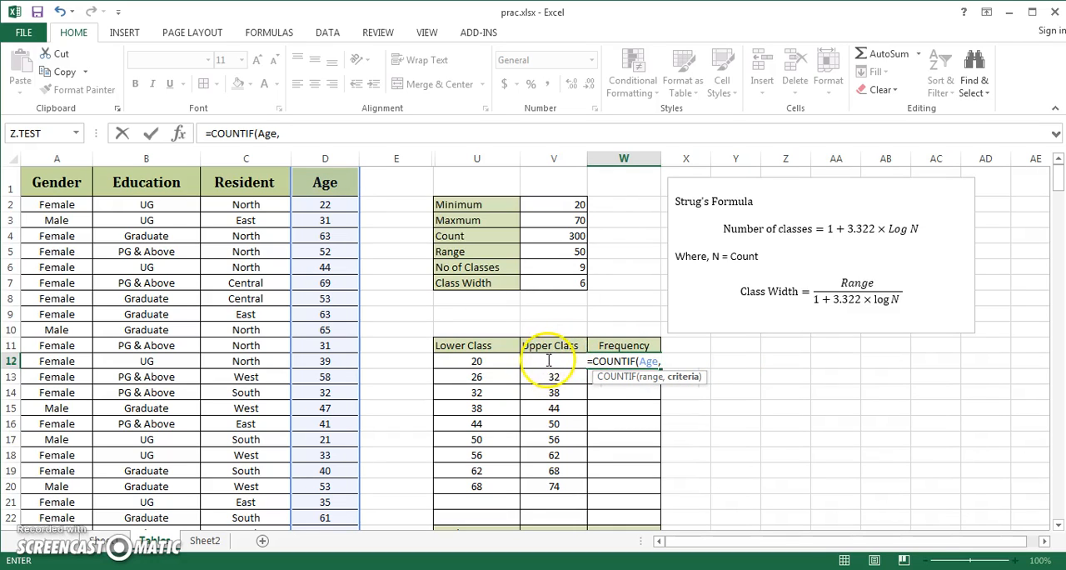
{"action": "mouse_move", "coordinate": [641, 298]}
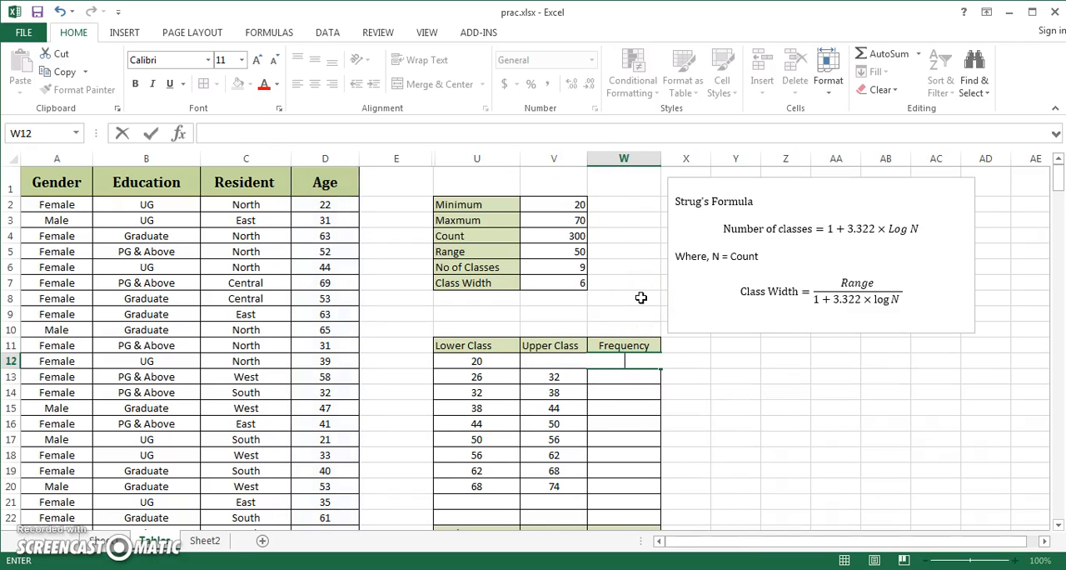
- Build the first class frequency as COUNTIF(Age,"<"&V12)-COUNTIF(Age,"<"&U12)
{"action": "left_click", "coordinate": [719, 330]}
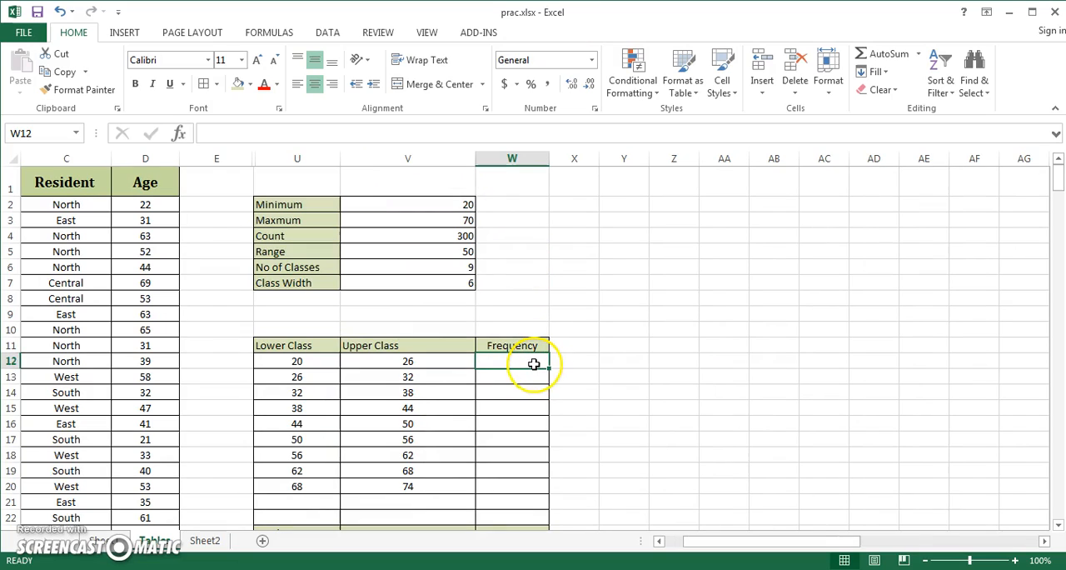
{"action": "type", "text": "=co"}
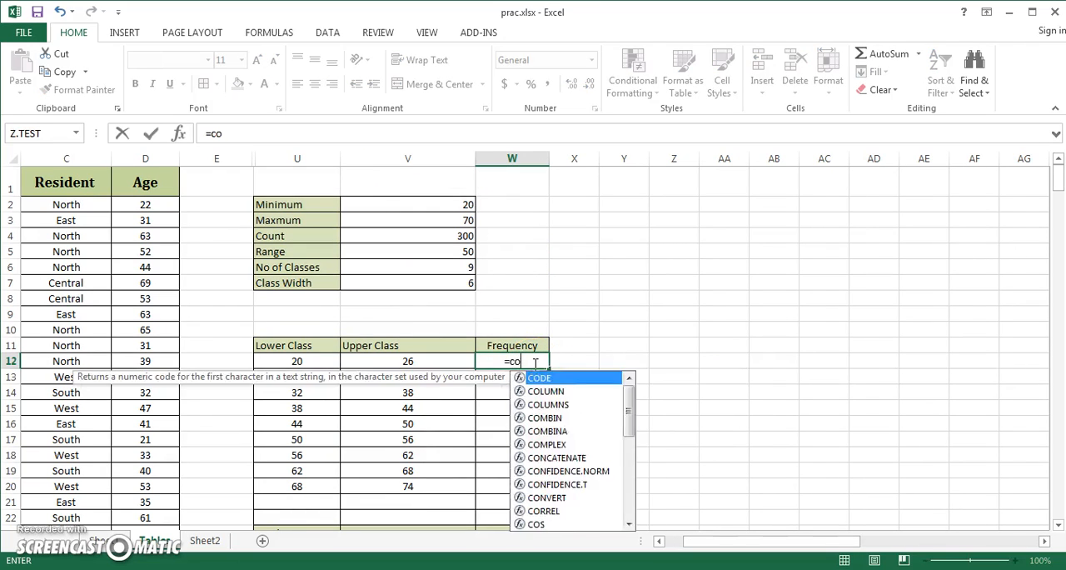
{"action": "type", "text": "UNTIF("}
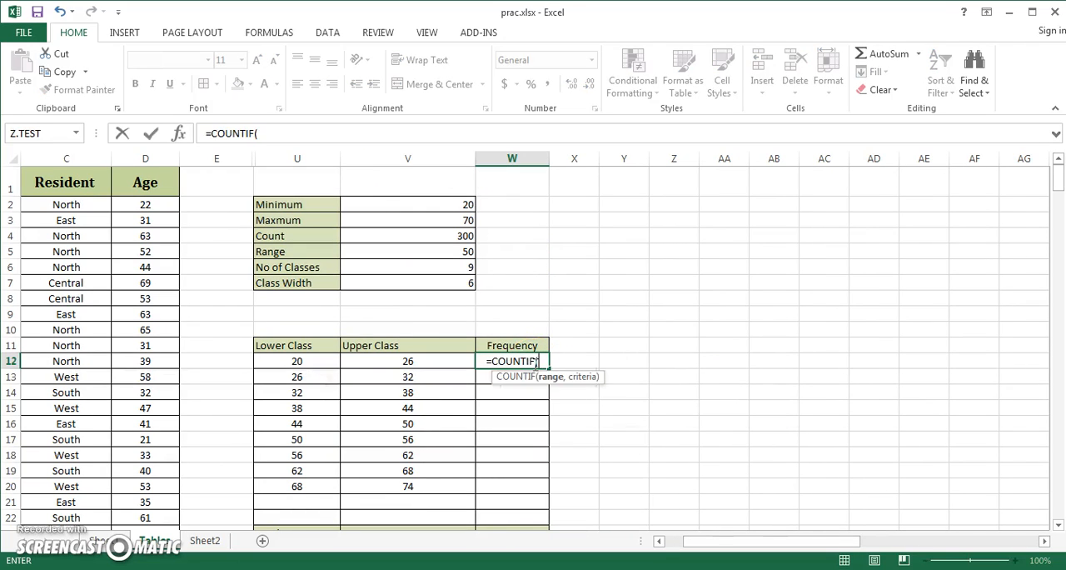
{"action": "type", "text": "ag"}
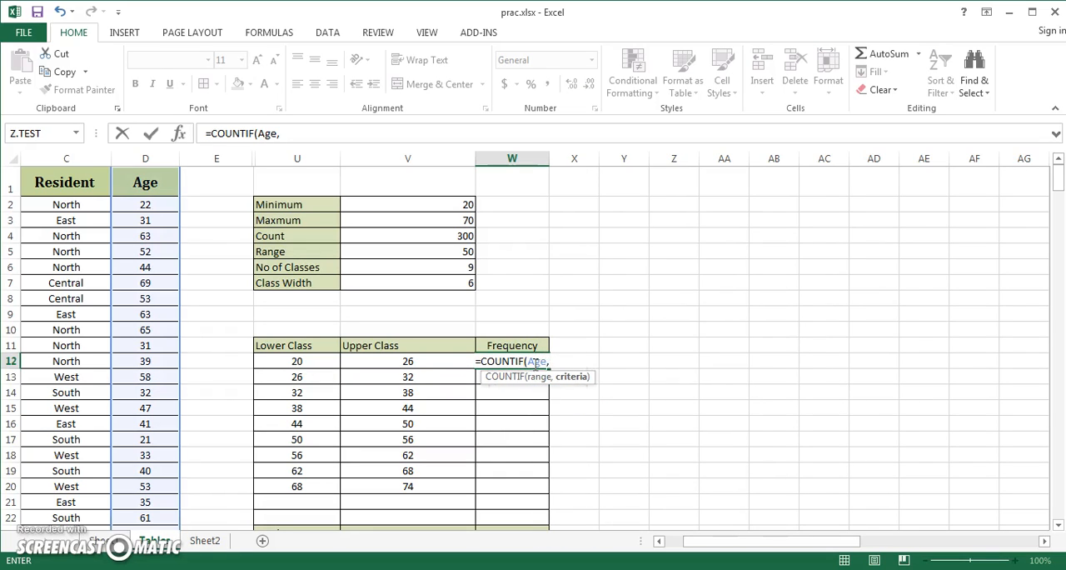
{"action": "type", "text": "\""}
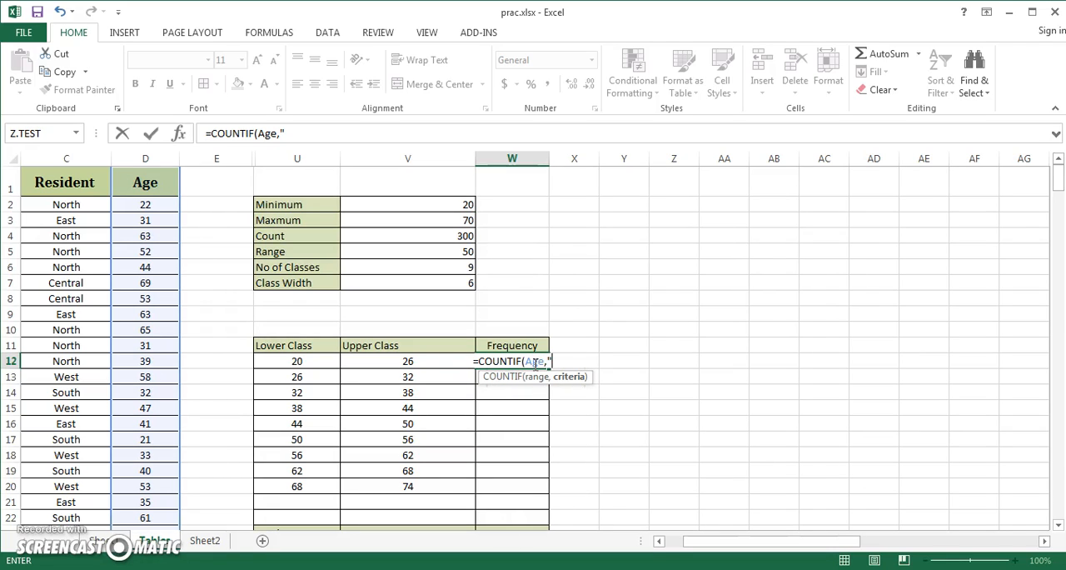
{"action": "type", "text": "<"}
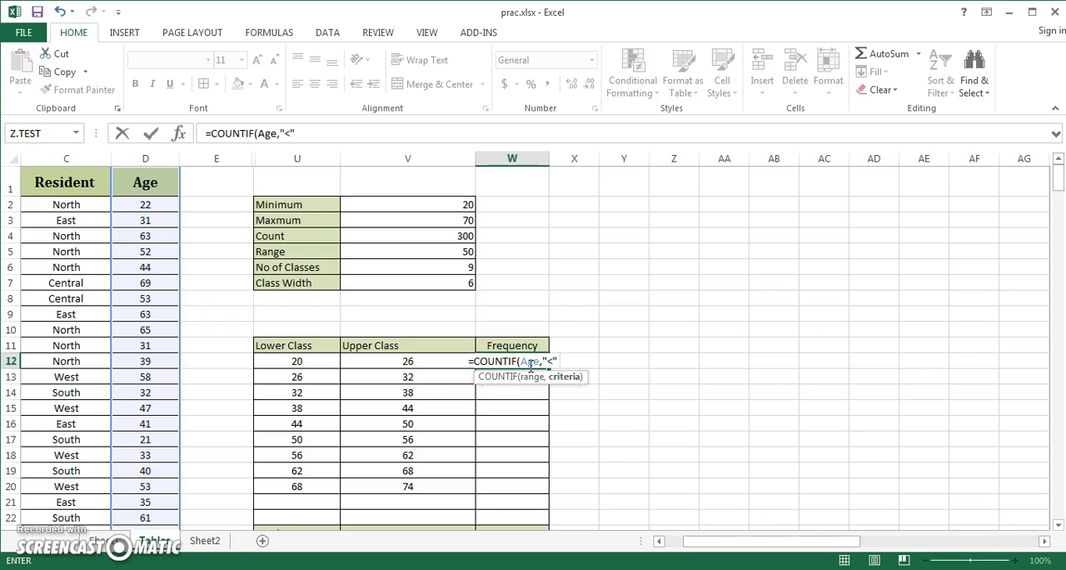
{"action": "type", "text": "&"}
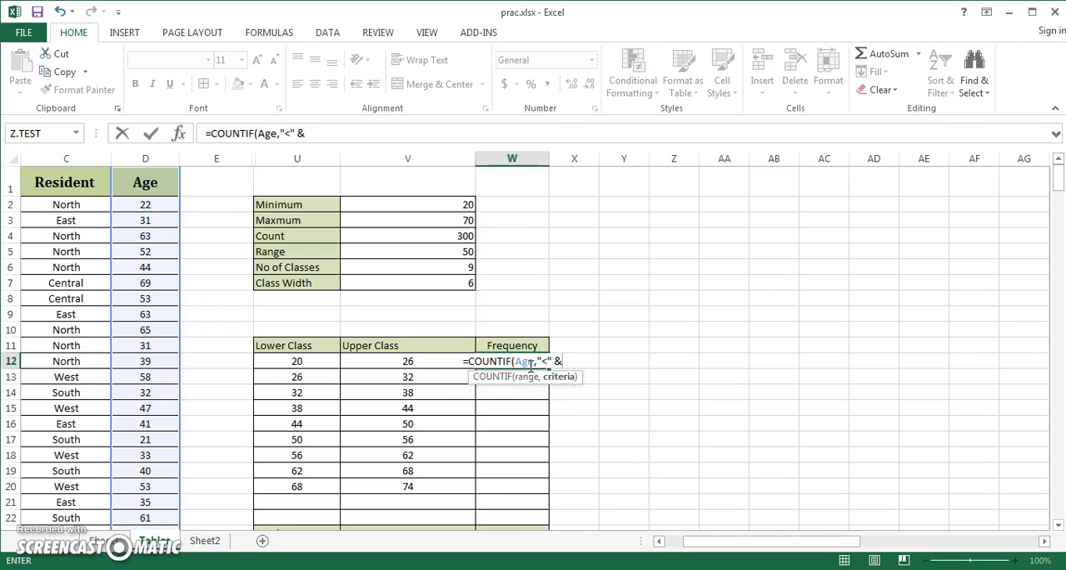
{"action": "left_click", "coordinate": [407, 361]}
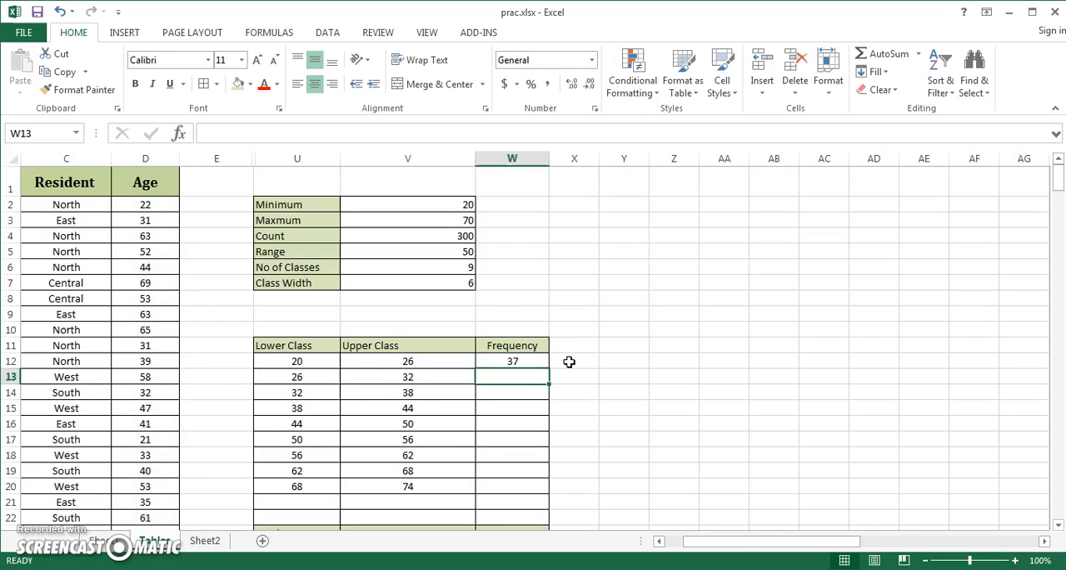
{"action": "left_click", "coordinate": [511, 360]}
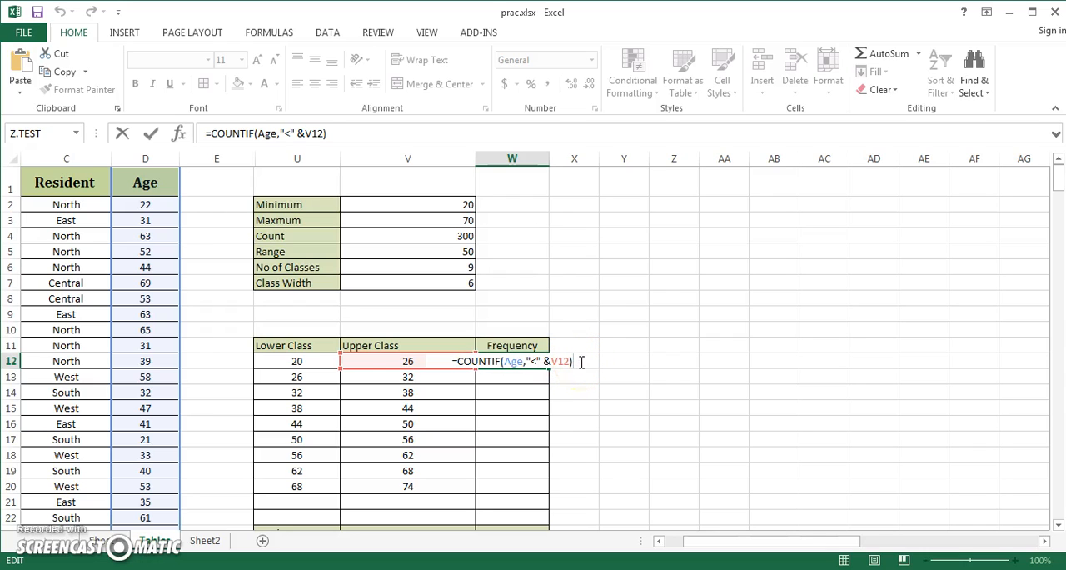
{"action": "type", "text": "-COUNTIF(Age,\"<\" &V12)"}
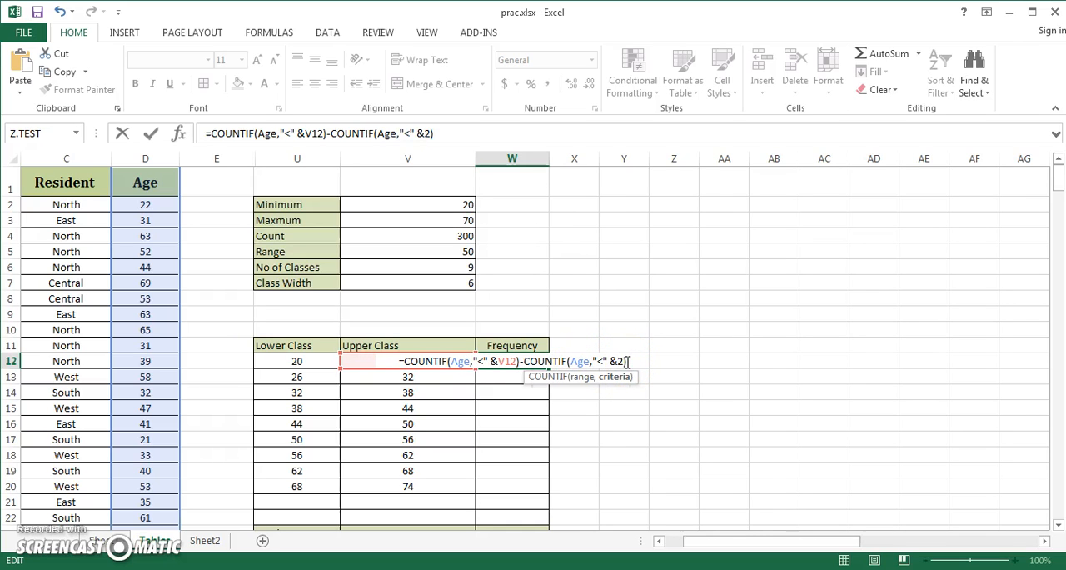
{"action": "key", "text": "BackSpace"}
{"action": "type", "text": "U1"}
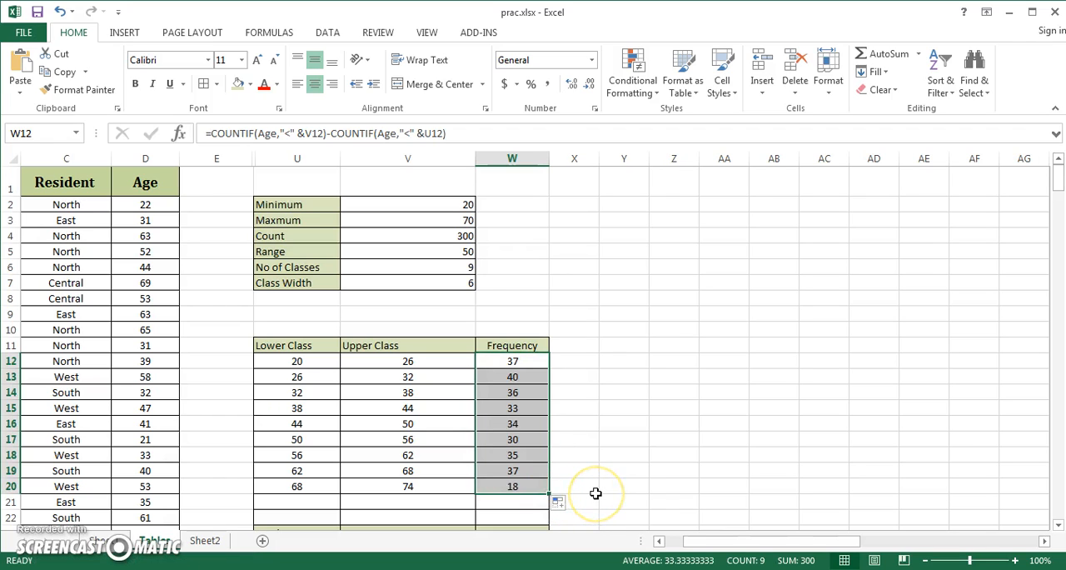
- Label U21 'Total' and sum the Frequency column W12:W20 to 300
{"action": "left_click", "coordinate": [296, 502]}
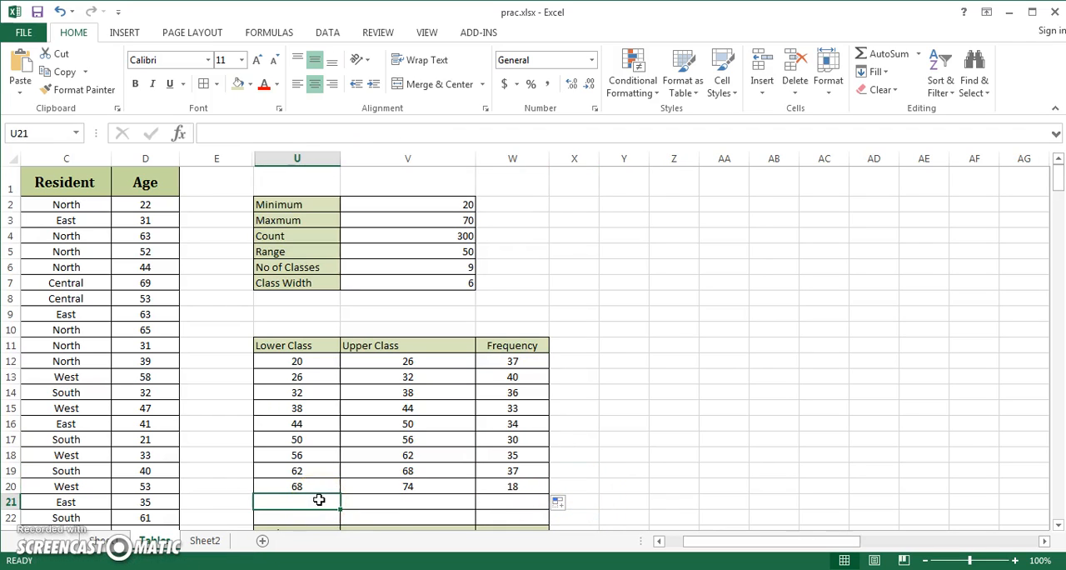
{"action": "type", "text": "Total"}
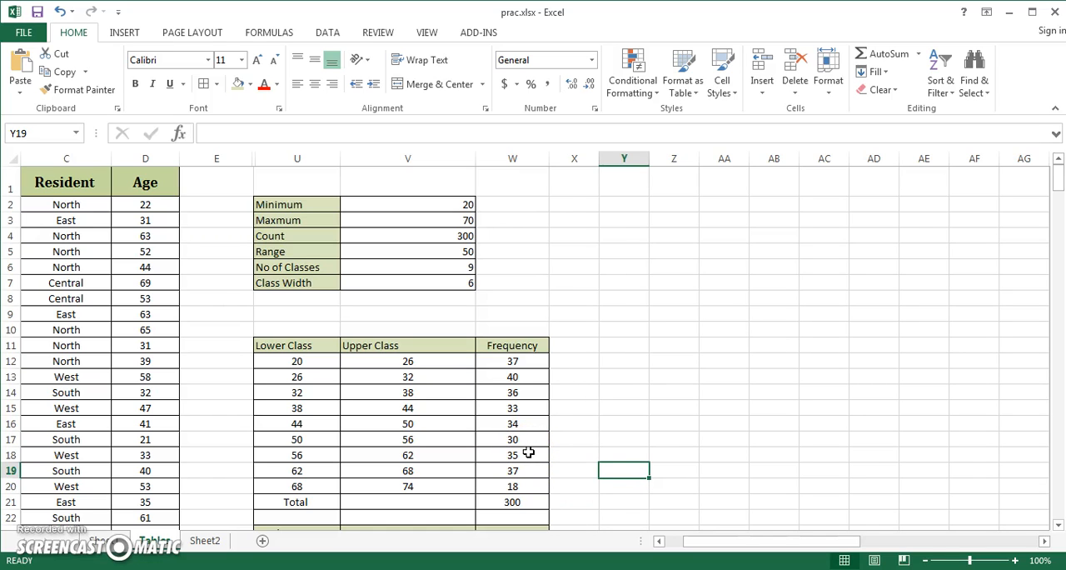
{"action": "left_click", "coordinate": [145, 298]}
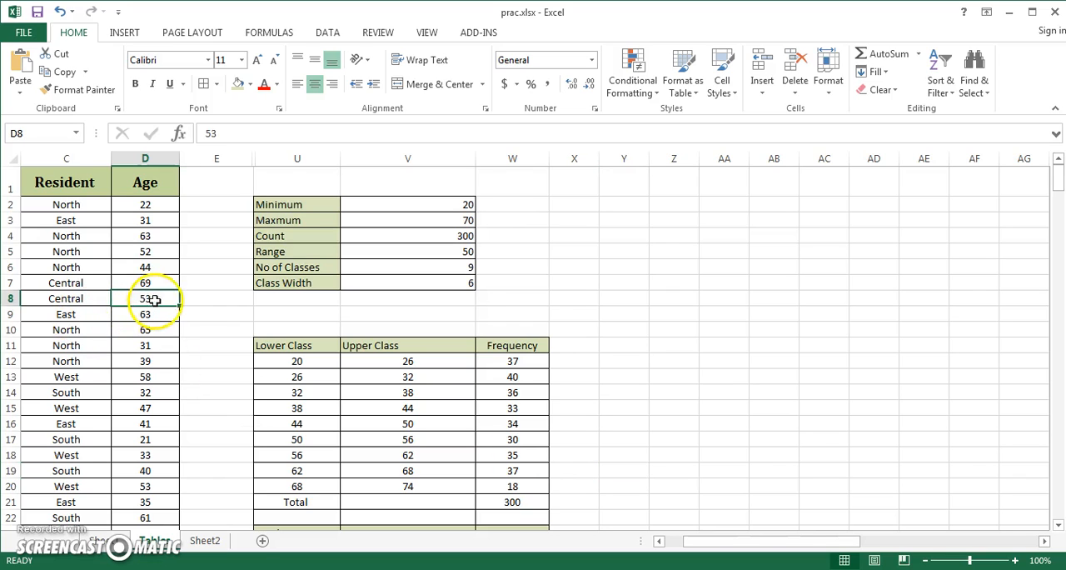
{"action": "left_click_drag", "start_coordinate": [145, 298], "coordinate": [145, 361]}
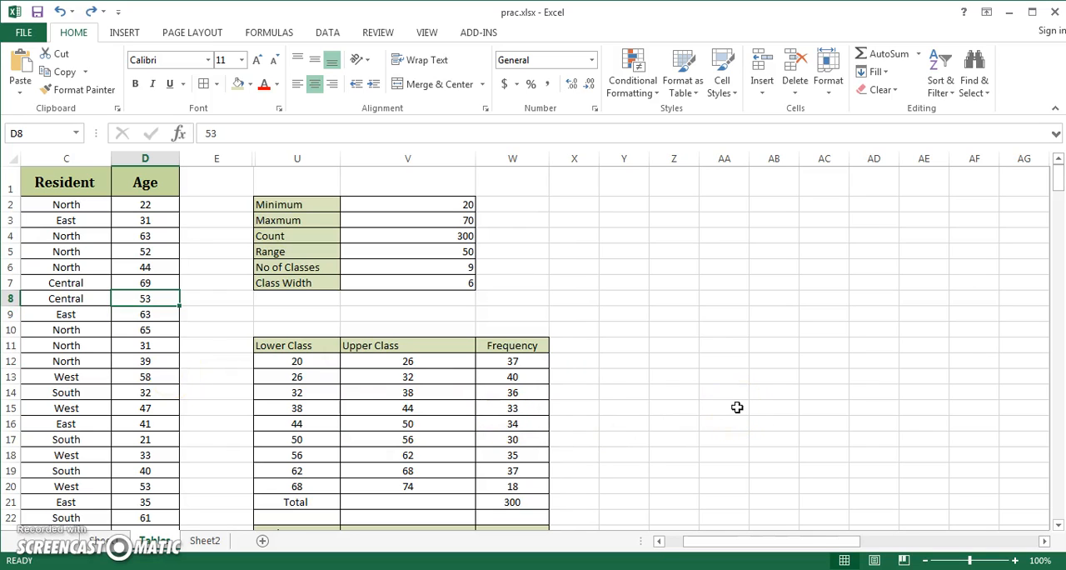
{"action": "left_click", "coordinate": [573, 345]}
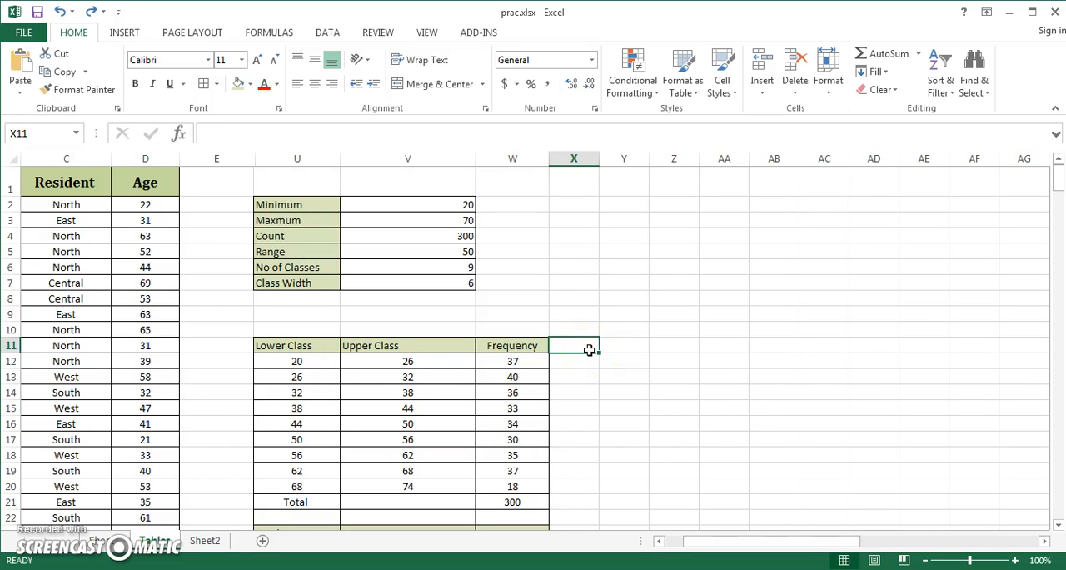
- Enter =W12/$W$21 as percentages with two decimals, totalling 100.00%
{"action": "left_click", "coordinate": [573, 361]}
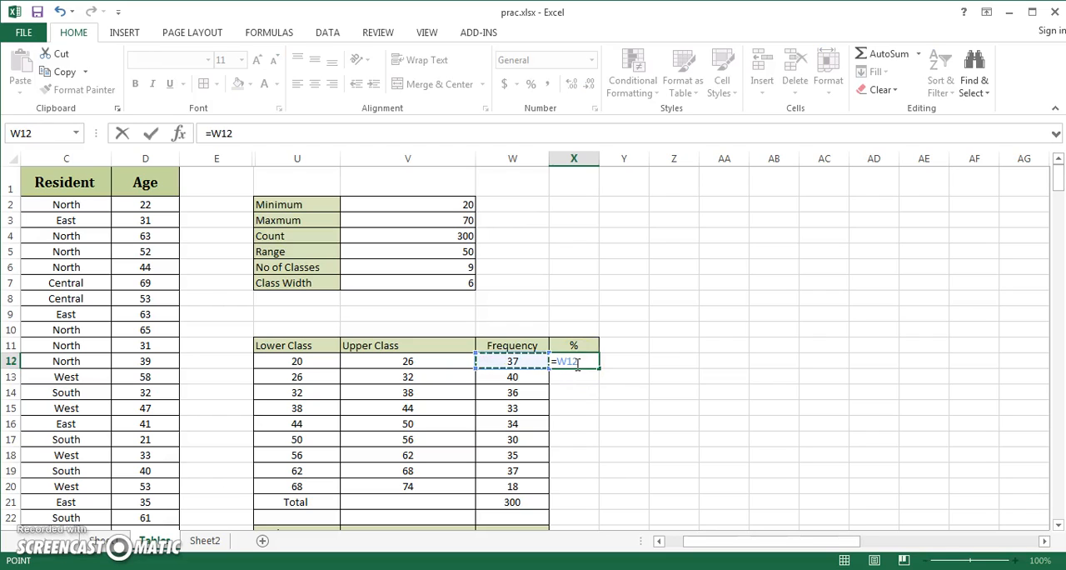
{"action": "type", "text": "/"}
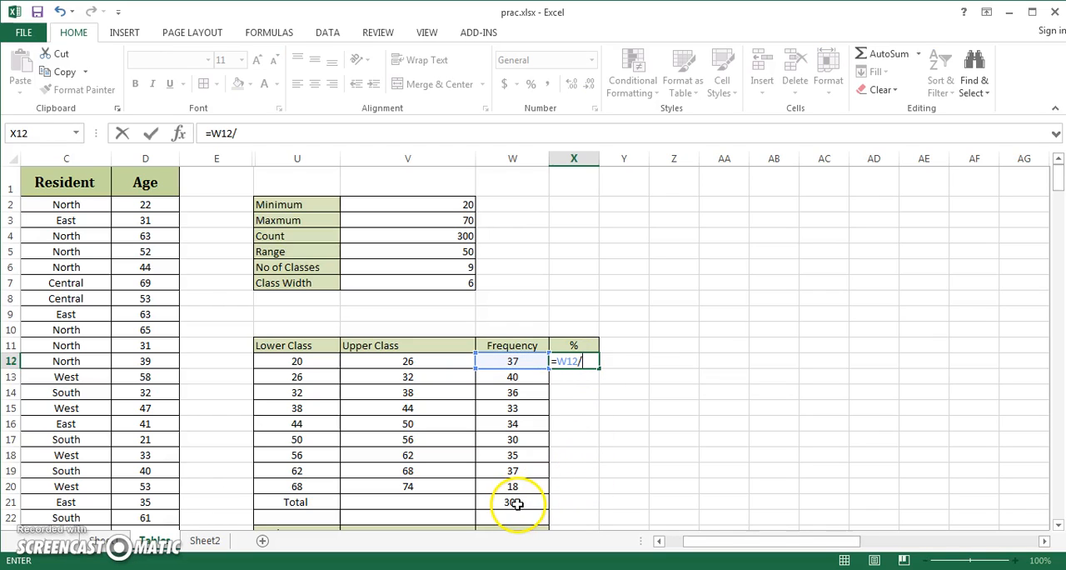
{"action": "left_click", "coordinate": [512, 502]}
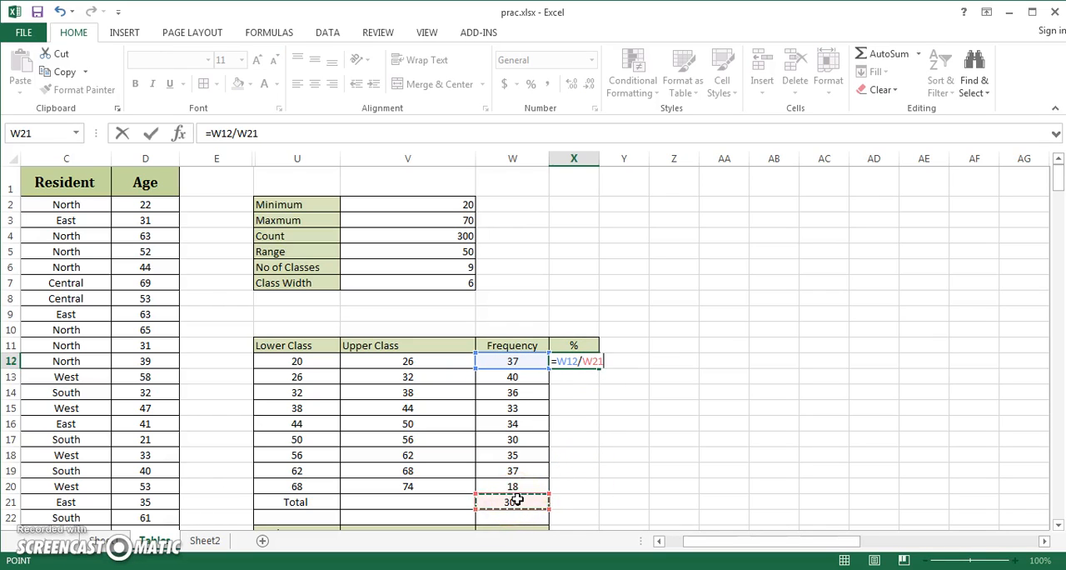
{"action": "key", "text": "f4"}
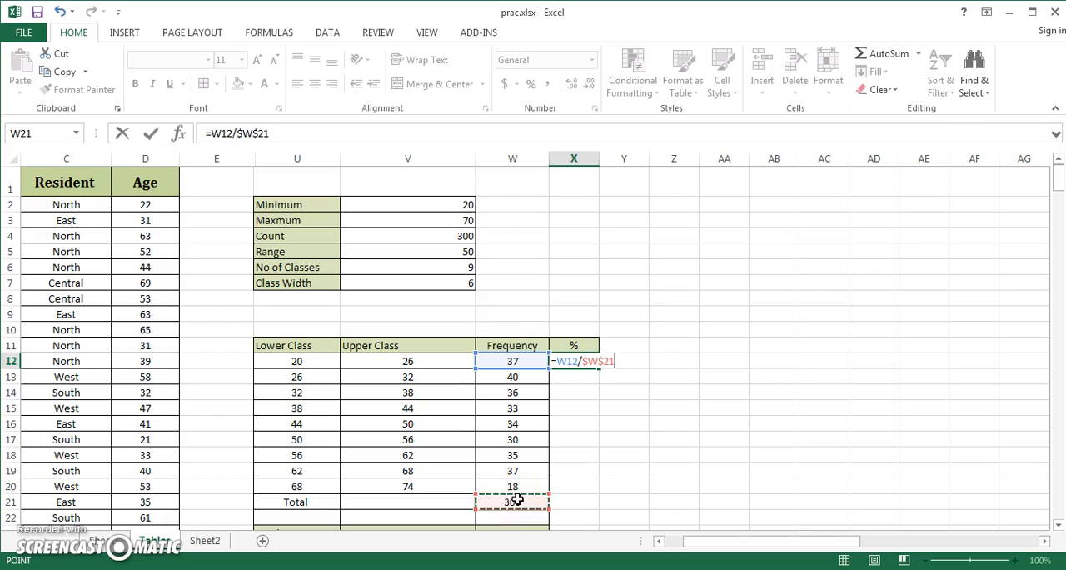
{"action": "key", "text": "enter"}
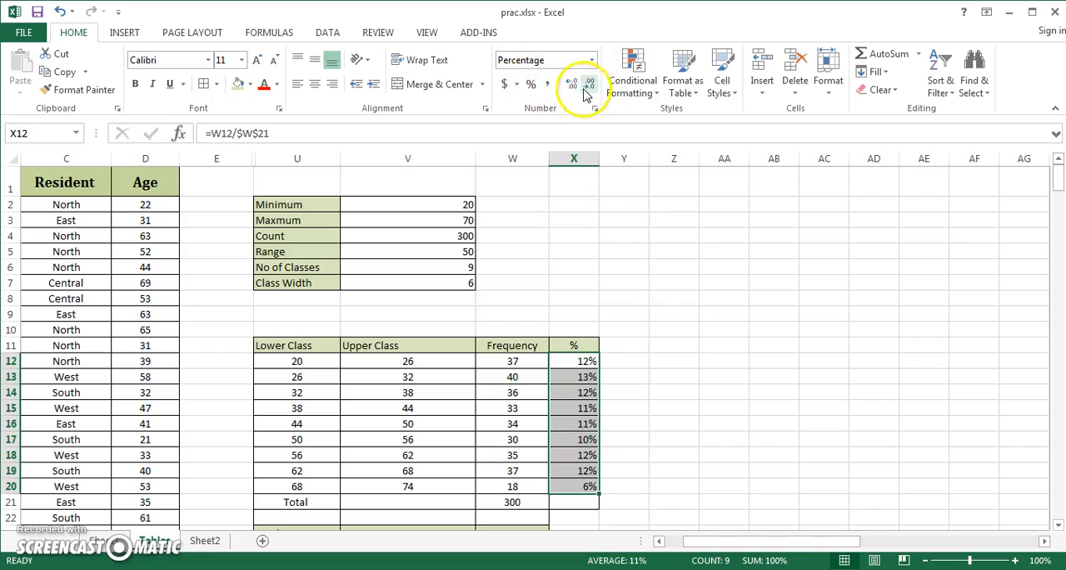
{"action": "left_click", "coordinate": [571, 84]}
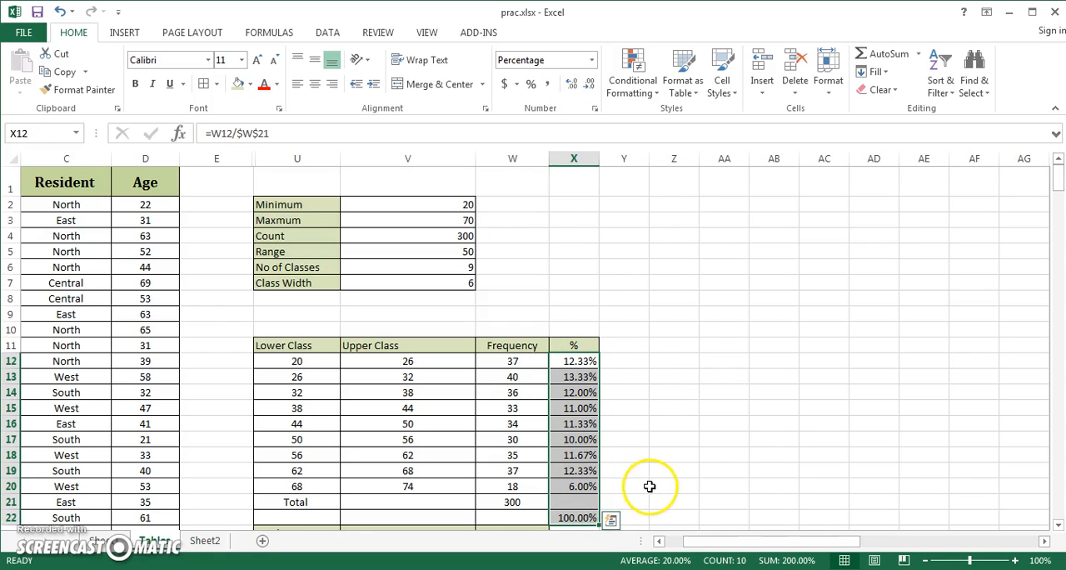
{"action": "left_click", "coordinate": [573, 517]}
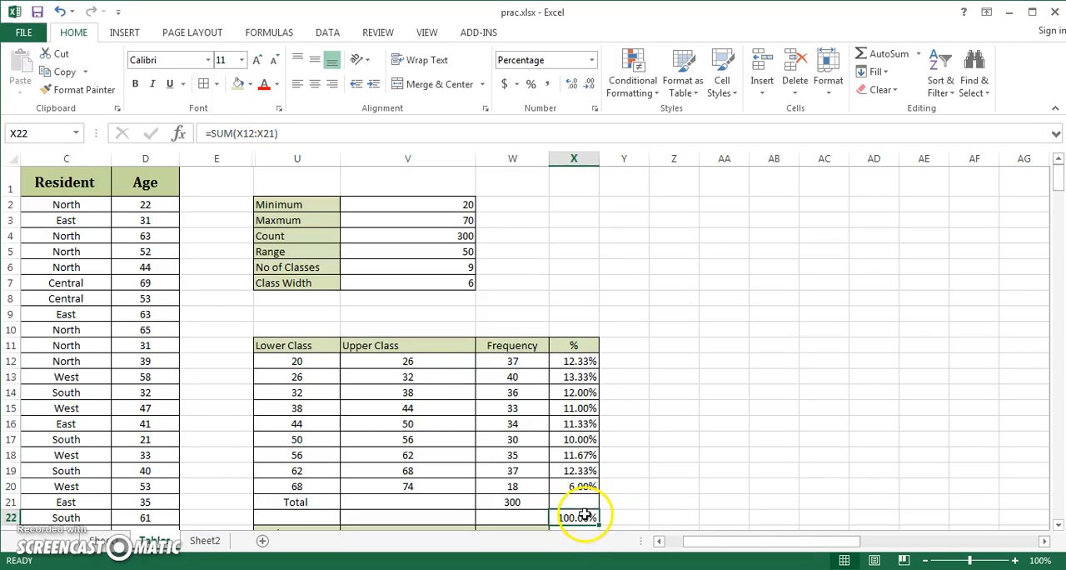
{"action": "left_click", "coordinate": [573, 500]}
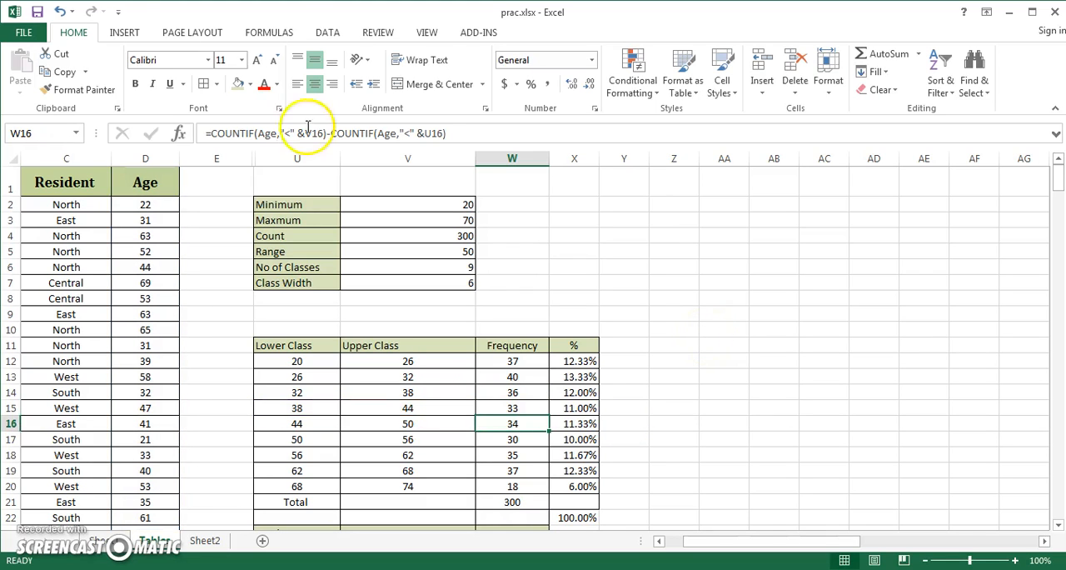
- Insert a Rectangle shape as a long thin bar right of the summary table
{"action": "left_click", "coordinate": [124, 32]}
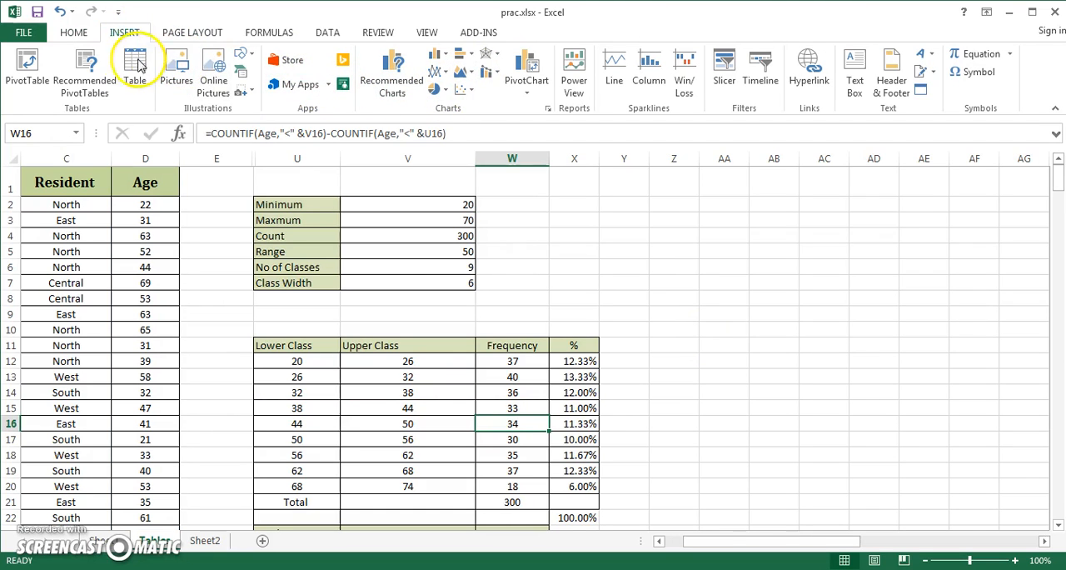
{"action": "left_click", "coordinate": [241, 53]}
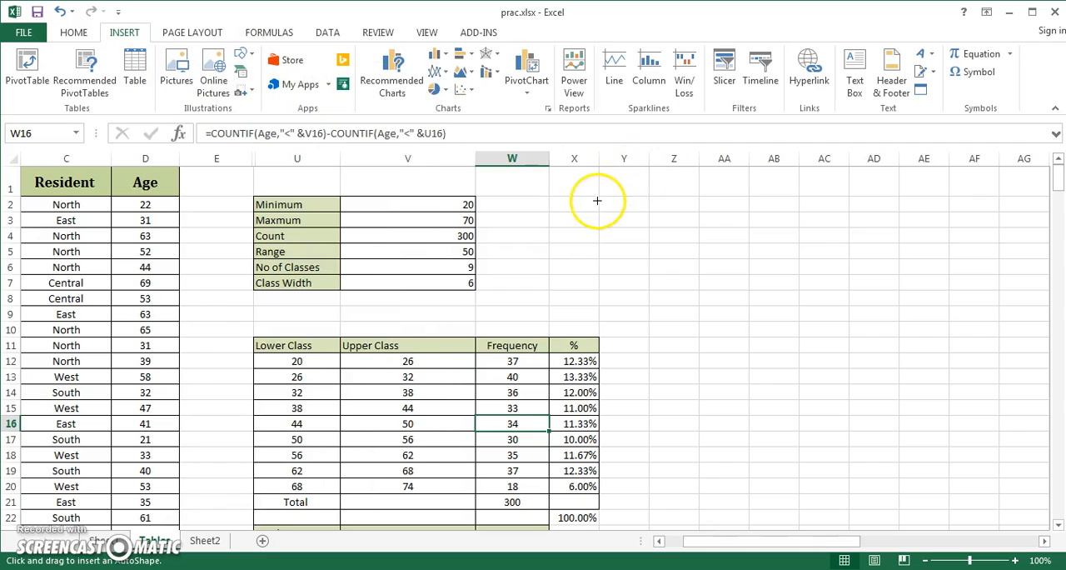
{"action": "left_click_drag", "start_coordinate": [597, 207], "coordinate": [858, 217]}
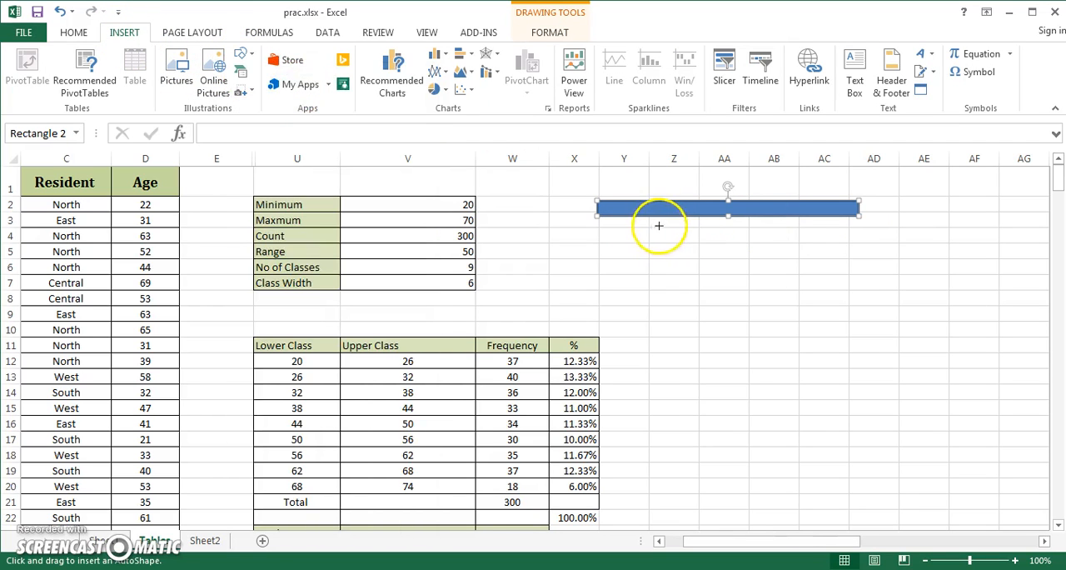
{"action": "left_click_drag", "start_coordinate": [657, 225], "coordinate": [908, 229]}
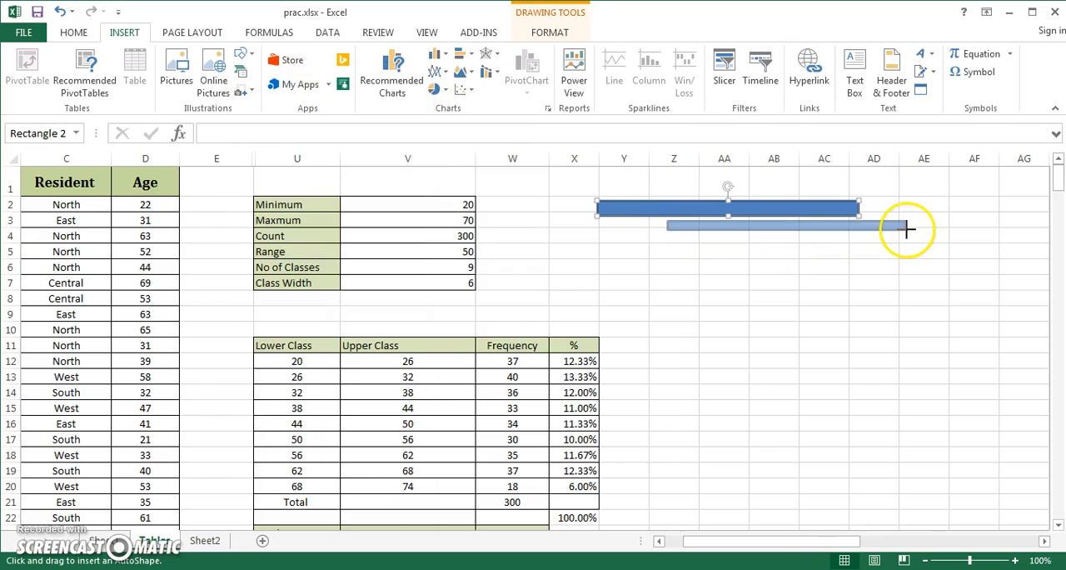